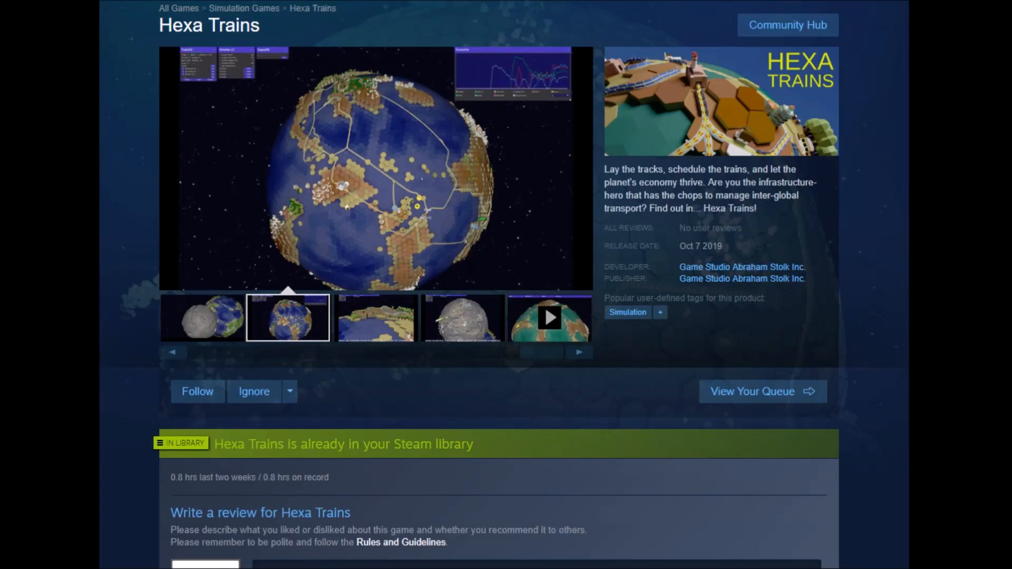
Browse through the Hexa Trains screenshot carousel on the Steam store page
click(376, 317)
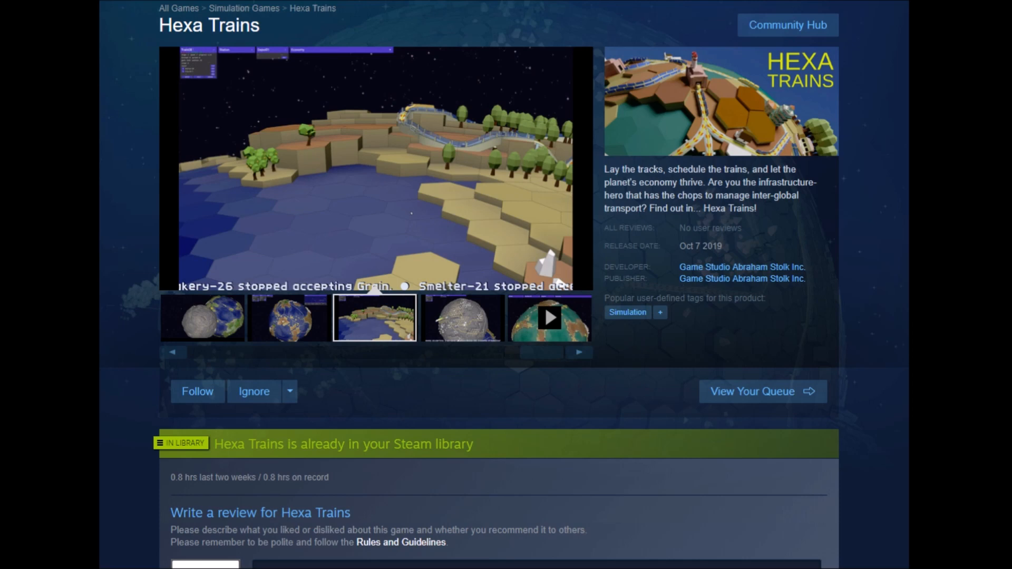
click(461, 317)
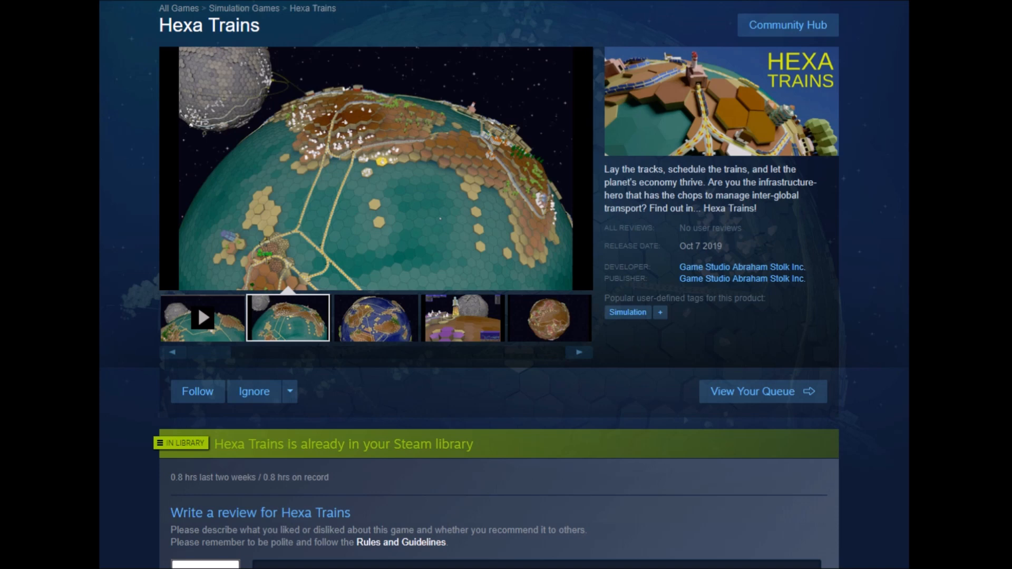
click(376, 317)
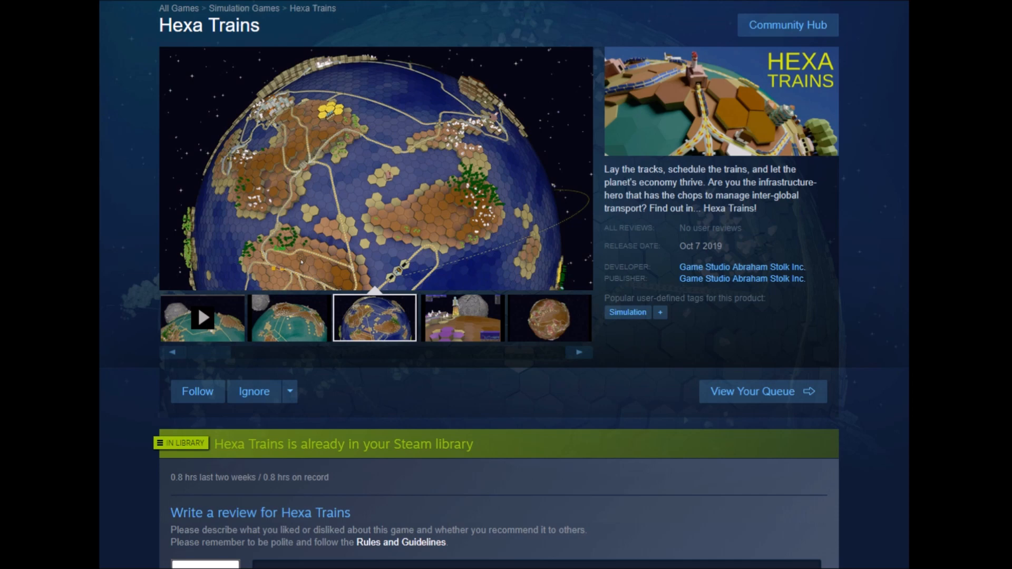
click(461, 319)
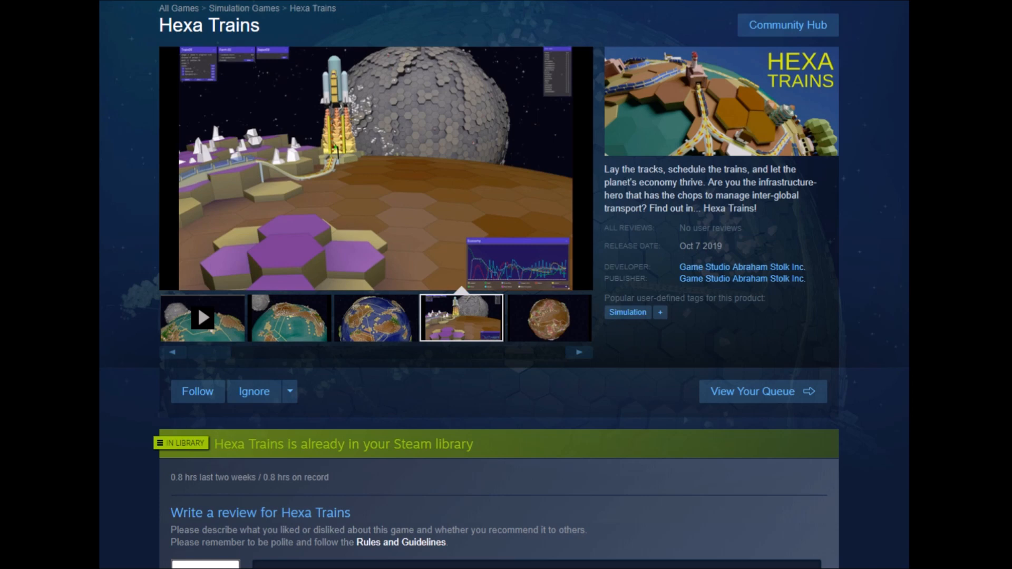
click(548, 317)
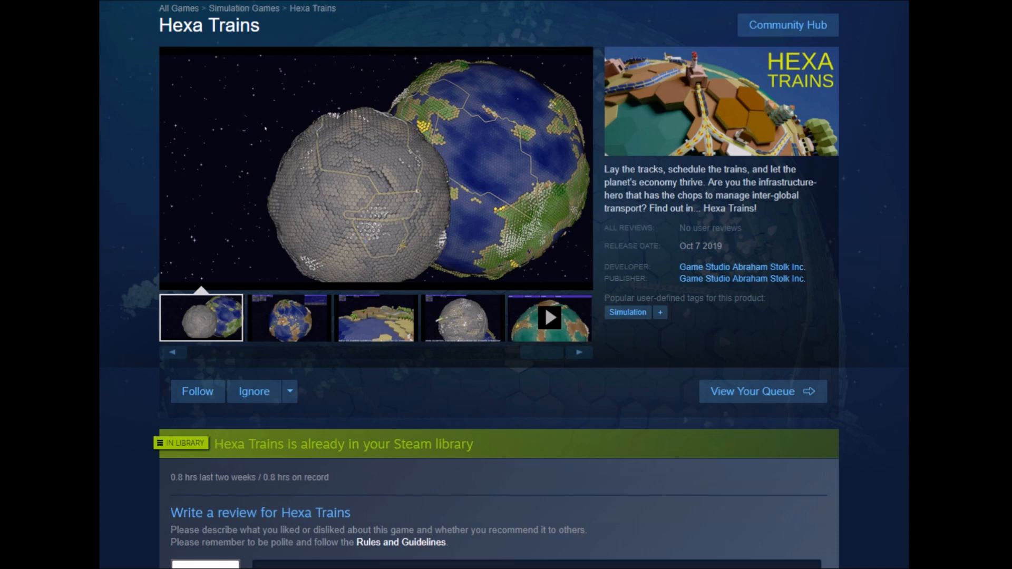
click(287, 317)
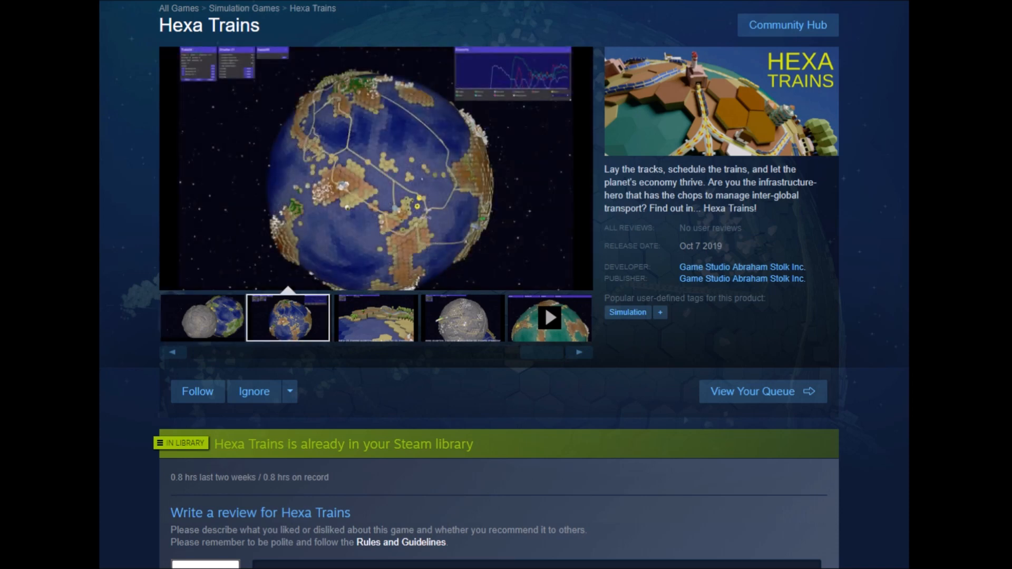
click(375, 317)
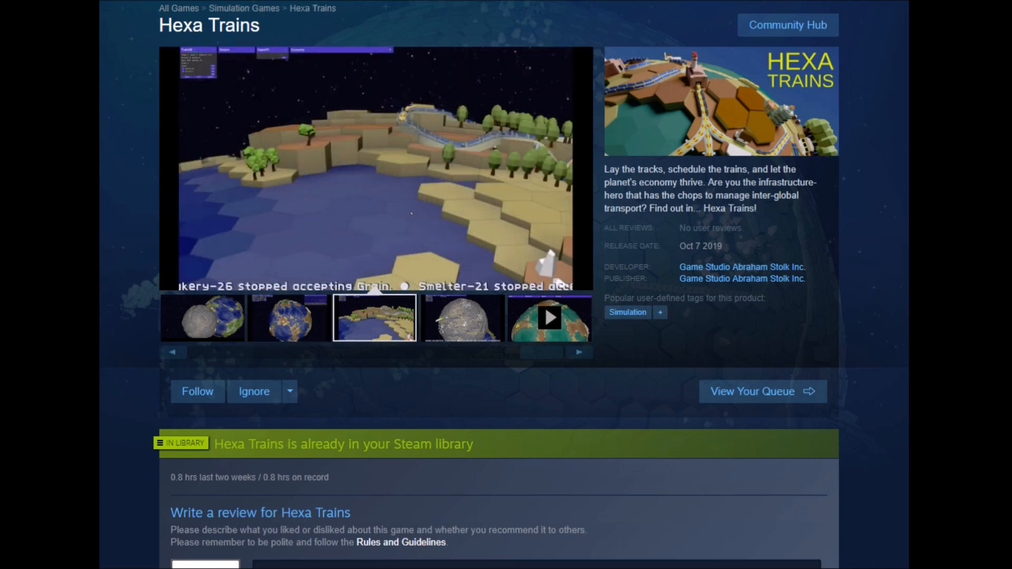
click(460, 318)
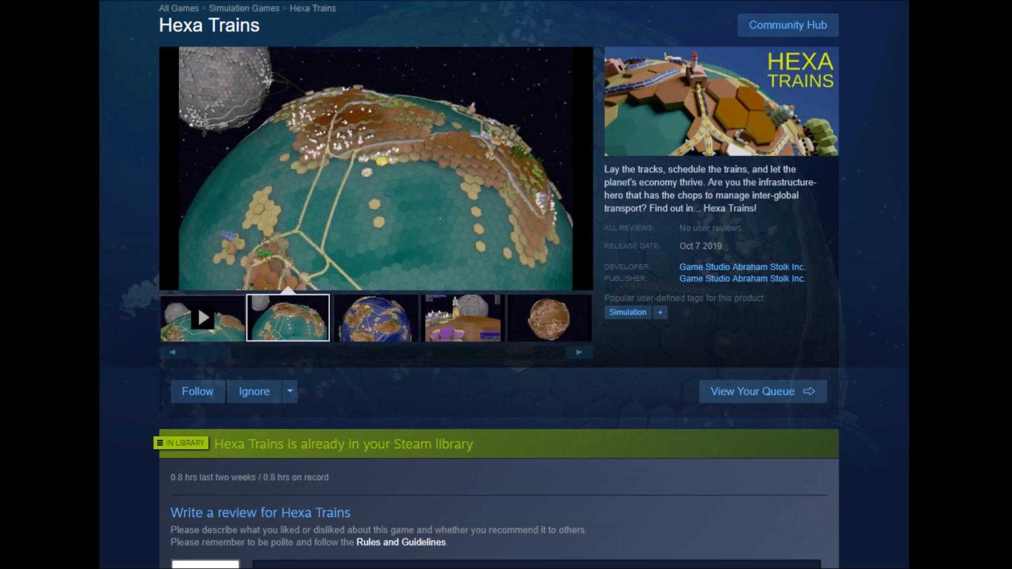
Continue through the screenshots, then move down to About This Game and System Requirements
click(374, 317)
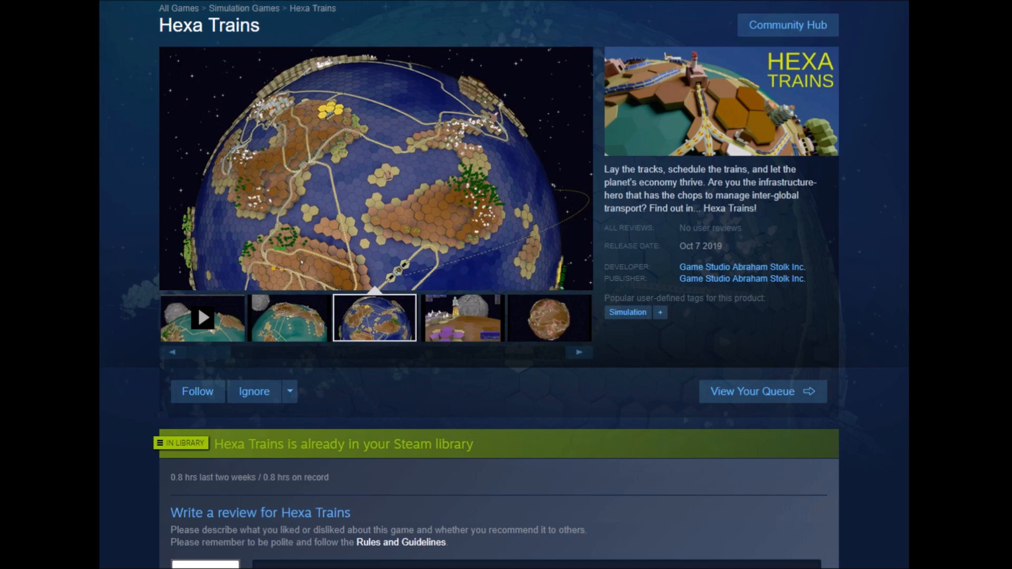
click(461, 317)
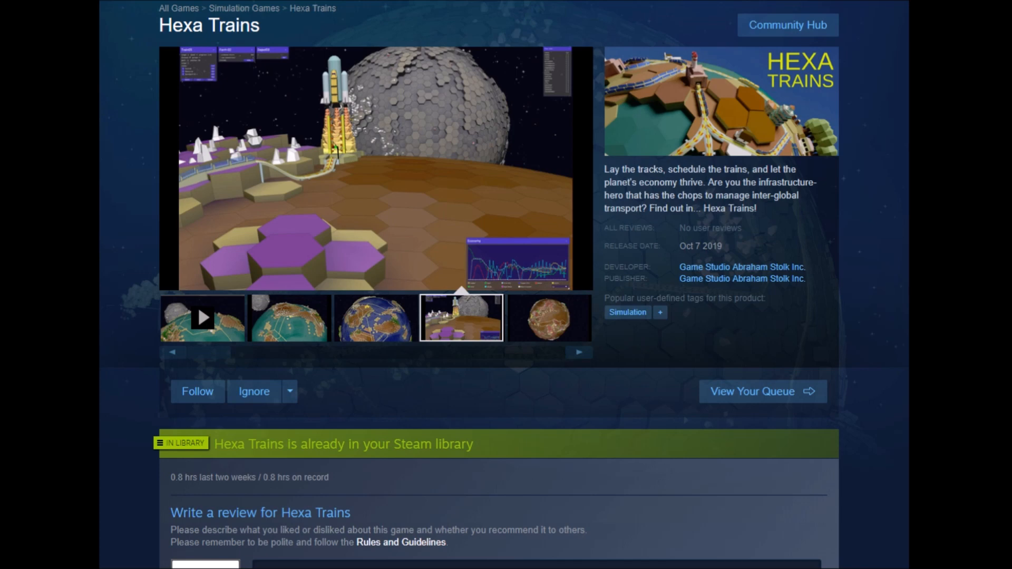
click(547, 318)
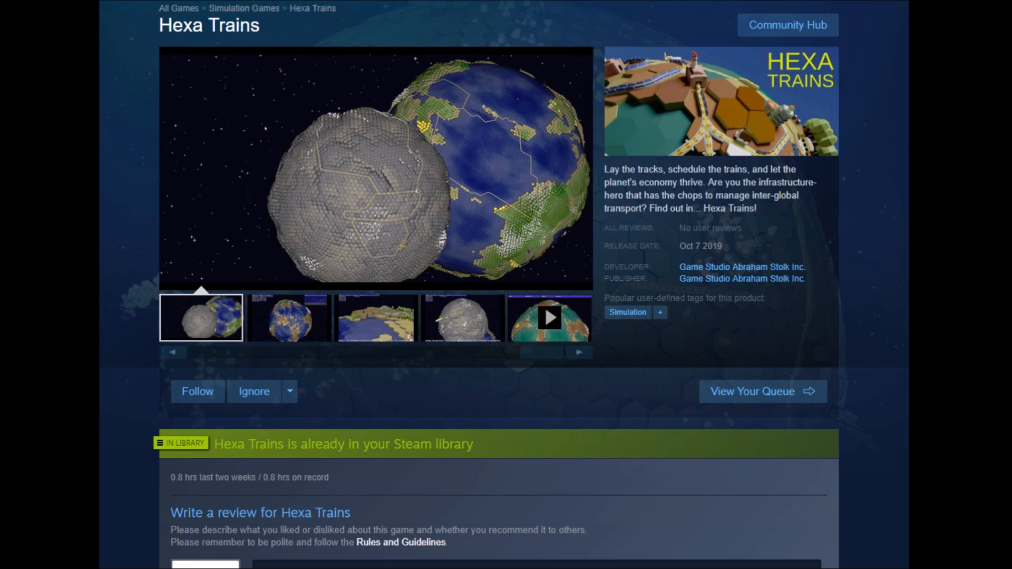
click(287, 317)
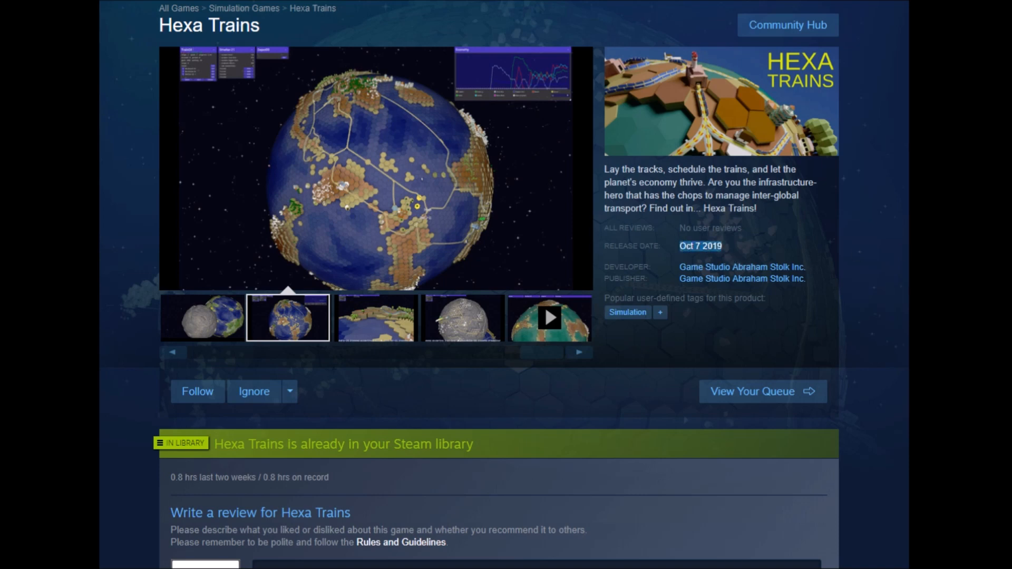
click(375, 317)
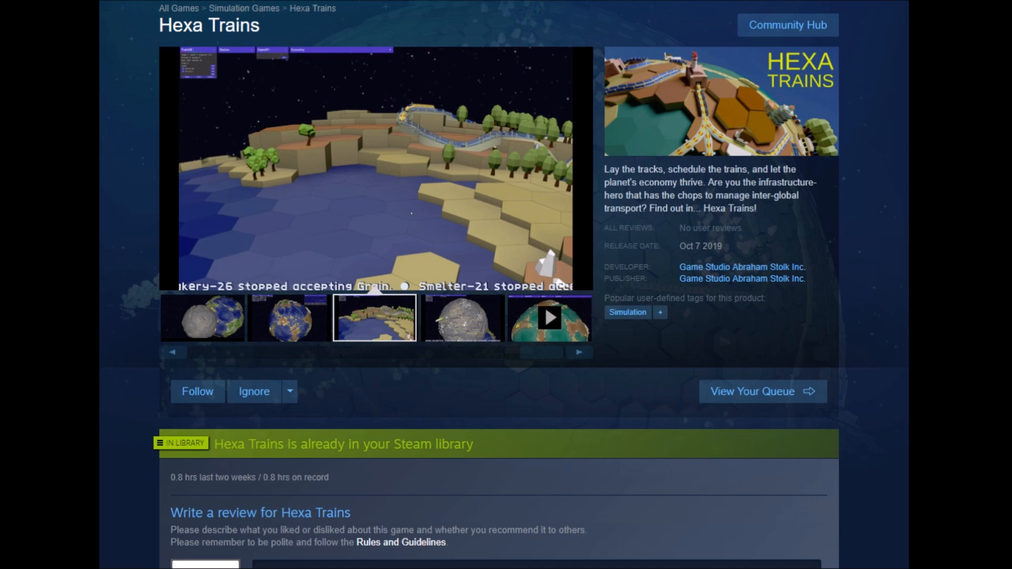
scroll(down, 3)
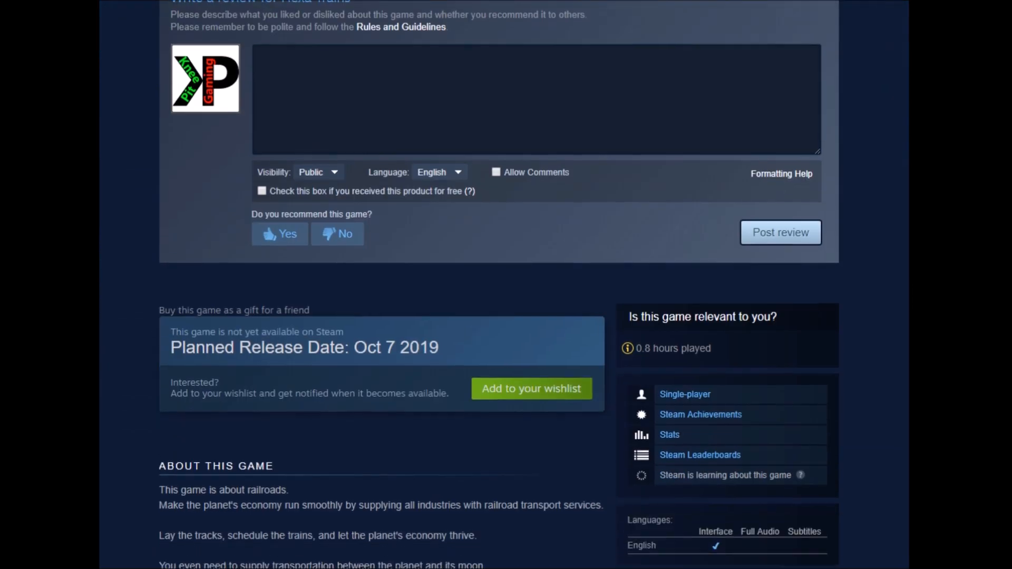
scroll(down, 3)
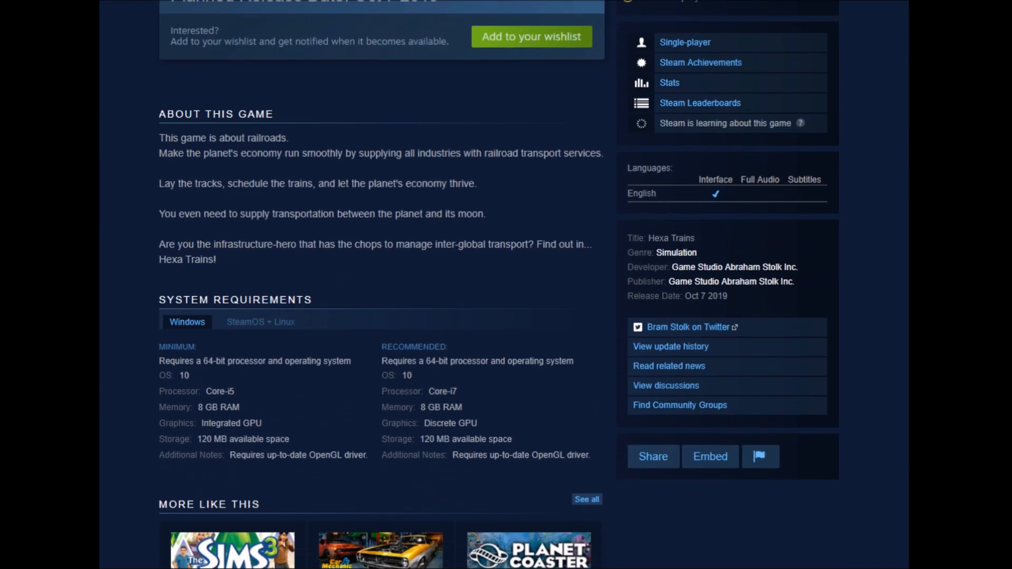
mouse_move(153, 146)
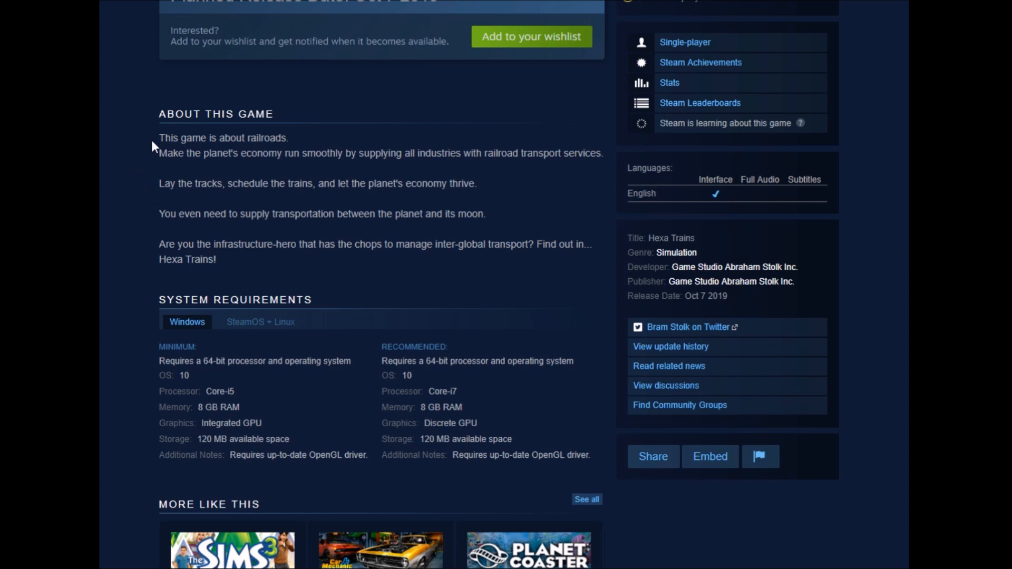
mouse_move(147, 160)
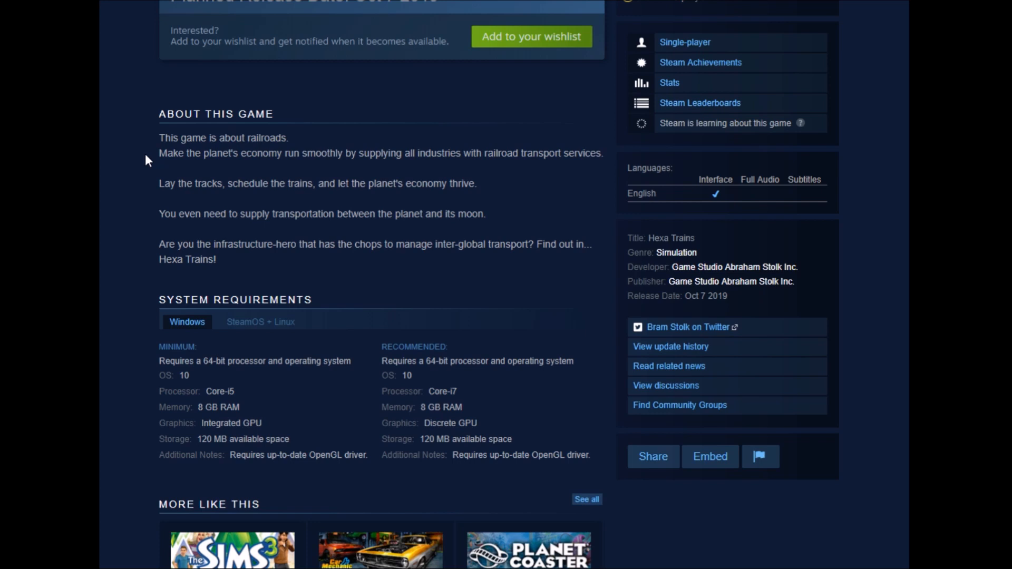
mouse_move(146, 350)
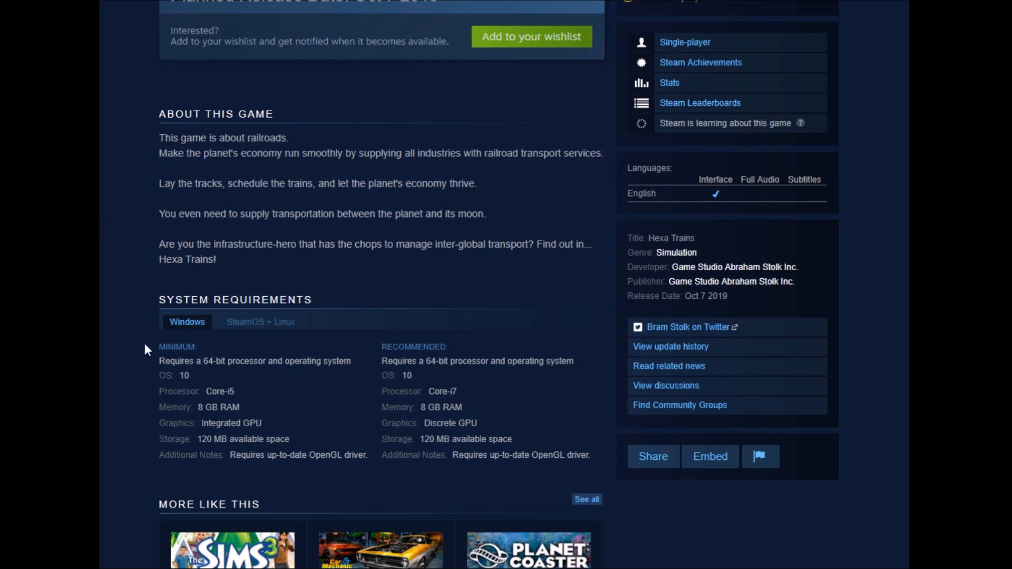
mouse_move(119, 356)
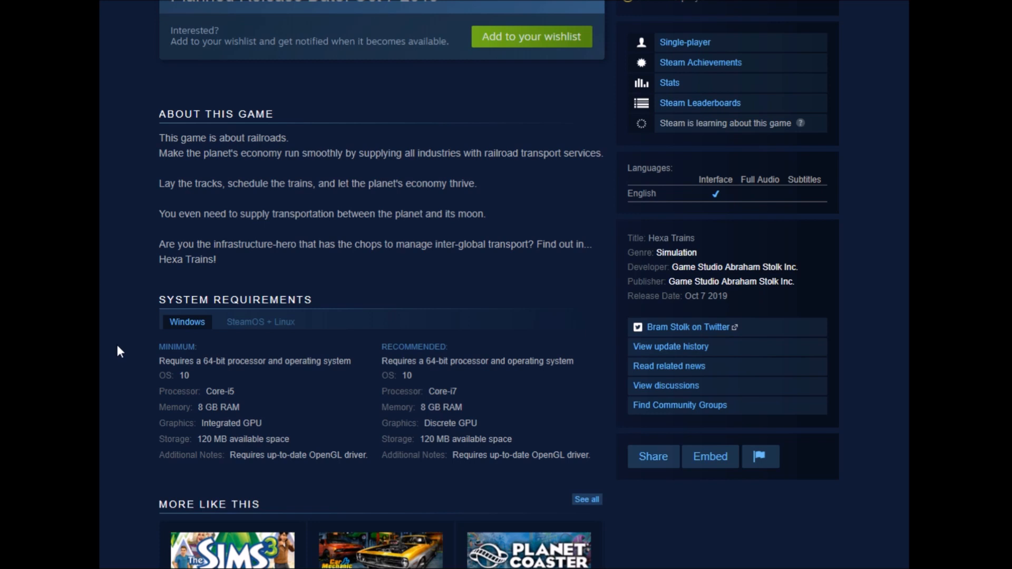
mouse_move(152, 398)
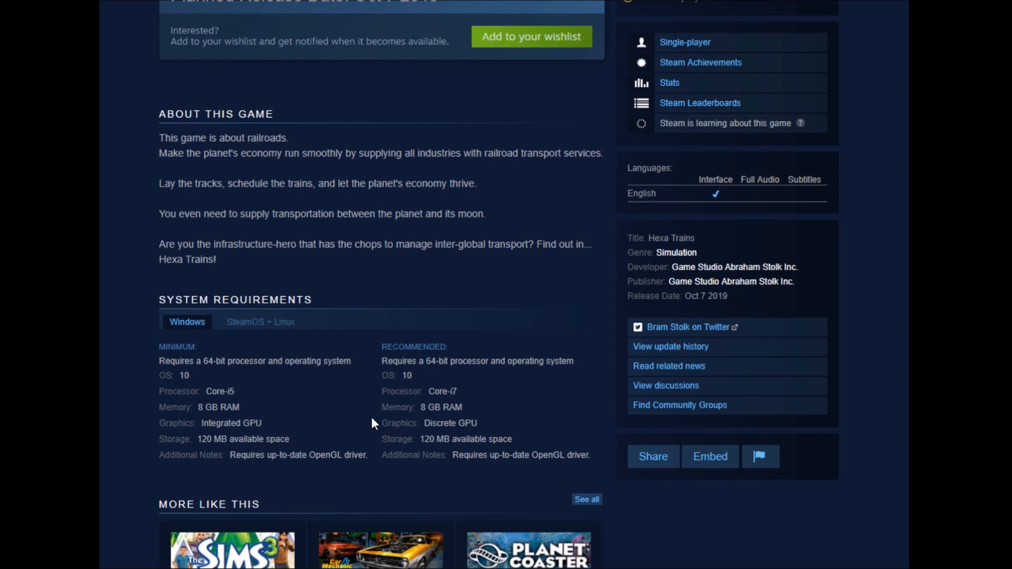
mouse_move(119, 418)
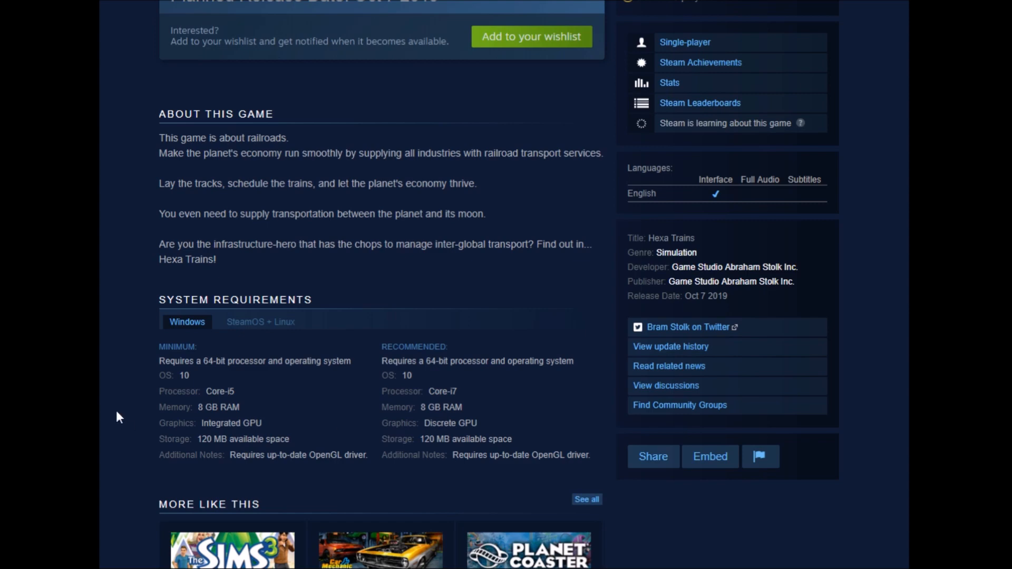
Return to the top of the store page and flip through the screenshot carousel again
scroll(up, 3)
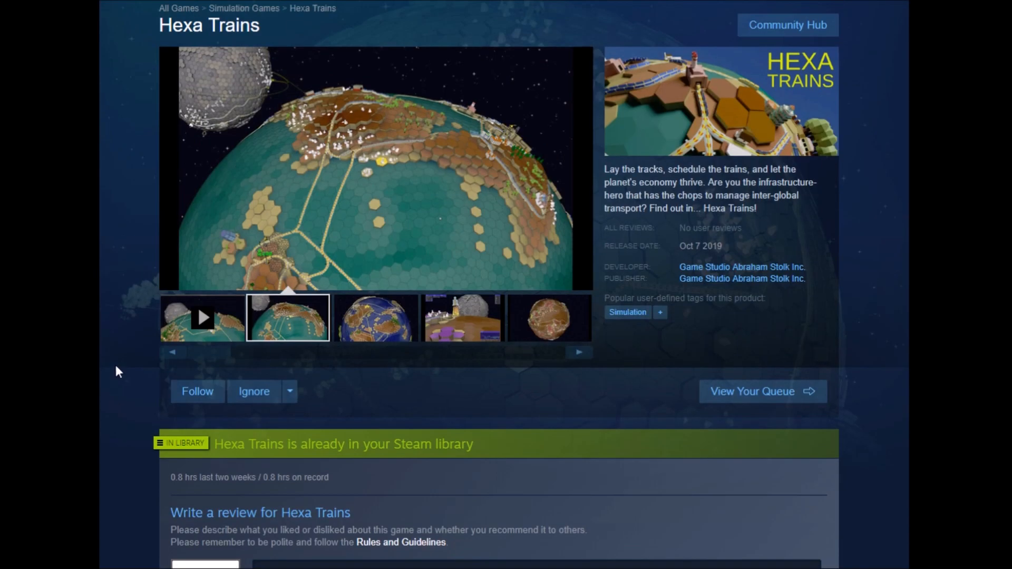
mouse_move(363, 190)
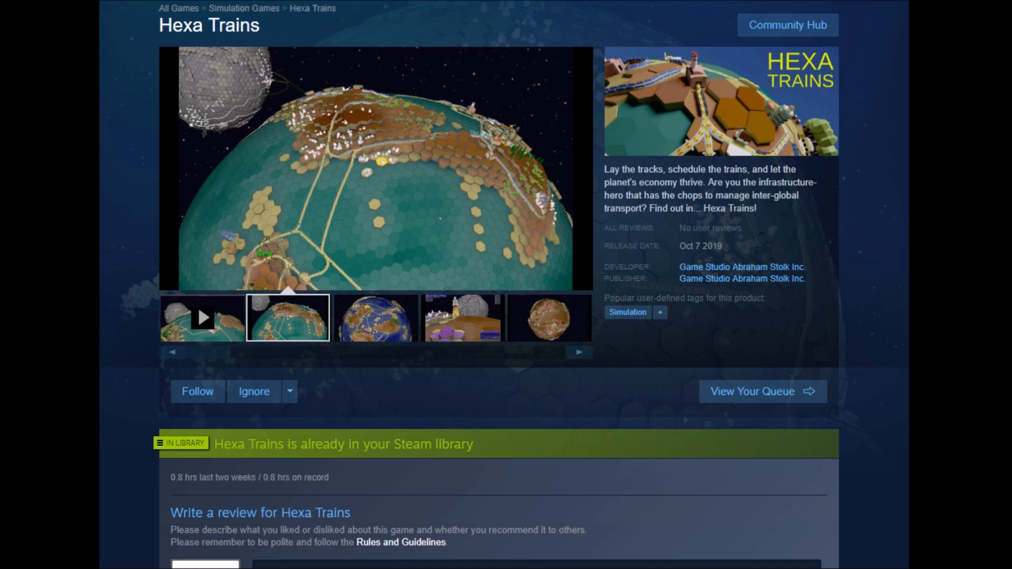
click(375, 317)
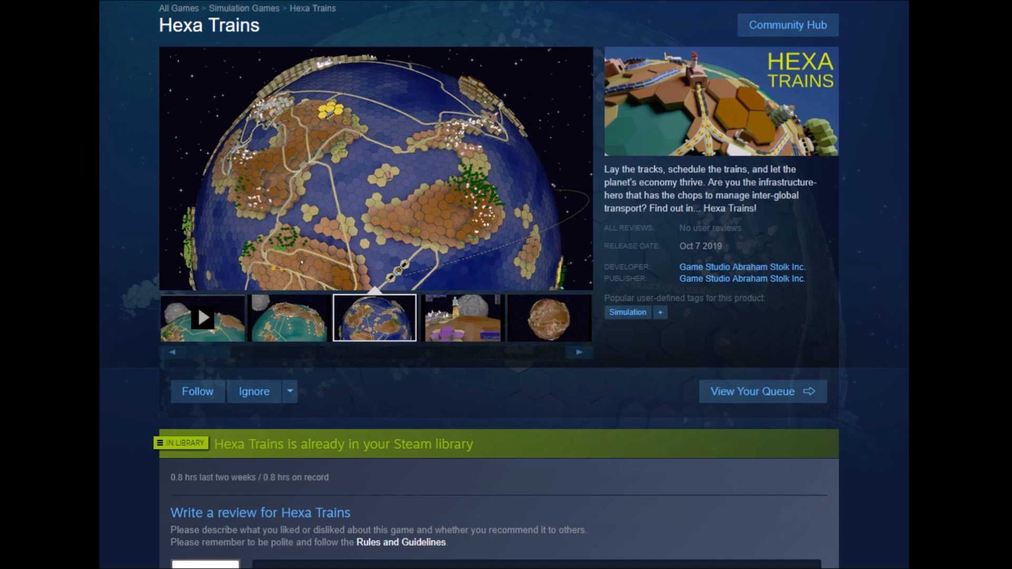
click(461, 318)
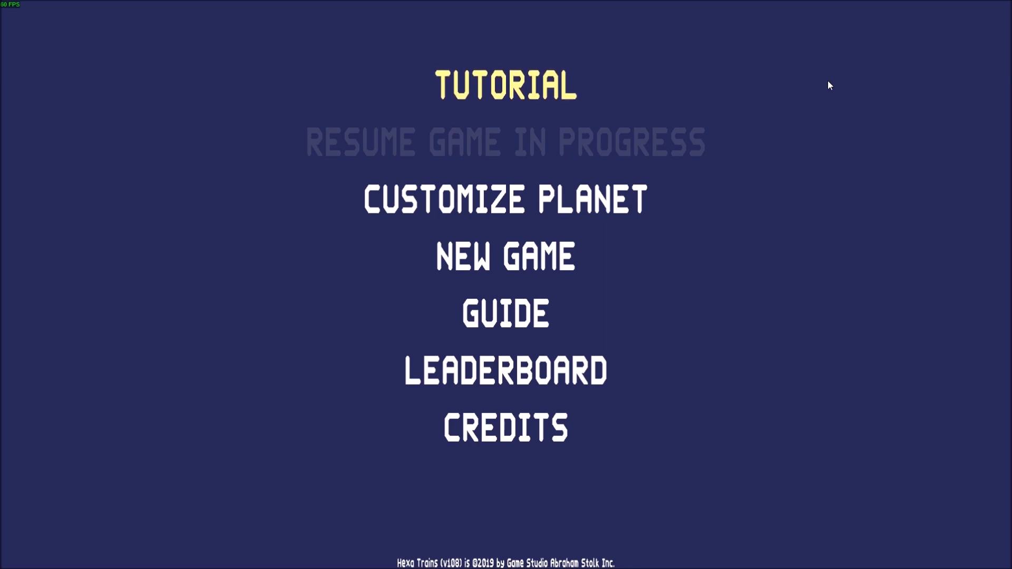
In Customize Planet, cycle Land Hue through Orange, Scarlet and Blue back to Teal
click(505, 199)
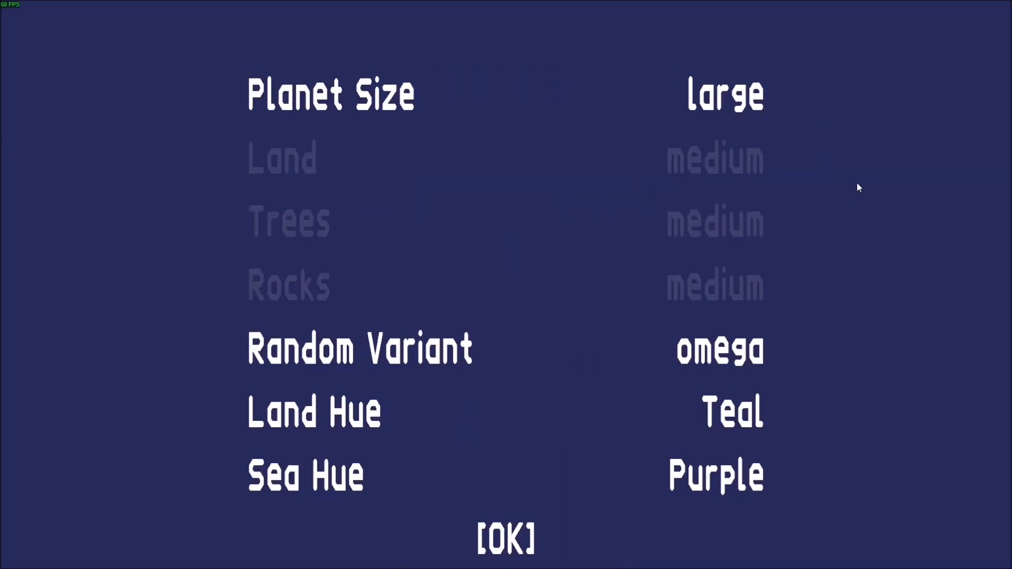
mouse_move(936, 179)
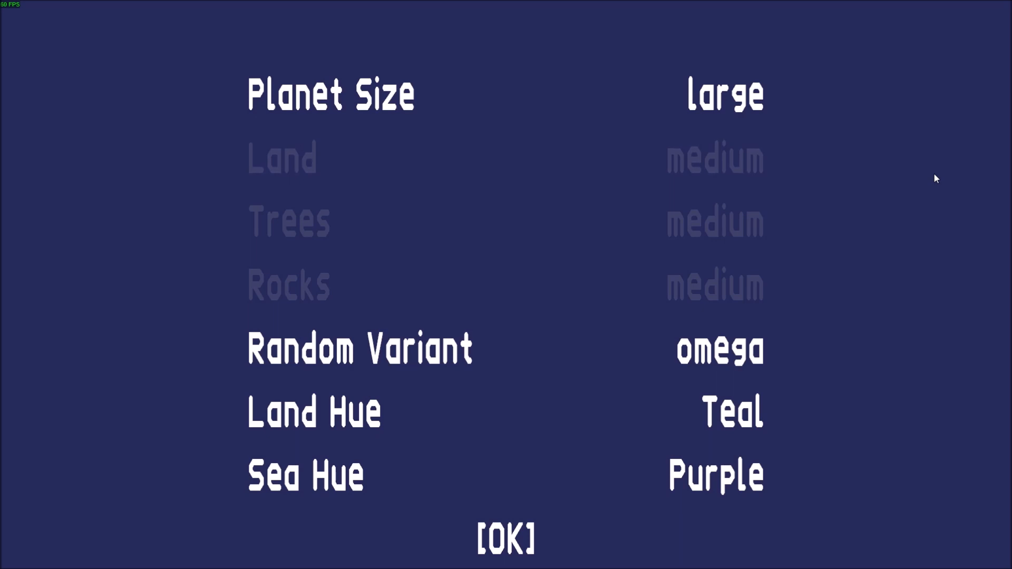
click(714, 412)
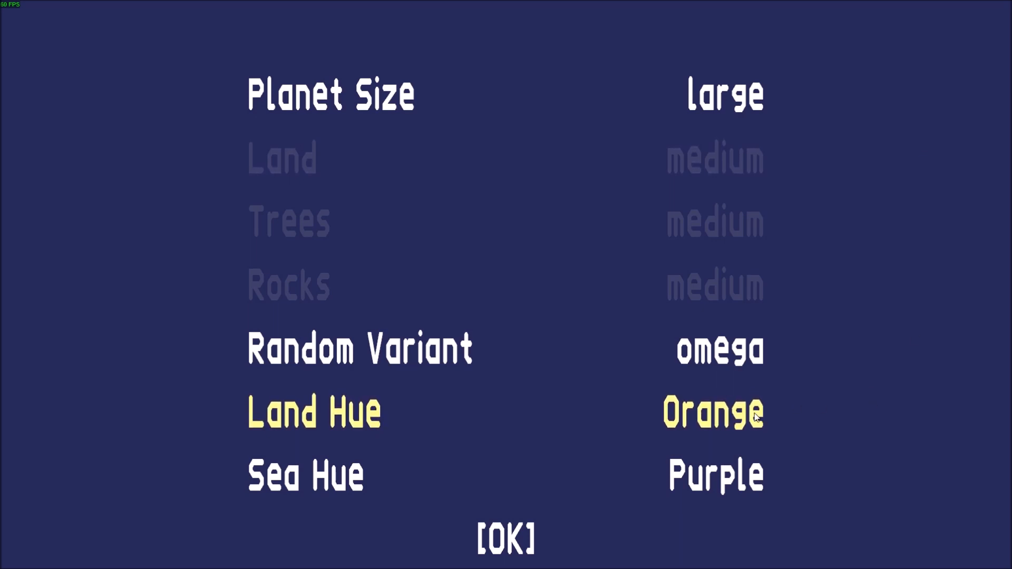
click(713, 412)
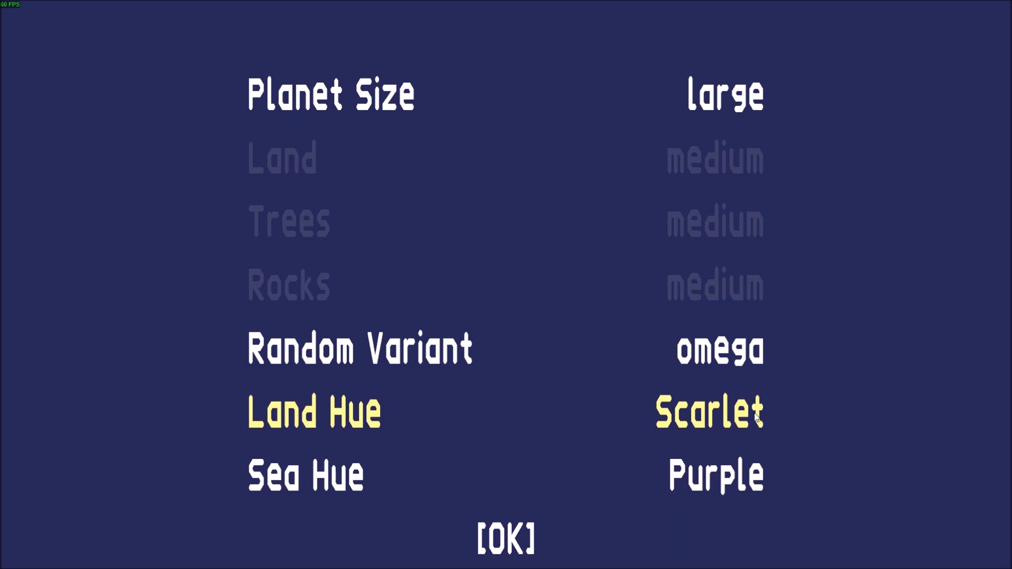
click(708, 413)
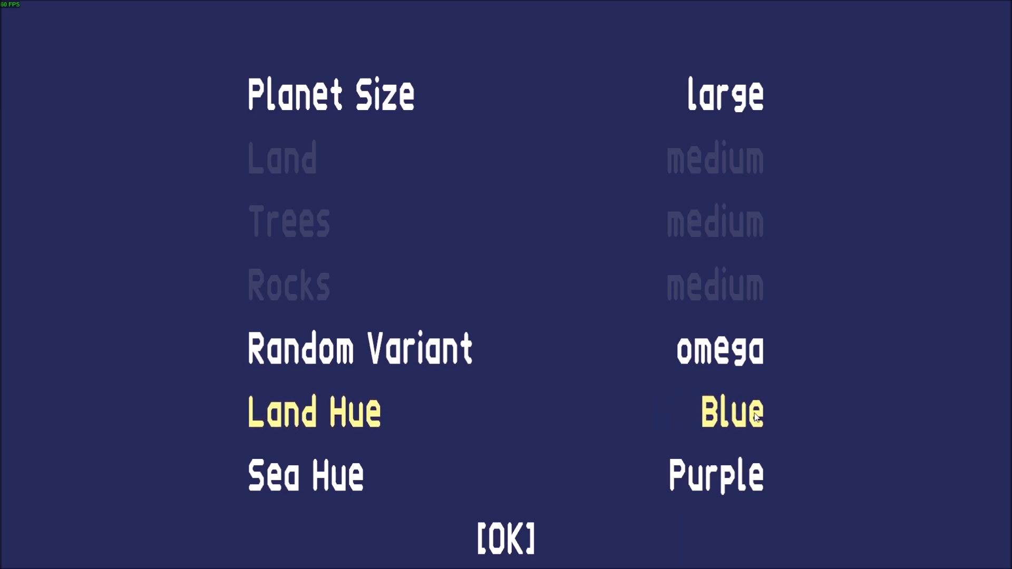
click(732, 412)
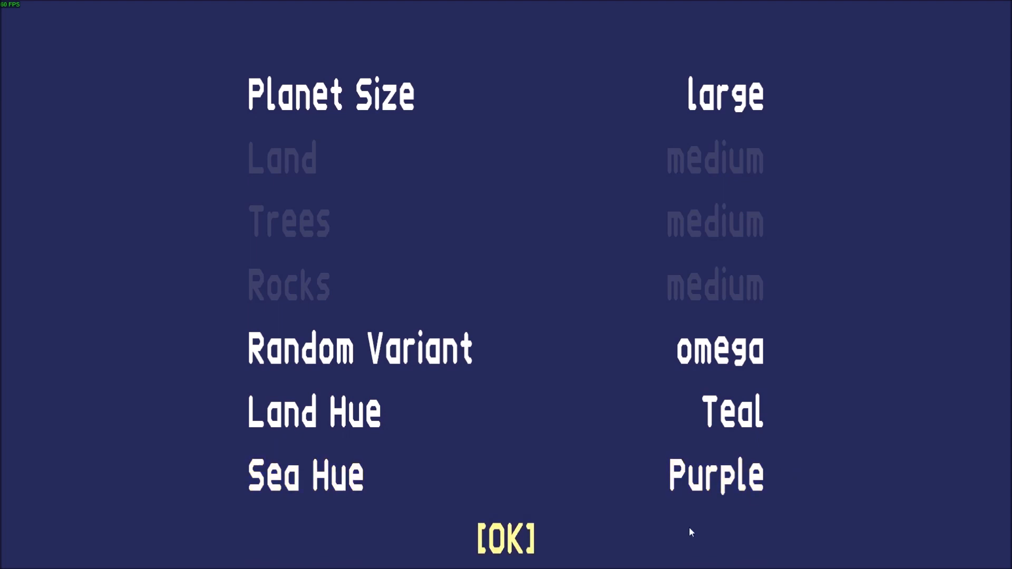
Confirm the teal-land, purple-sea planet settings with OK
click(505, 538)
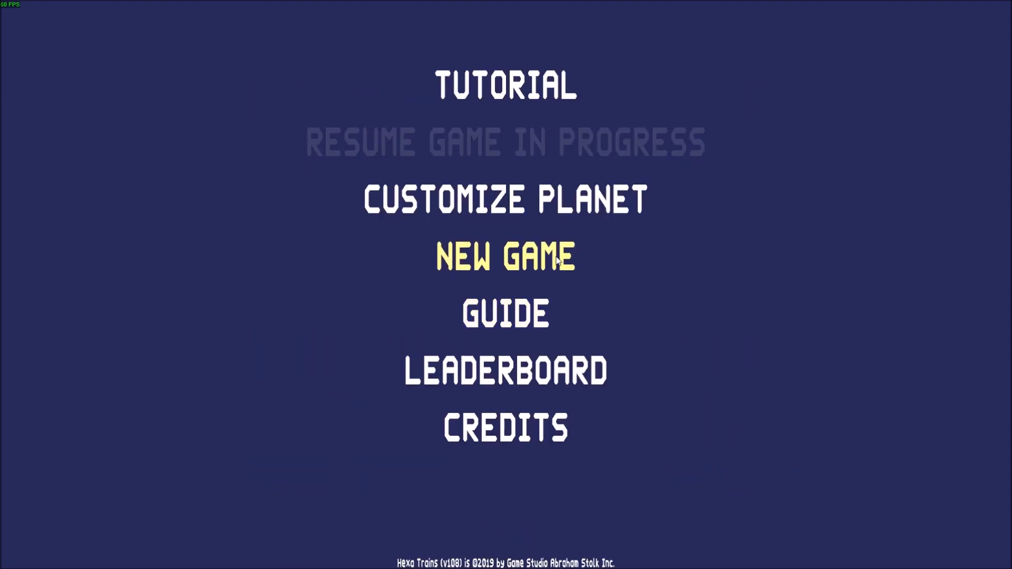
mouse_move(527, 123)
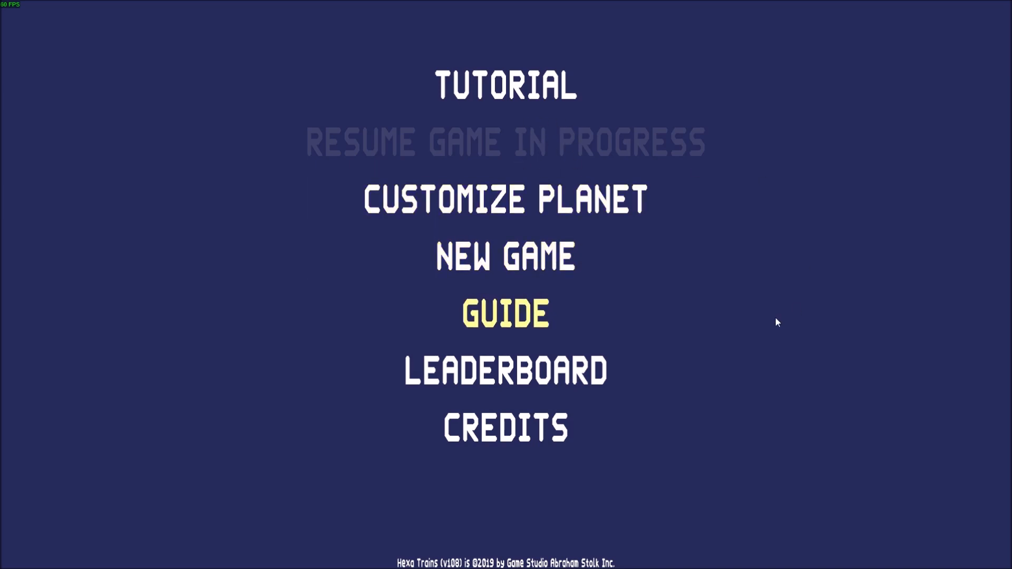
mouse_move(761, 341)
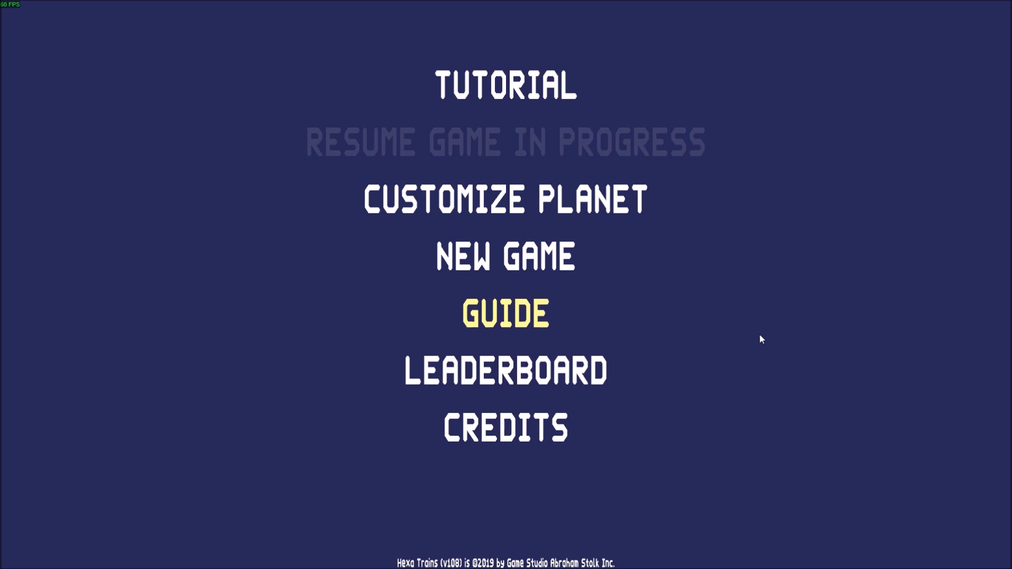
mouse_move(759, 333)
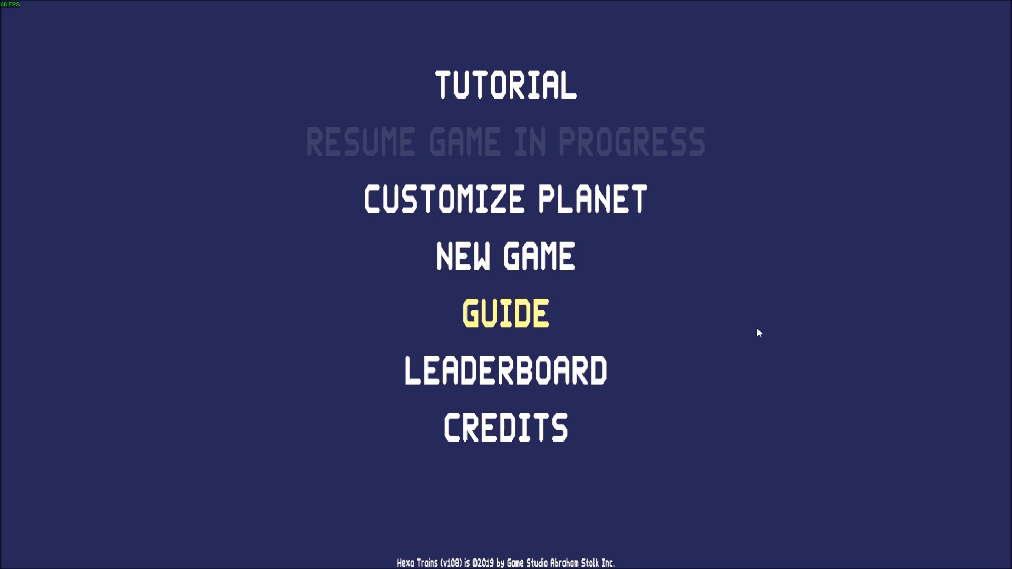
mouse_move(678, 441)
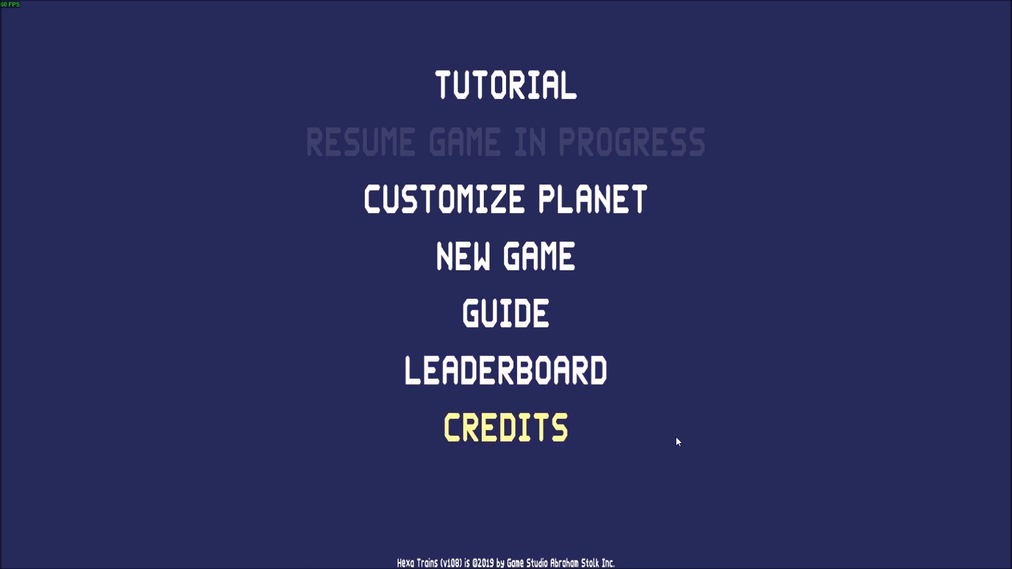
mouse_move(878, 253)
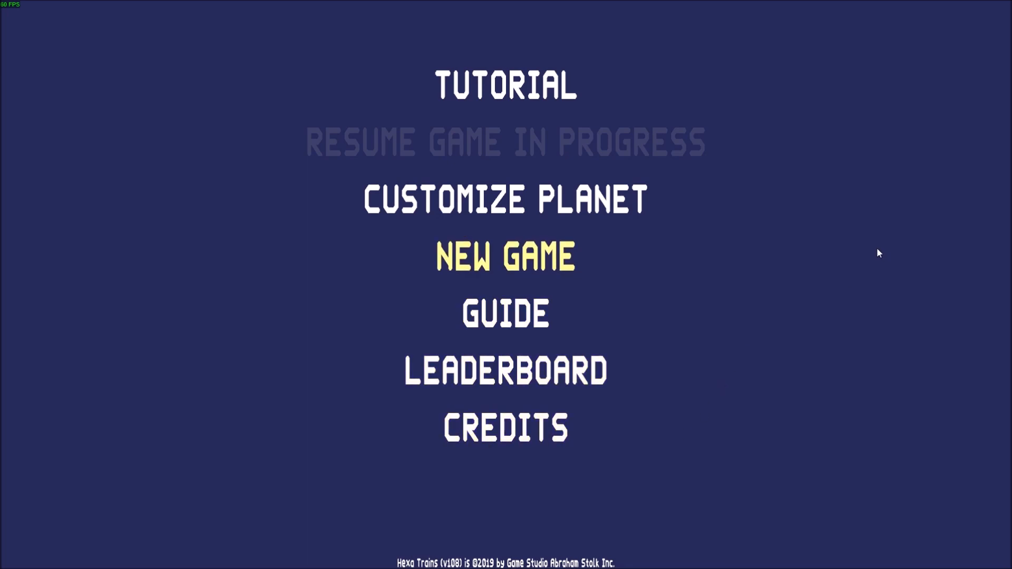
mouse_move(833, 261)
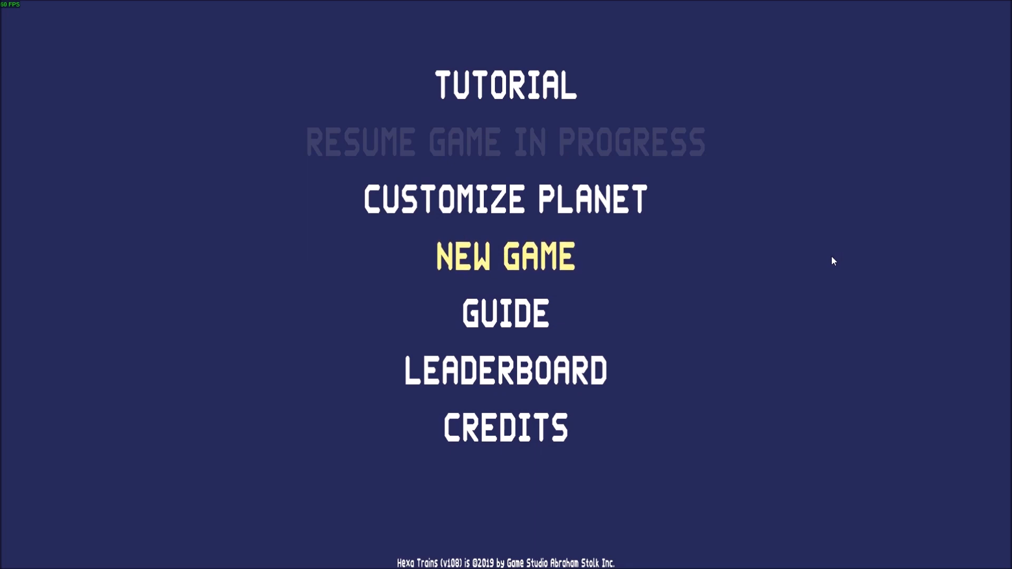
Start a New Game on the customized planet and zoom toward the globe
click(505, 258)
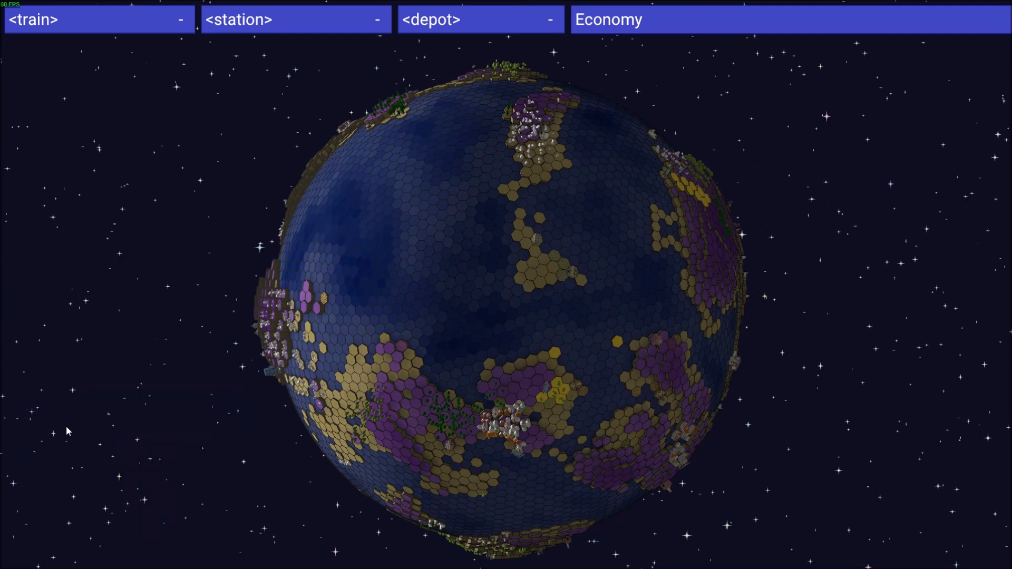
scroll(down, 3)
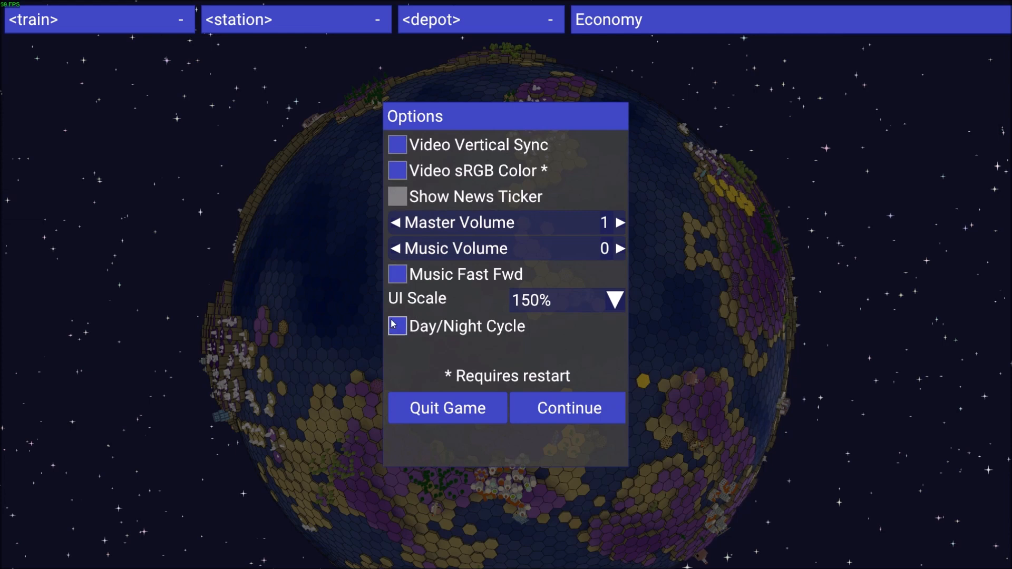
Toggle Day/Night Cycle off and back on, then Continue to the globe
click(397, 325)
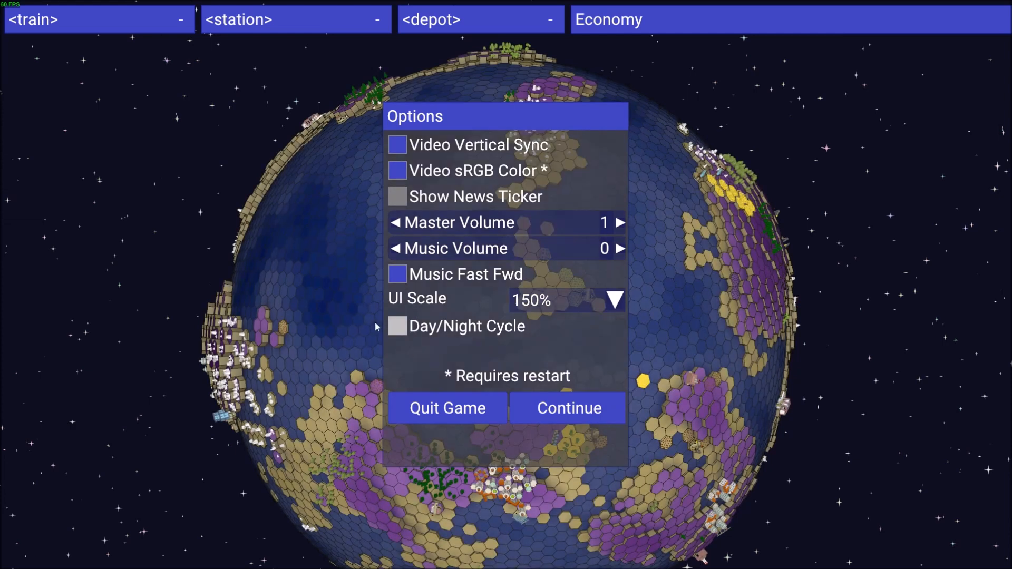
click(398, 327)
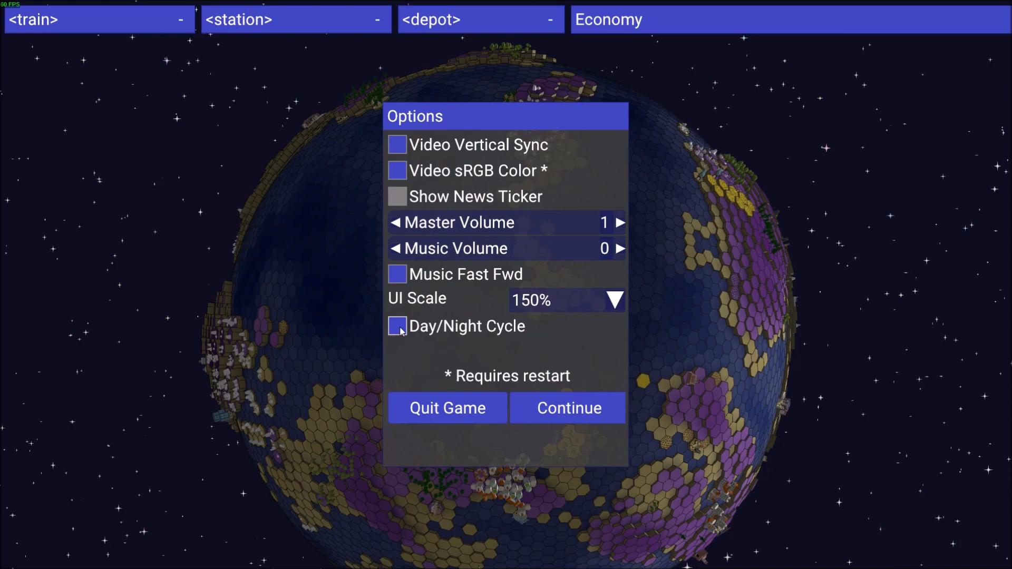
click(397, 327)
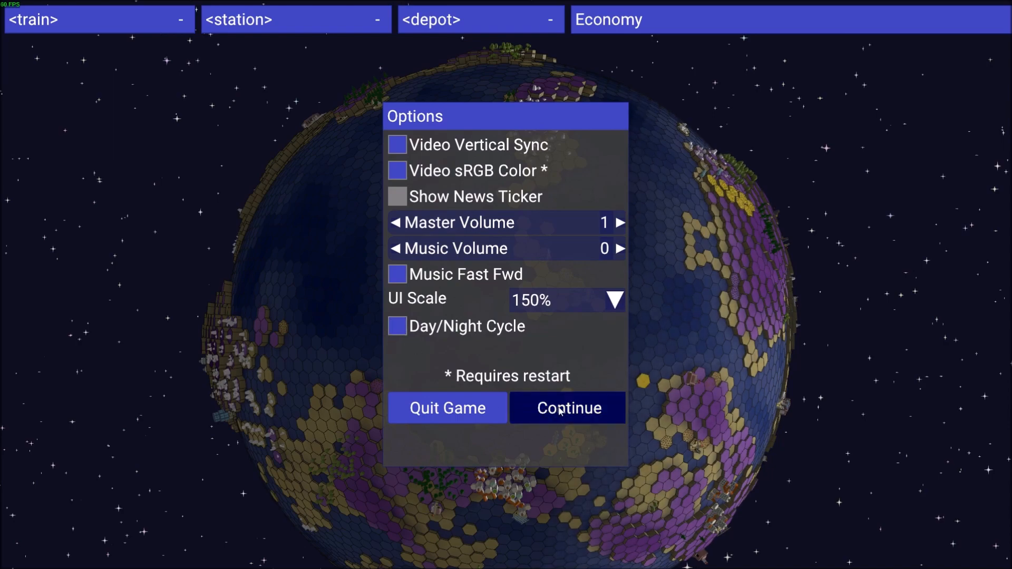
click(567, 408)
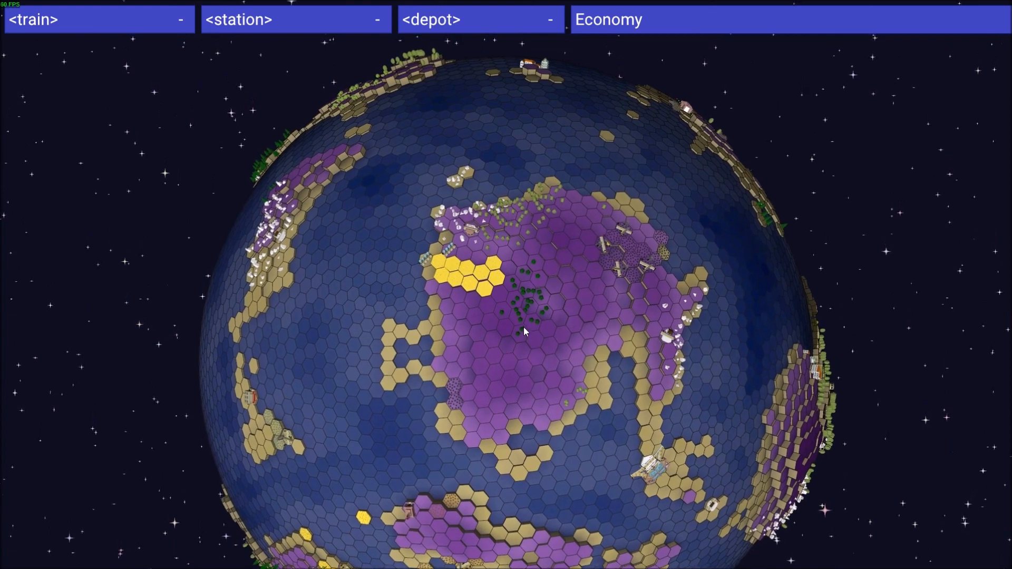
Zoom into the continent and select Farm-00 to see its Grain output and zero connections
scroll(down, 3)
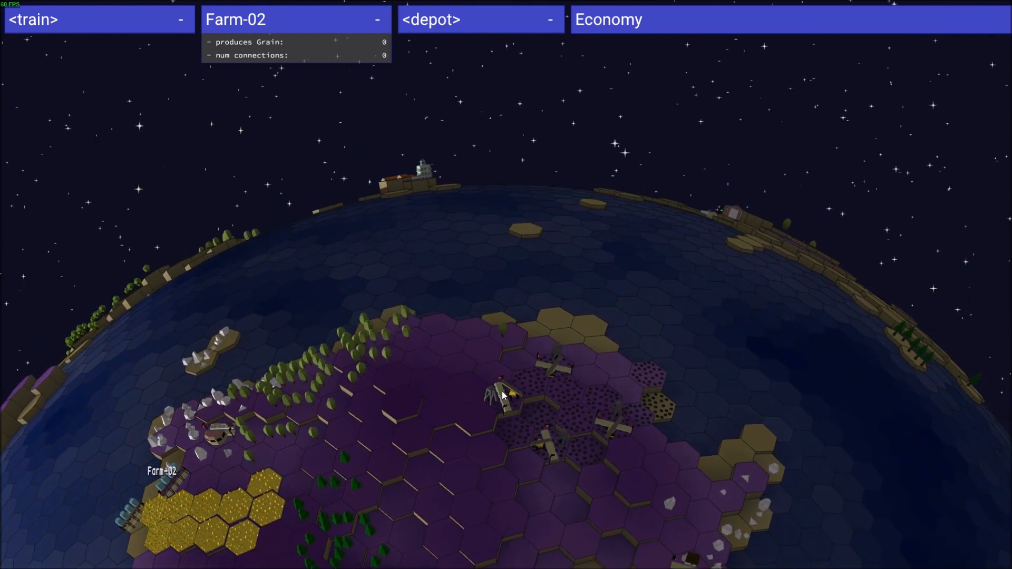
click(504, 393)
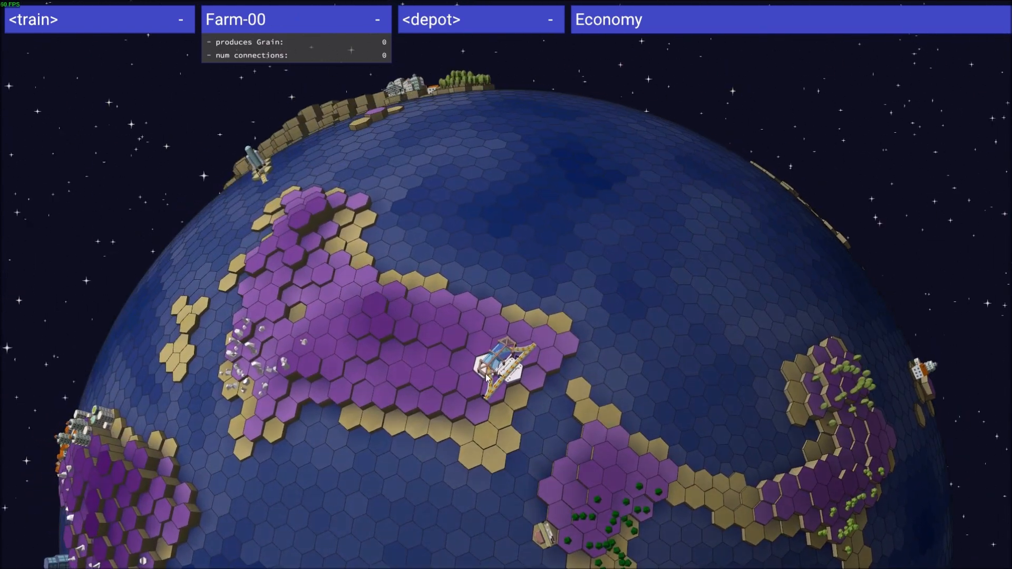
Place Depot01 on a land hex beside the city and Spaceport-33
click(507, 359)
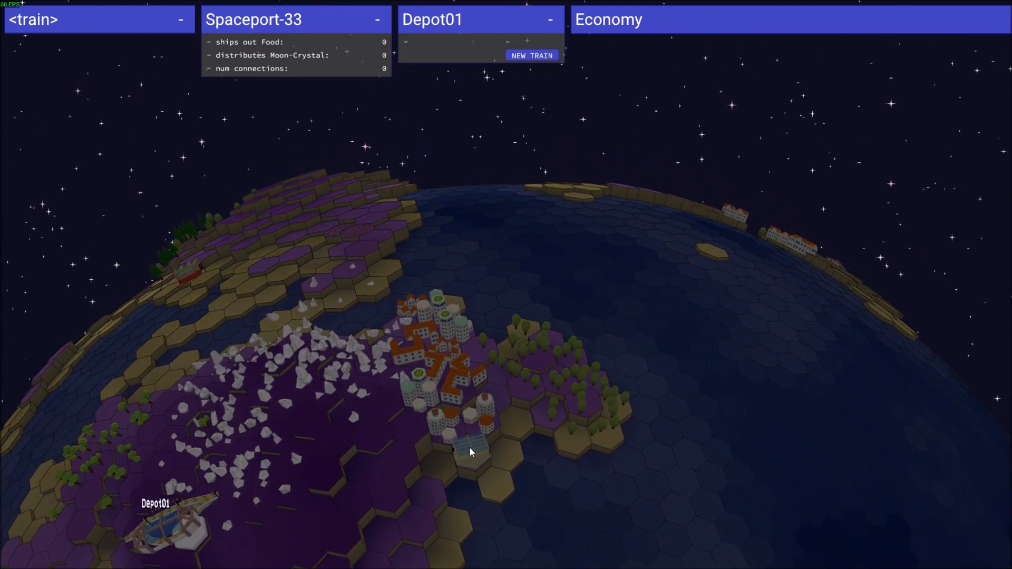
Inspect City-31, Sawmill-05 and Warehouse-21, each showing zero connections
click(466, 441)
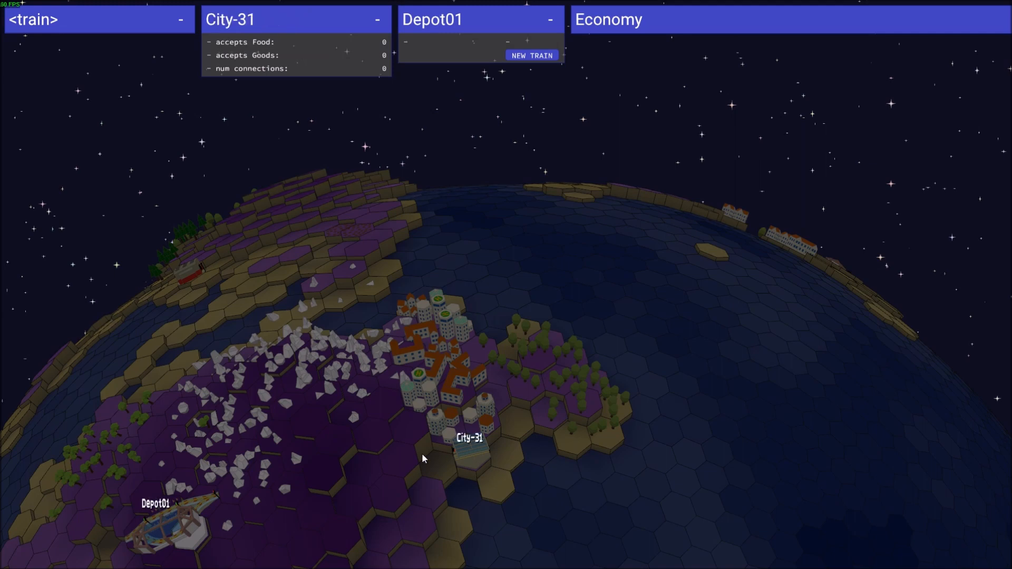
mouse_move(470, 415)
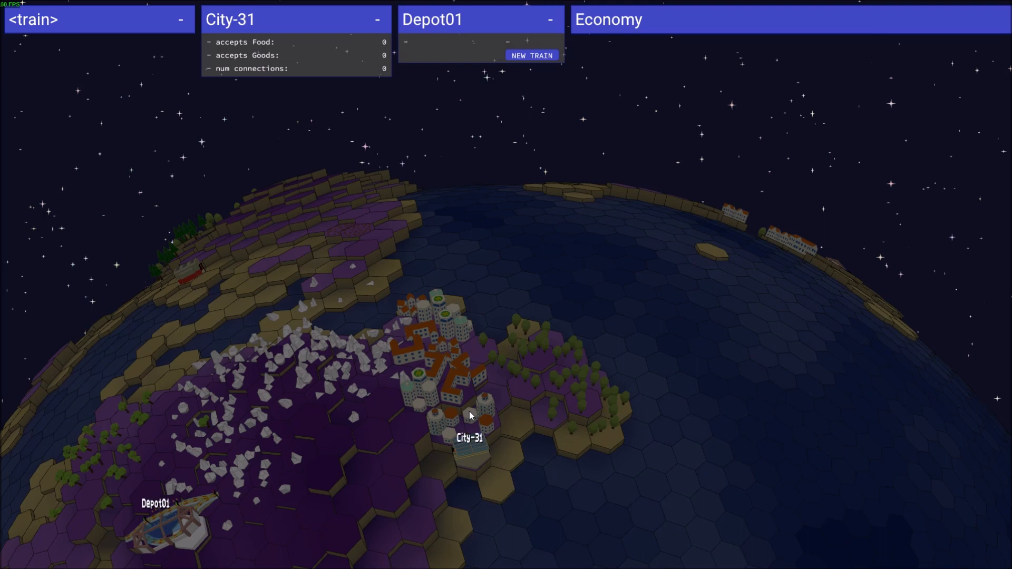
mouse_move(211, 131)
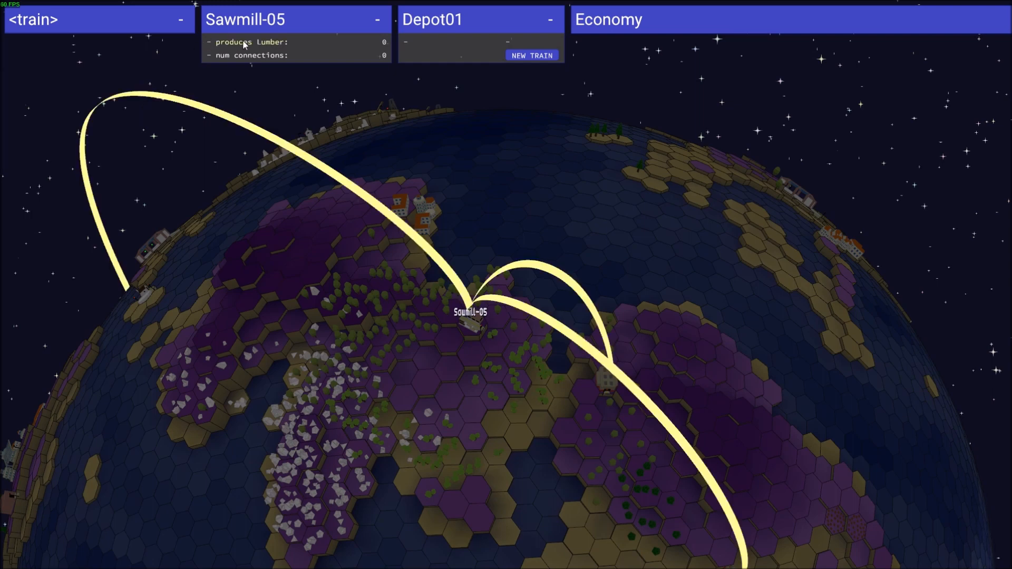
click(607, 376)
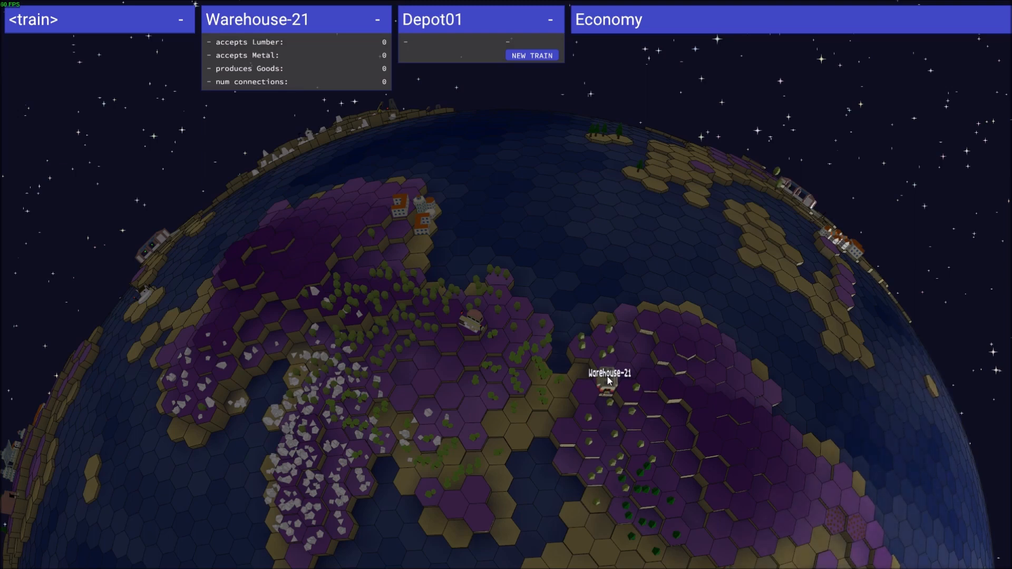
click(607, 379)
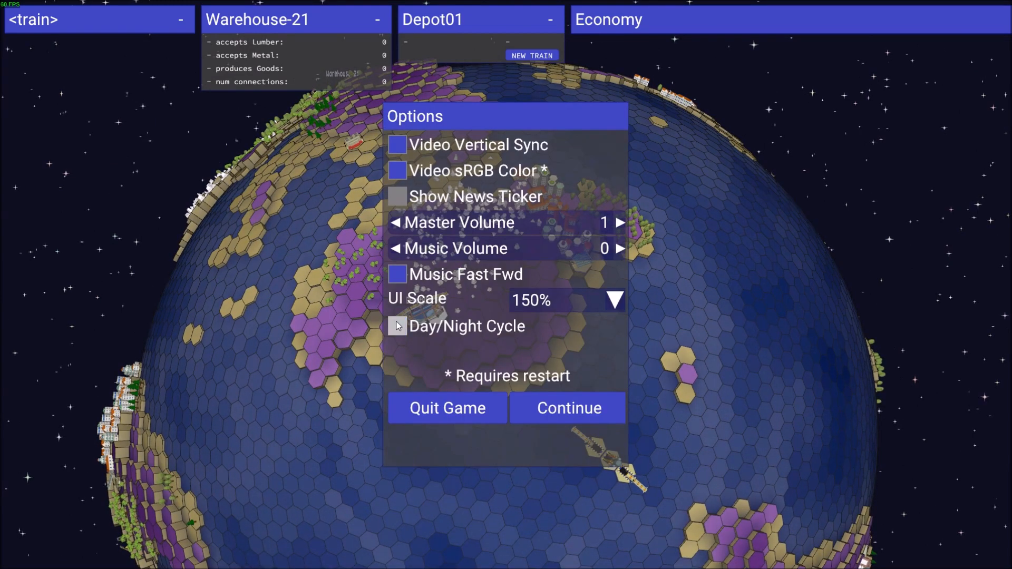
Re-enable Day/Night Cycle and Continue back to the globe with Depot01 in view
click(567, 408)
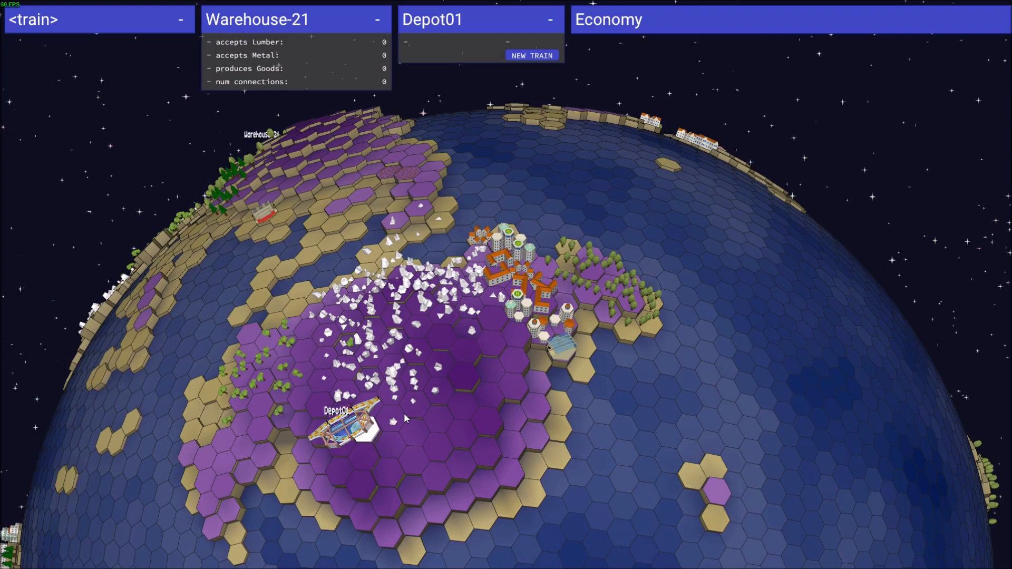
Zoom the globe out to see Depot01's continent and the spaceport at sea
scroll(down, 3)
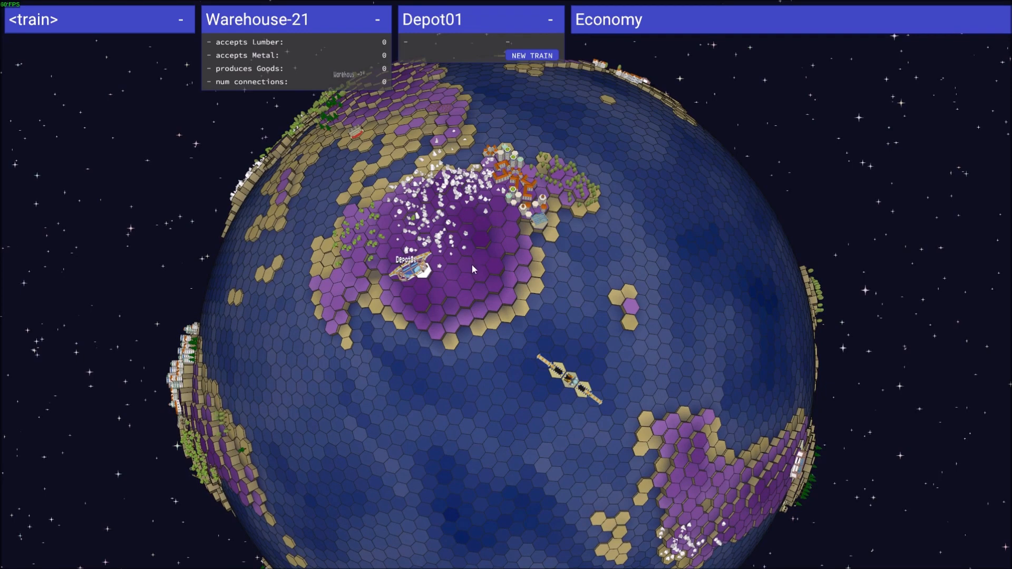
mouse_move(502, 277)
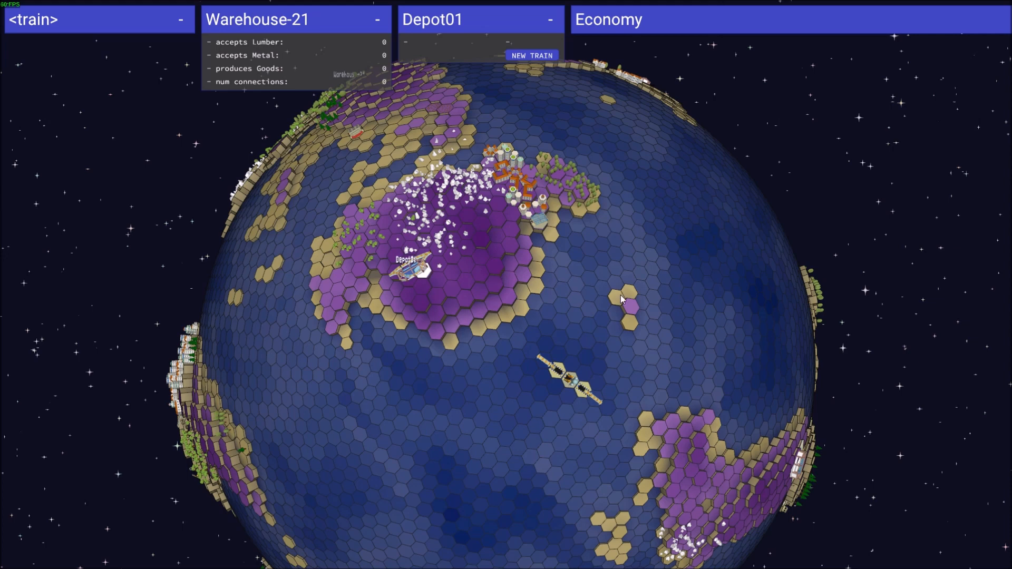
mouse_move(584, 292)
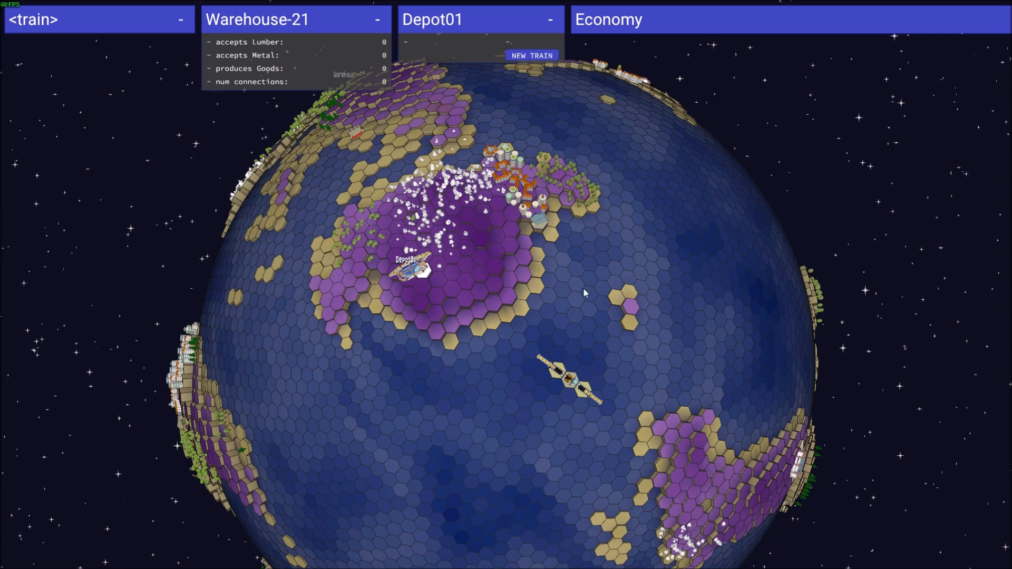
mouse_move(671, 302)
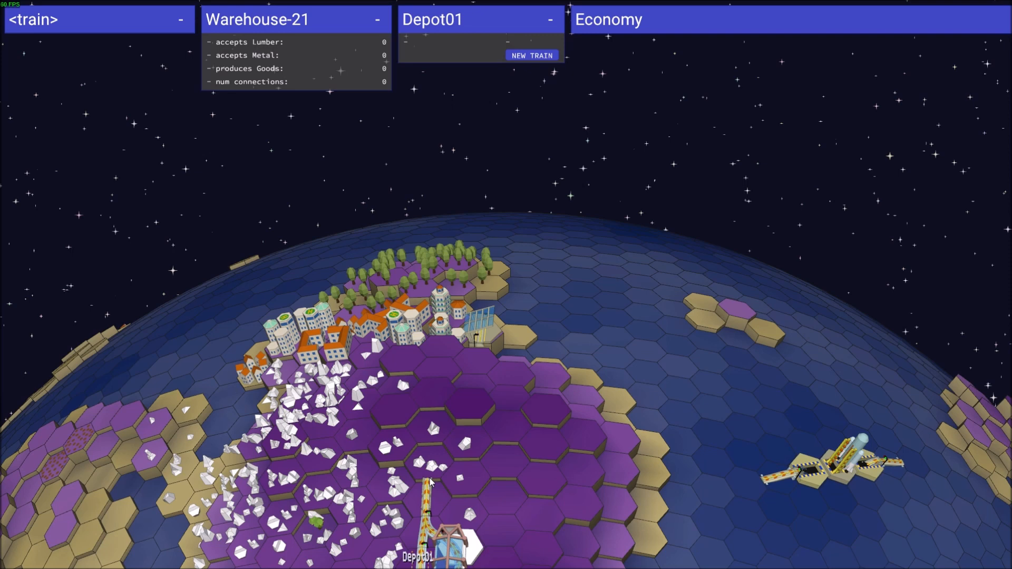
mouse_move(451, 461)
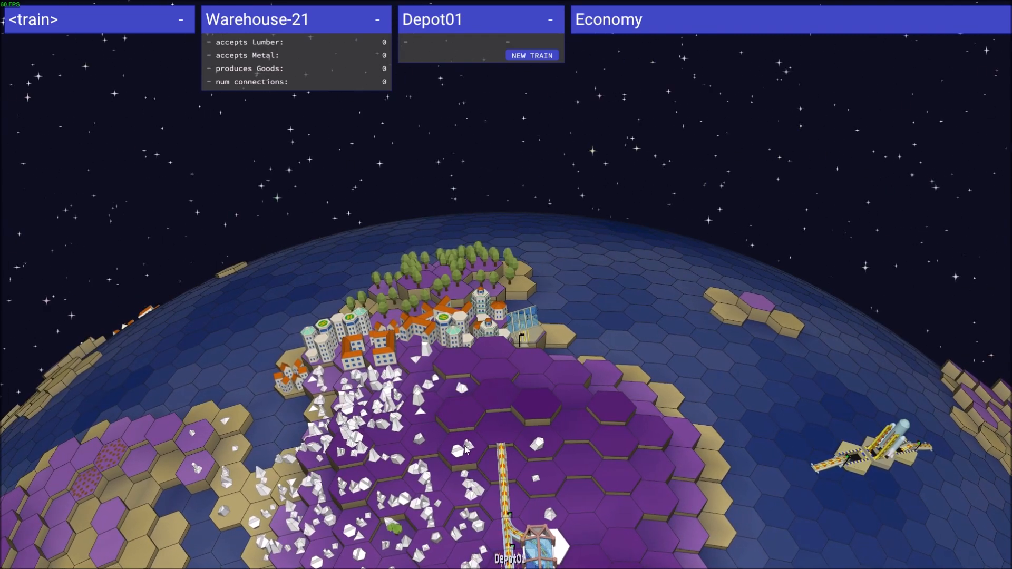
mouse_move(508, 443)
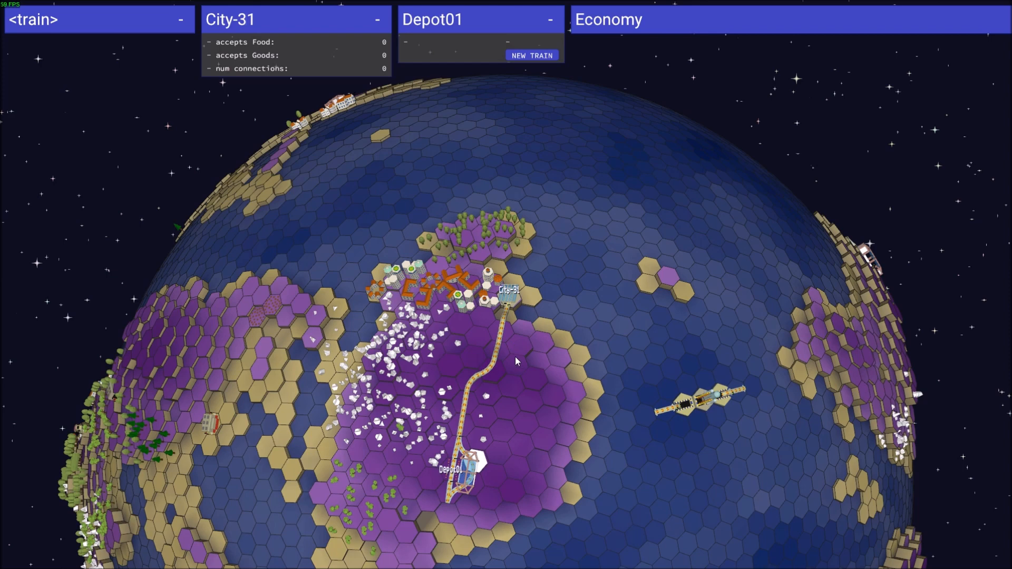
mouse_move(255, 145)
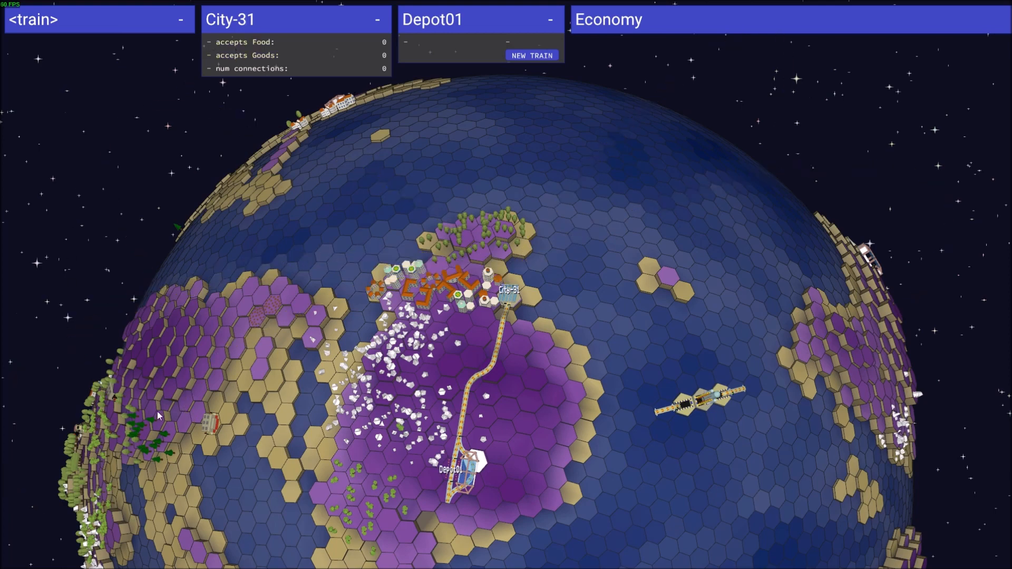
Inspect Warehouse-22 and City-31, then zoom out toward the western landmass
click(200, 421)
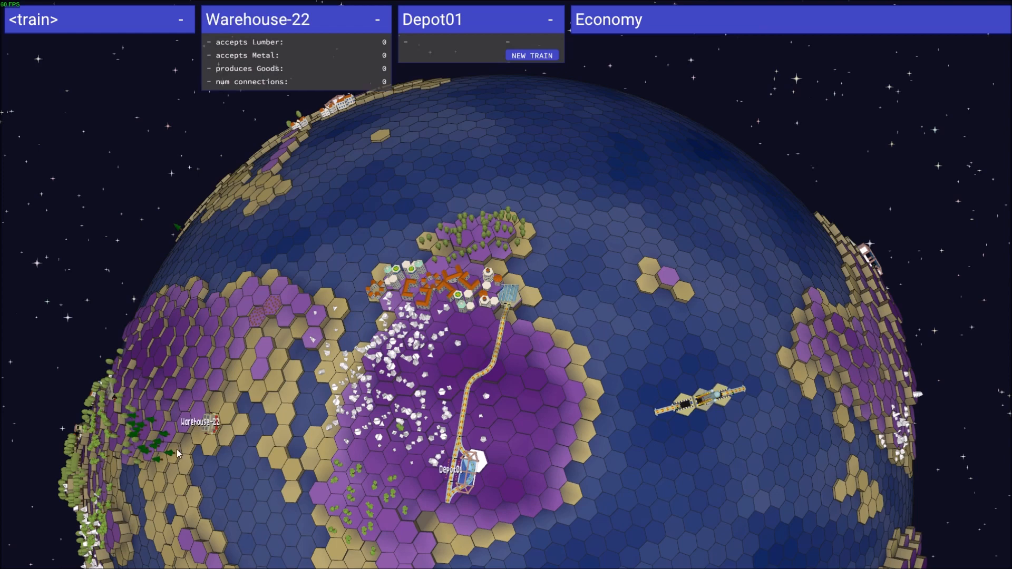
mouse_move(492, 303)
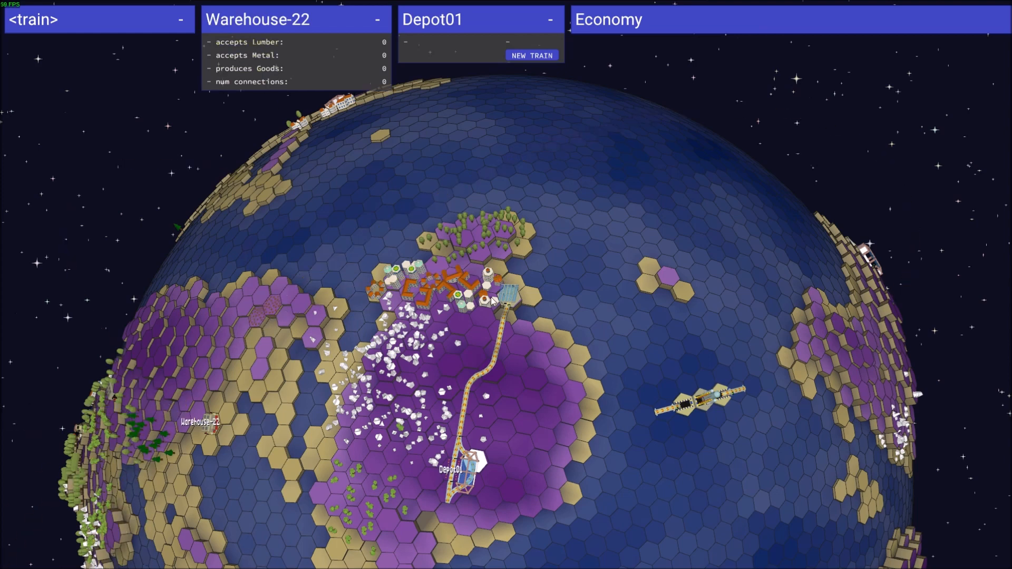
click(511, 289)
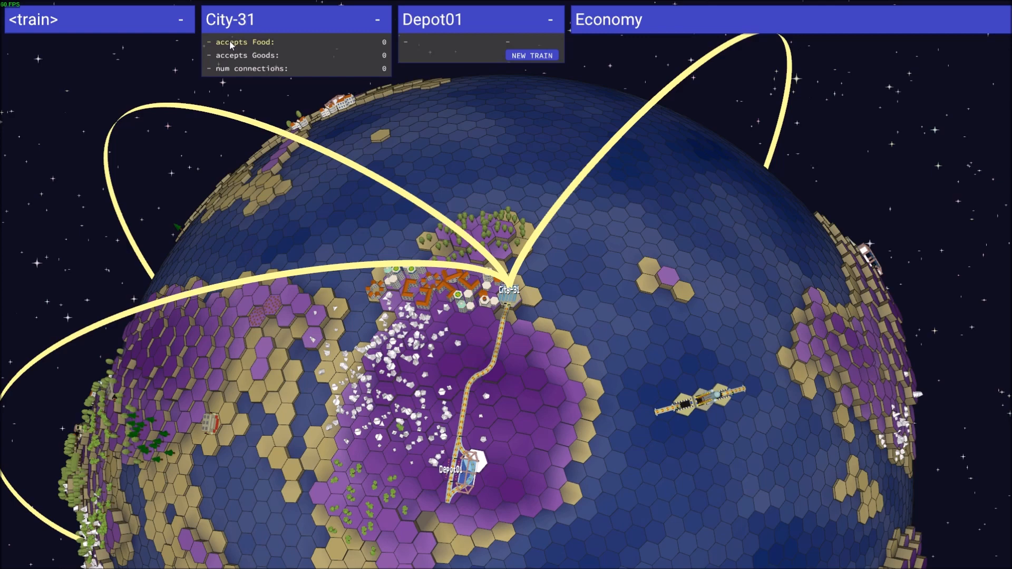
scroll(down, 3)
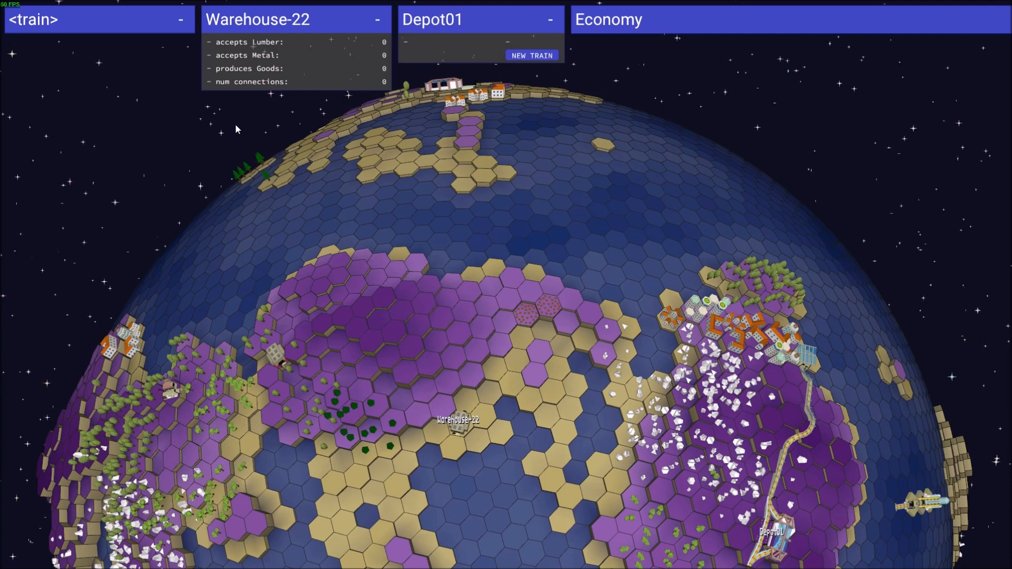
mouse_move(149, 210)
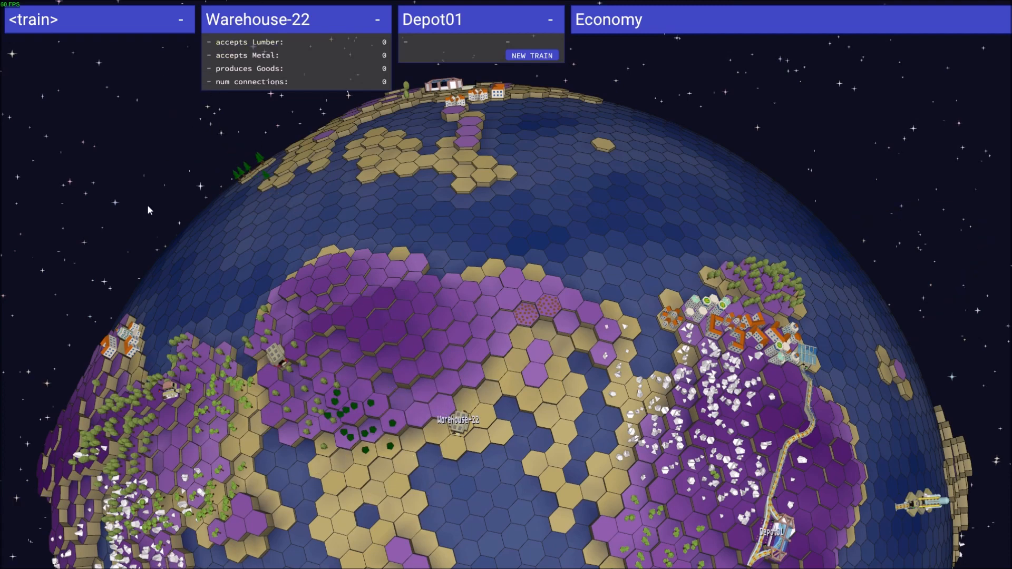
Inspect Sawmill-05 on the western landmass near Warehouse-22
click(170, 392)
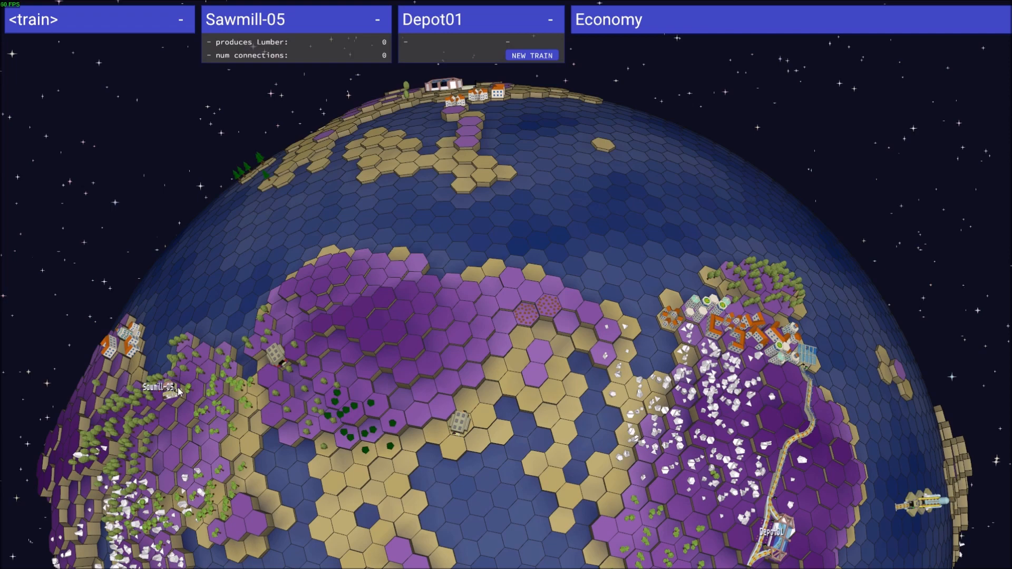
mouse_move(380, 430)
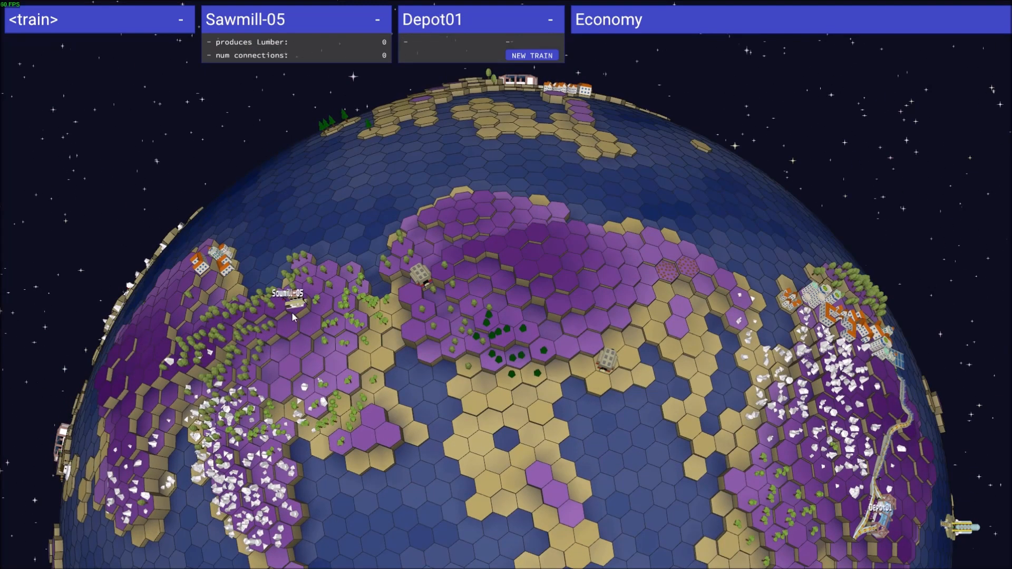
mouse_move(310, 304)
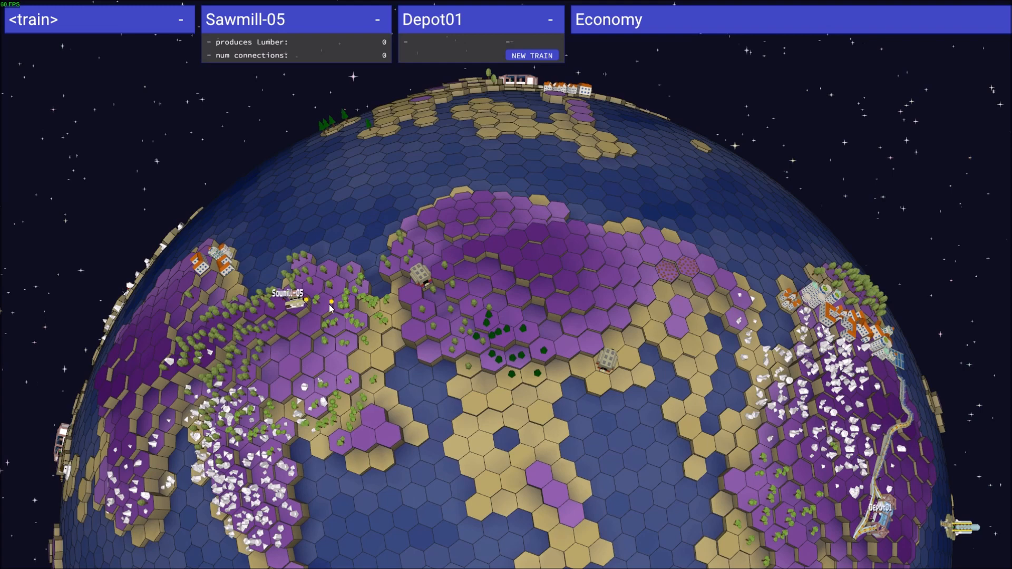
mouse_move(328, 314)
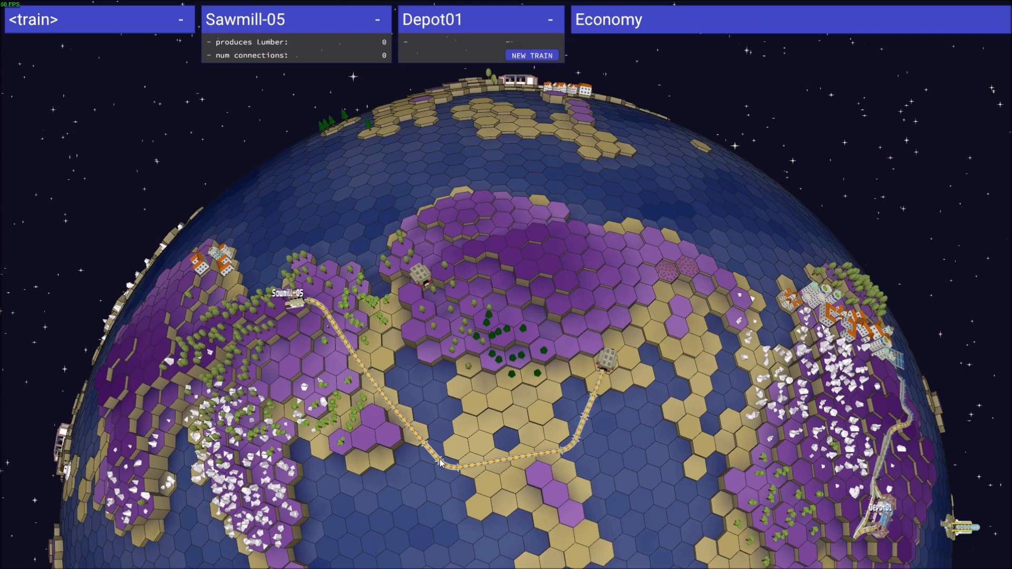
mouse_move(471, 363)
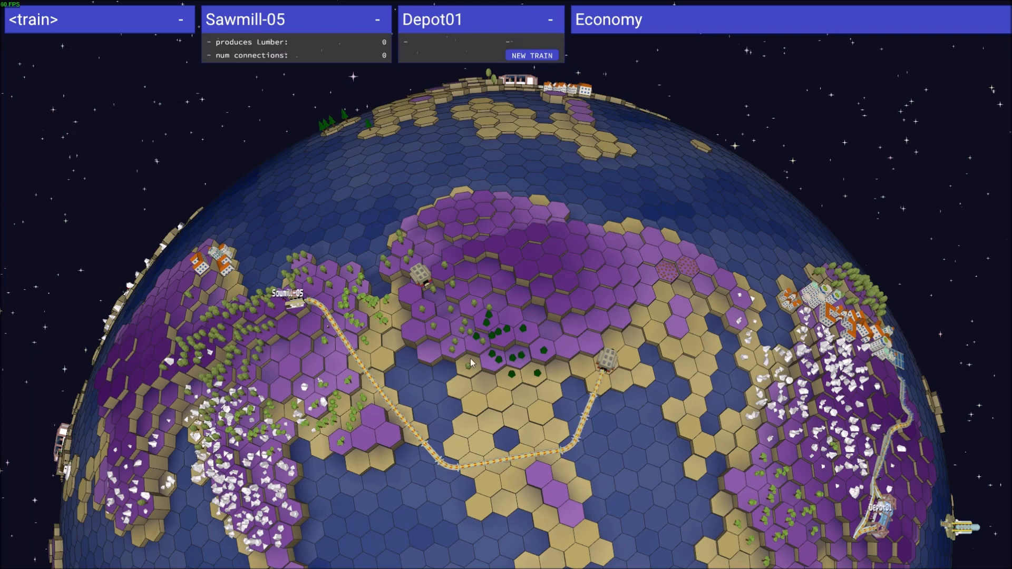
mouse_move(594, 362)
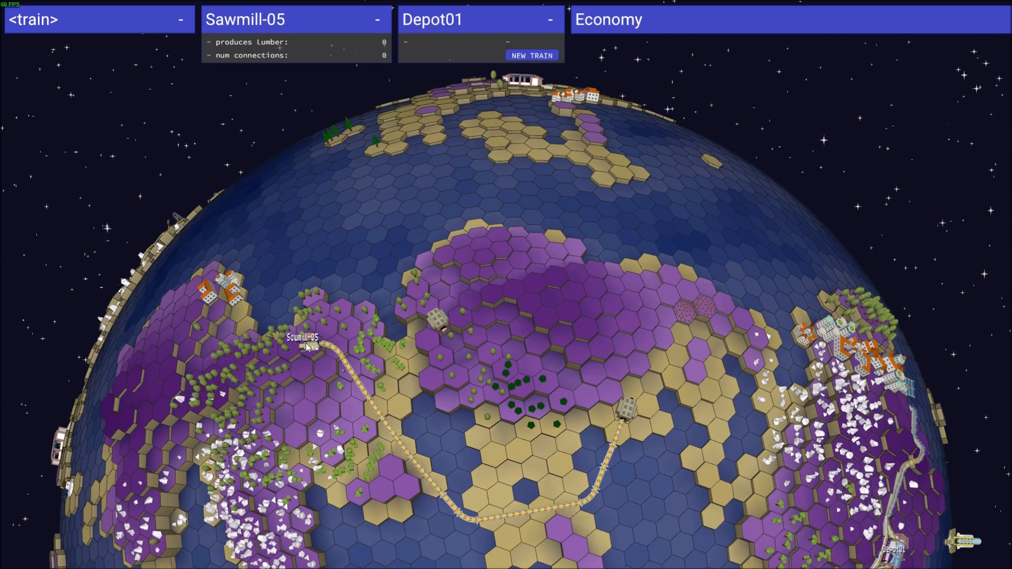
Inspect Warehouse-22, Warehouse-21 and Sawmill-05 in turn, ending on Warehouse-22's details
click(622, 421)
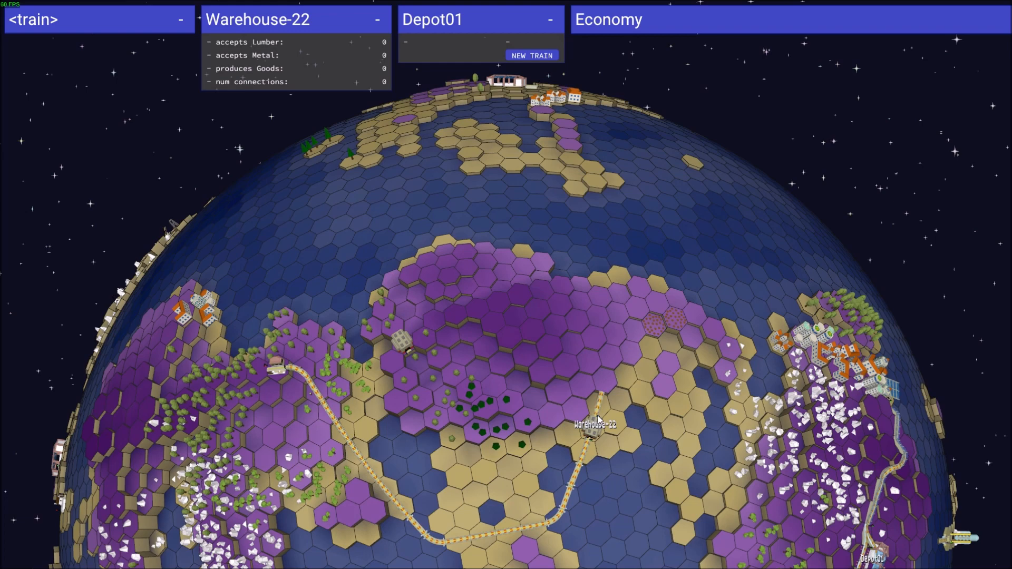
mouse_move(599, 399)
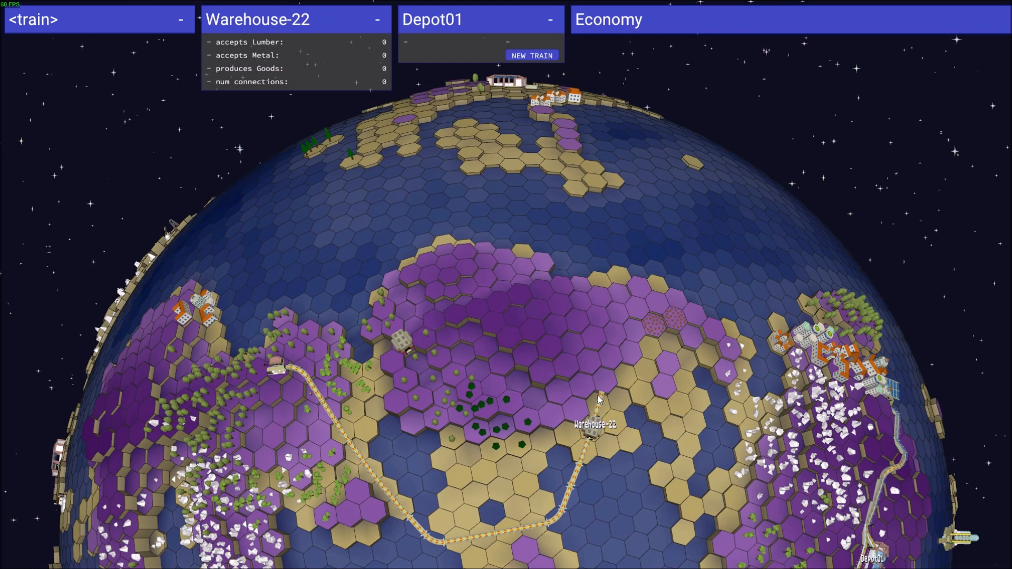
mouse_move(590, 386)
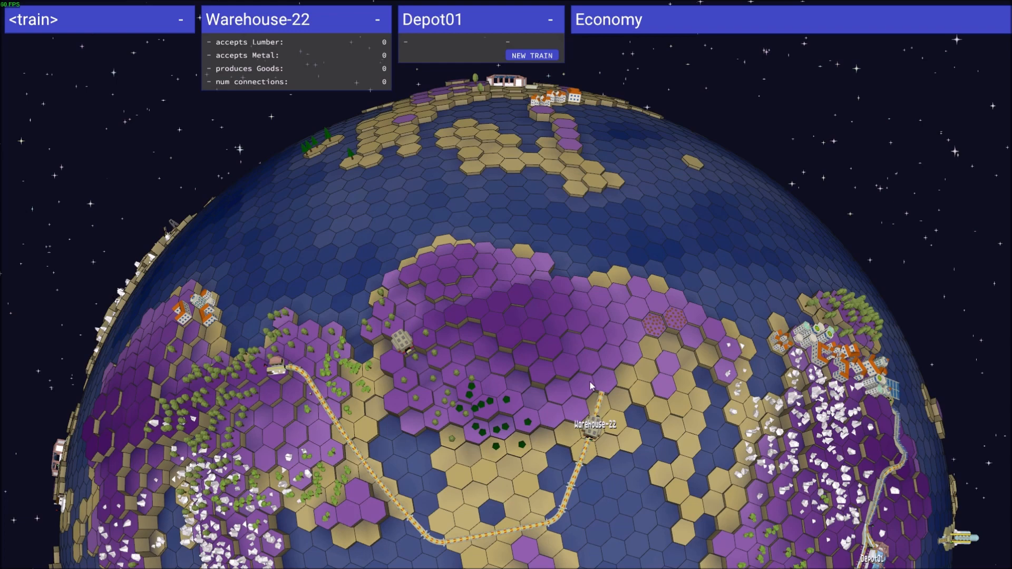
mouse_move(598, 386)
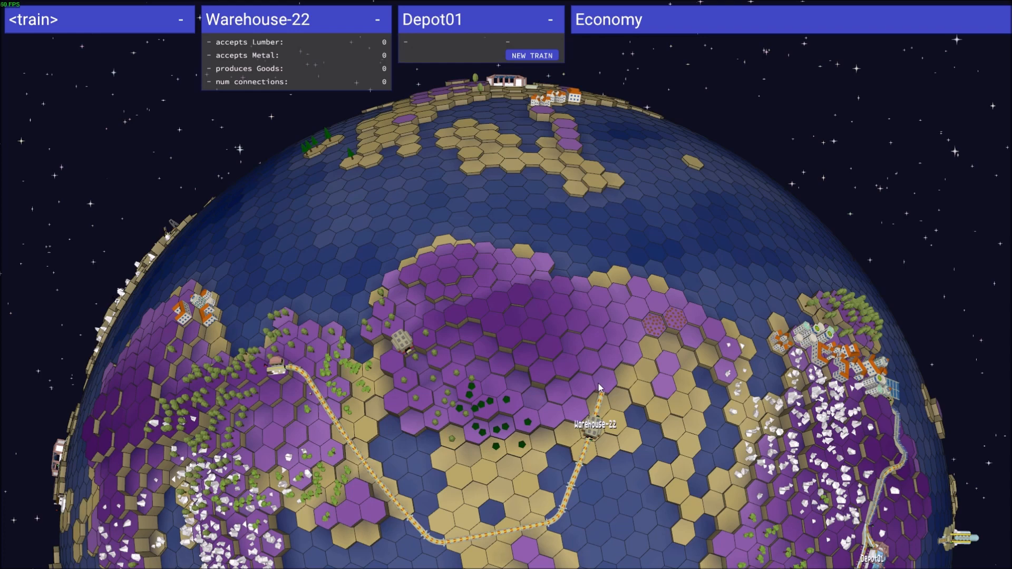
mouse_move(566, 386)
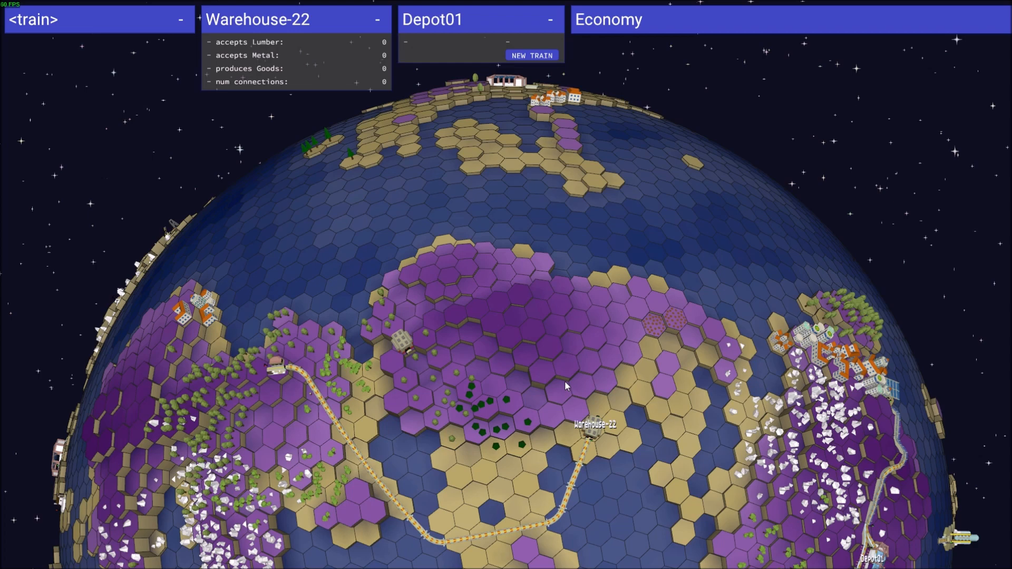
mouse_move(597, 419)
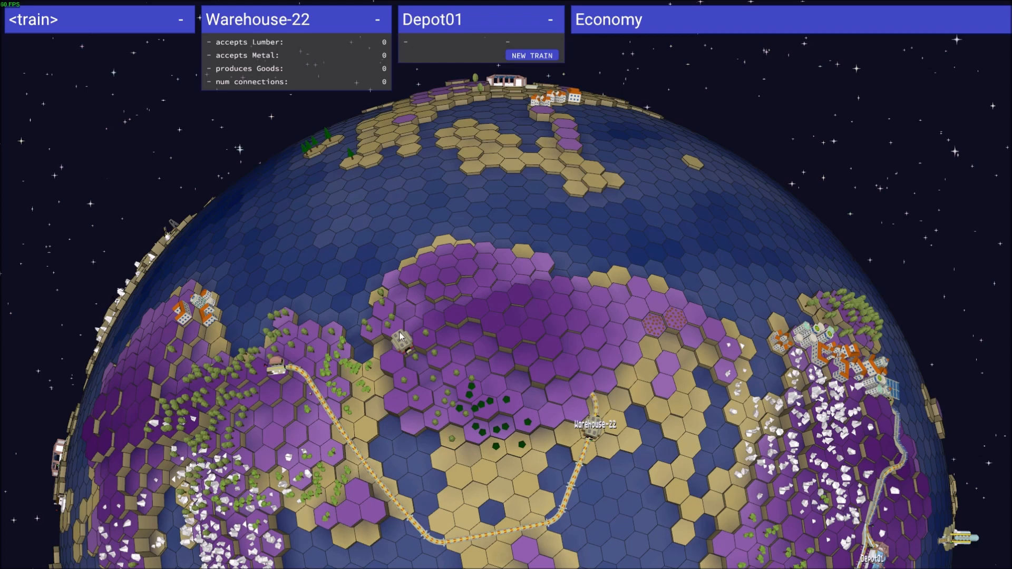
click(401, 349)
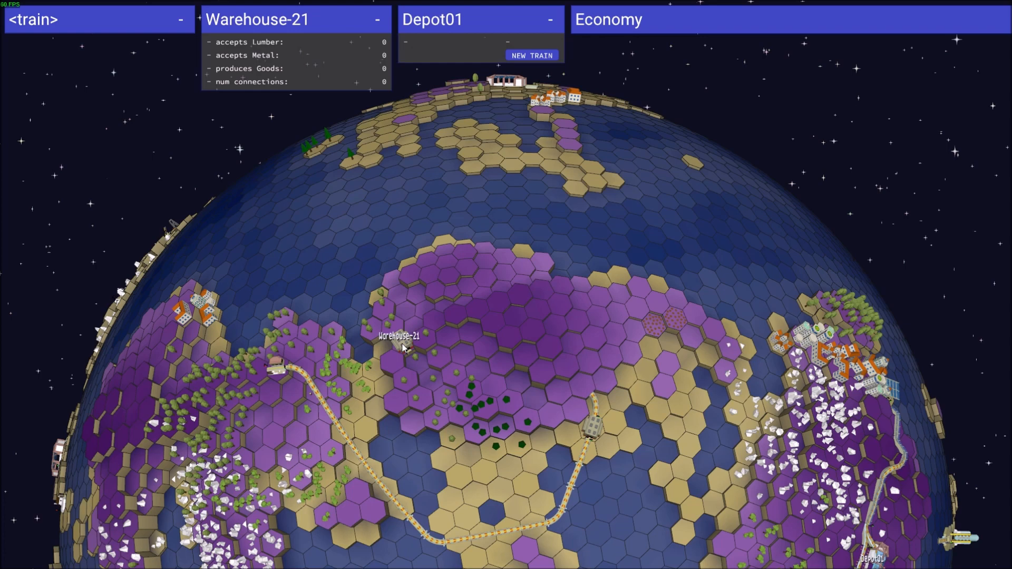
mouse_move(452, 386)
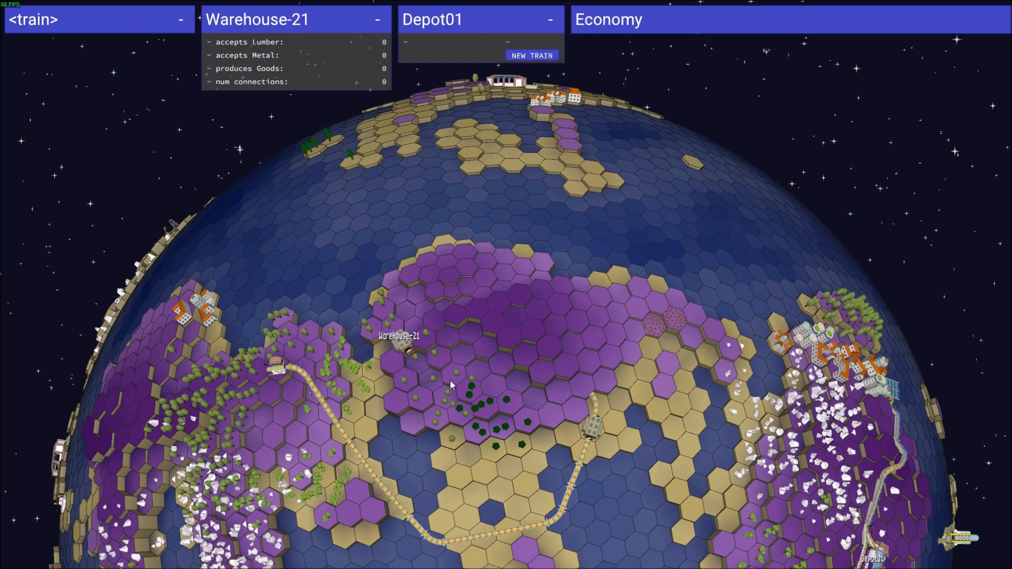
mouse_move(274, 355)
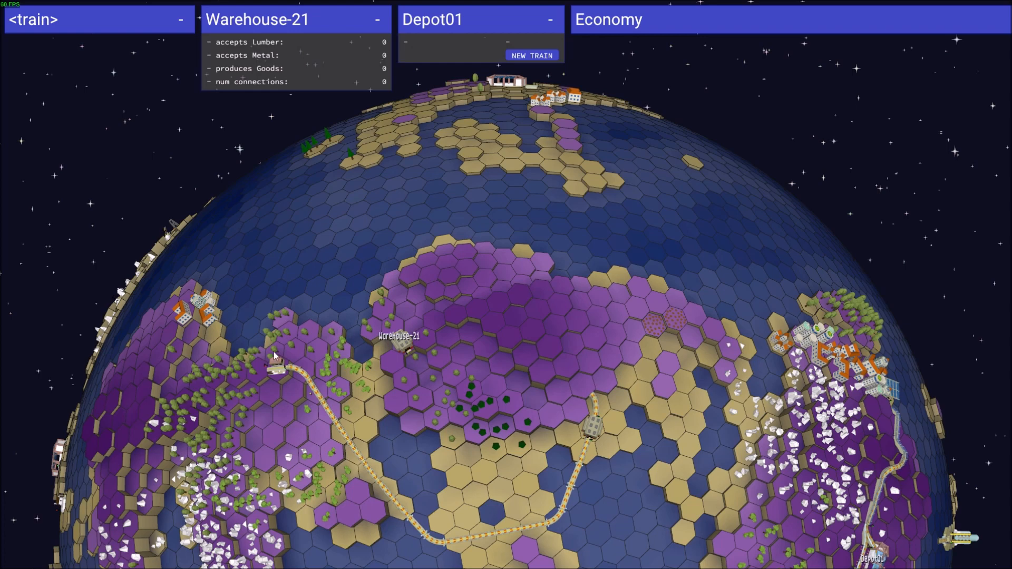
mouse_move(401, 354)
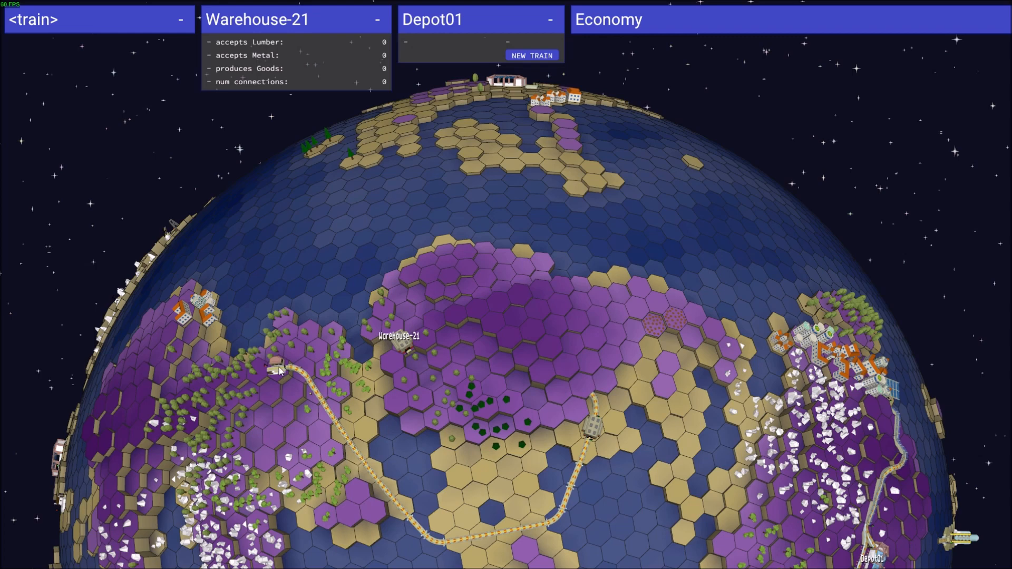
click(266, 361)
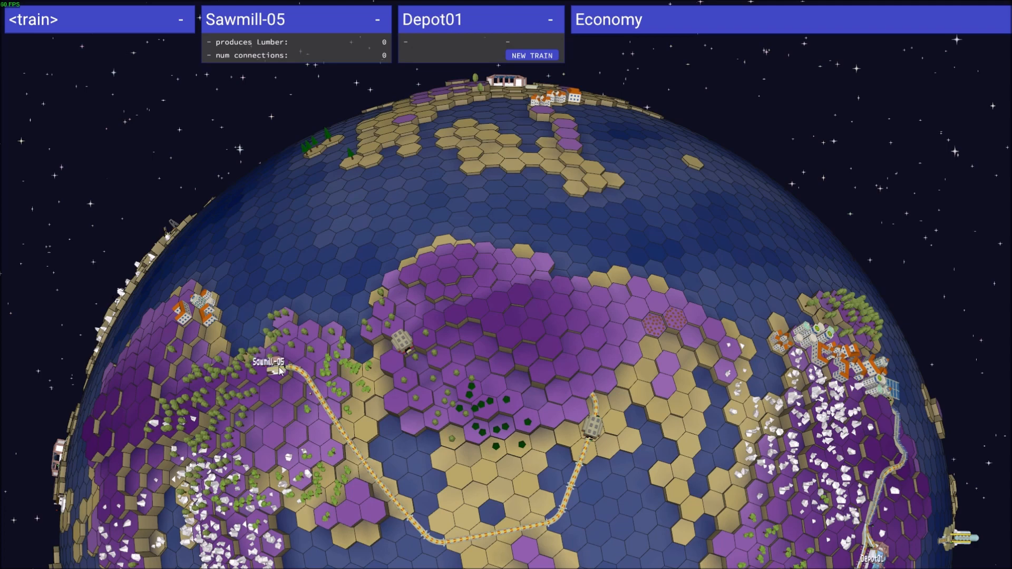
mouse_move(598, 430)
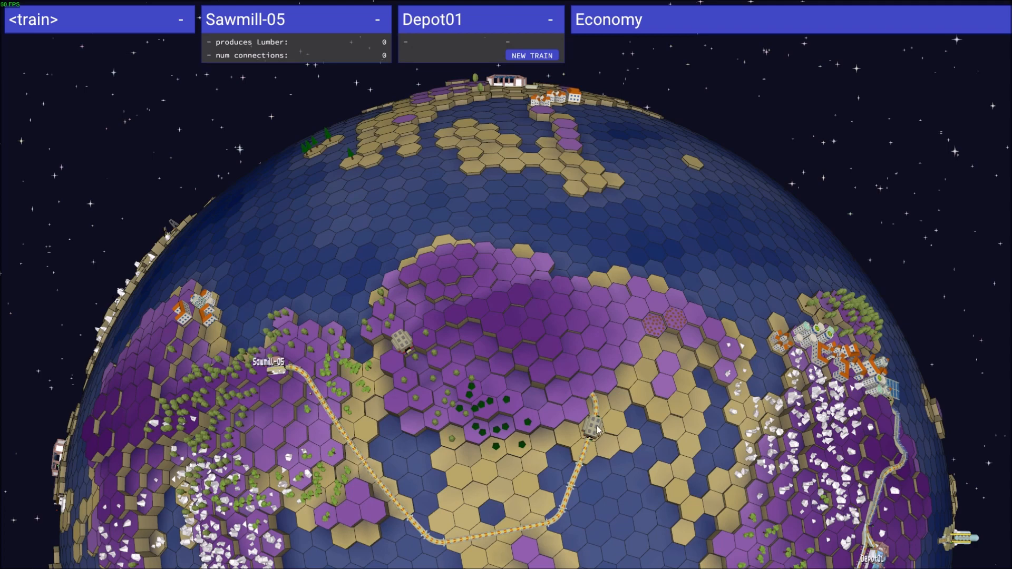
mouse_move(271, 374)
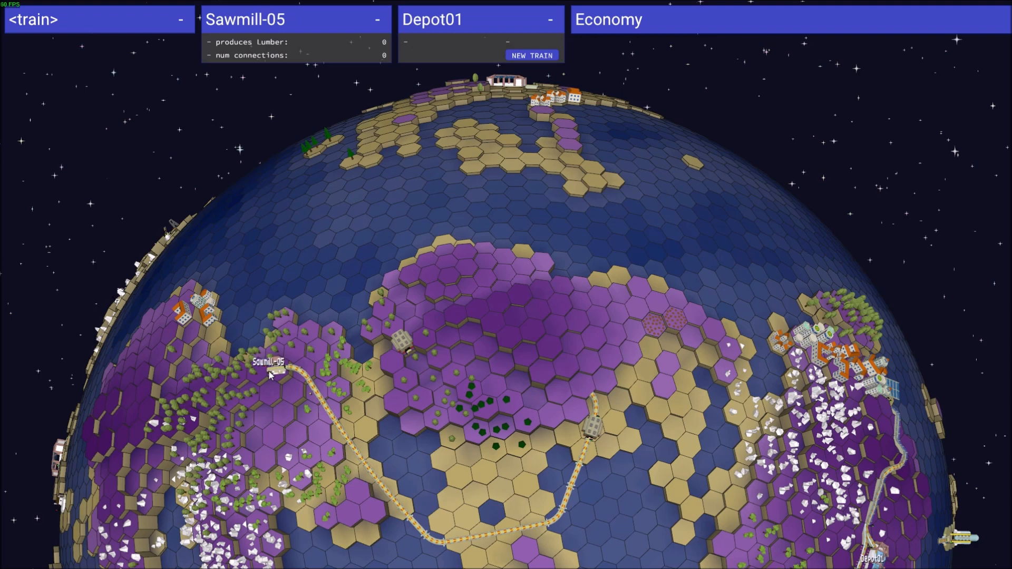
mouse_move(287, 372)
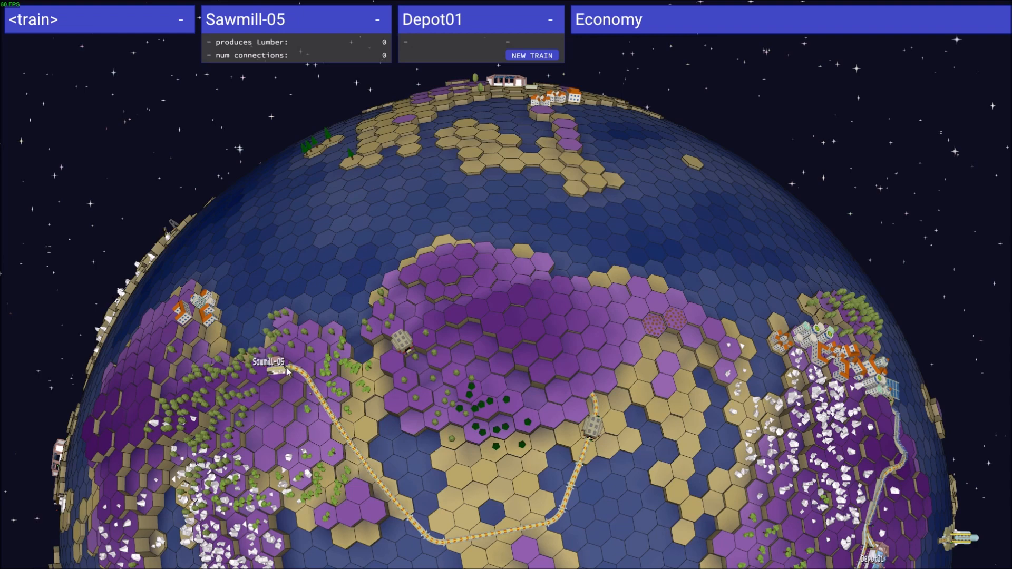
mouse_move(282, 371)
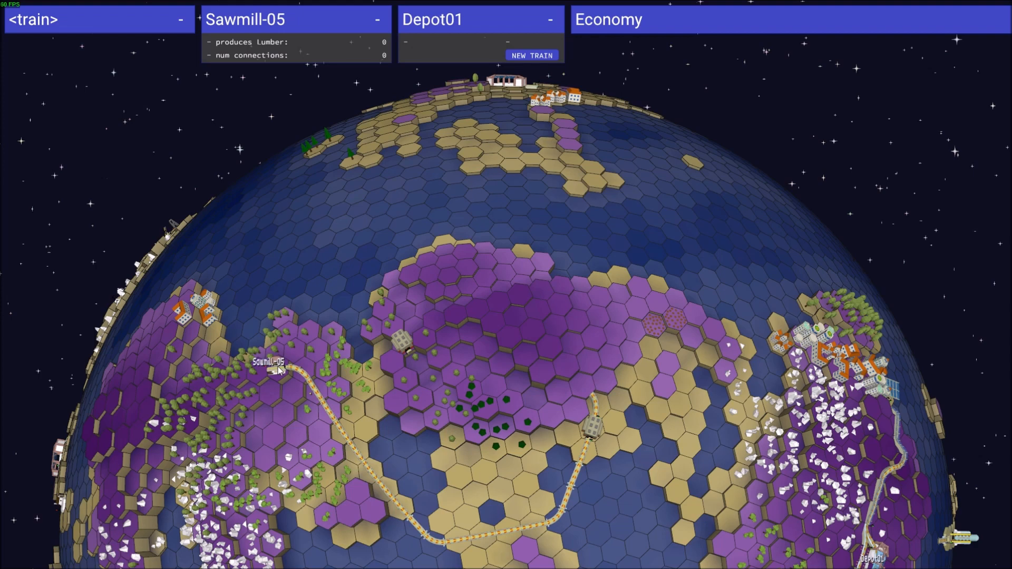
click(590, 426)
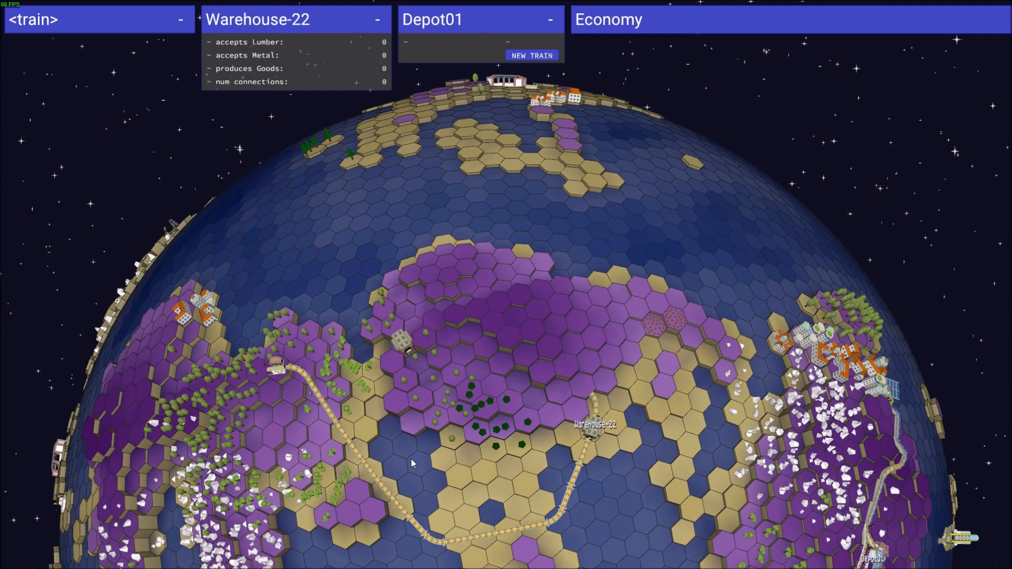
Zoom out and start laying new track near Warehouse-22 to link the grey station
scroll(down, 3)
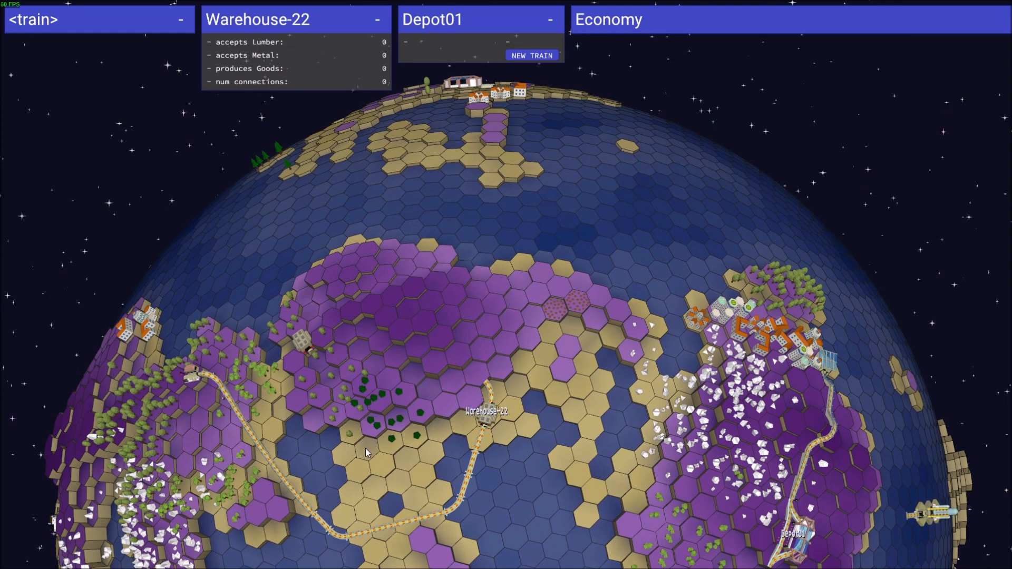
click(483, 413)
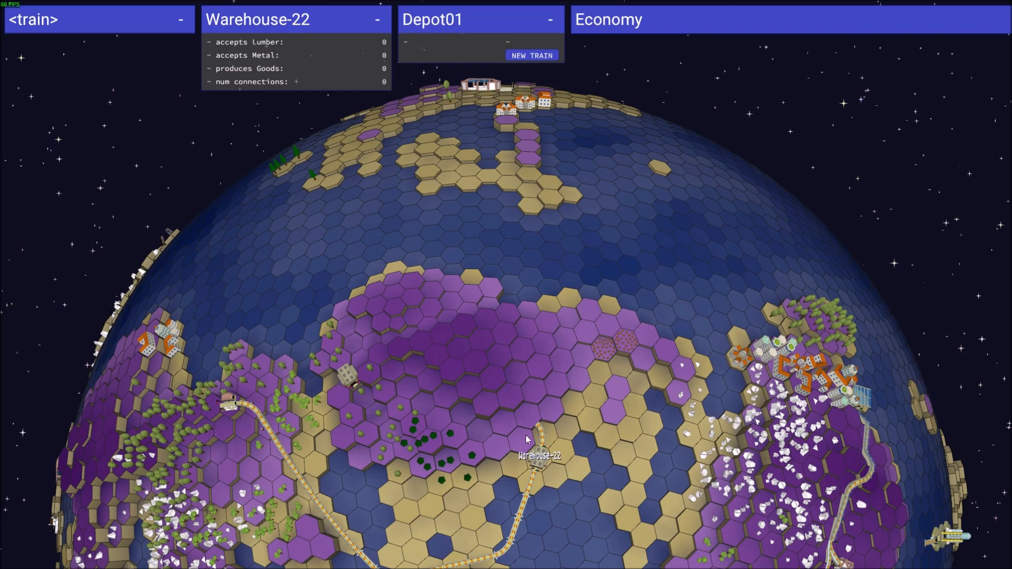
mouse_move(514, 427)
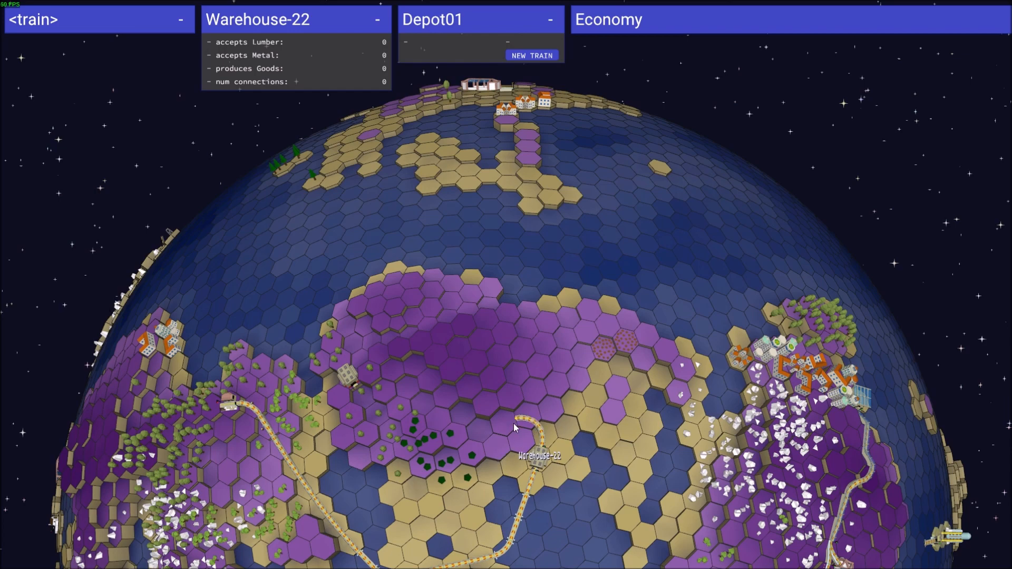
mouse_move(513, 428)
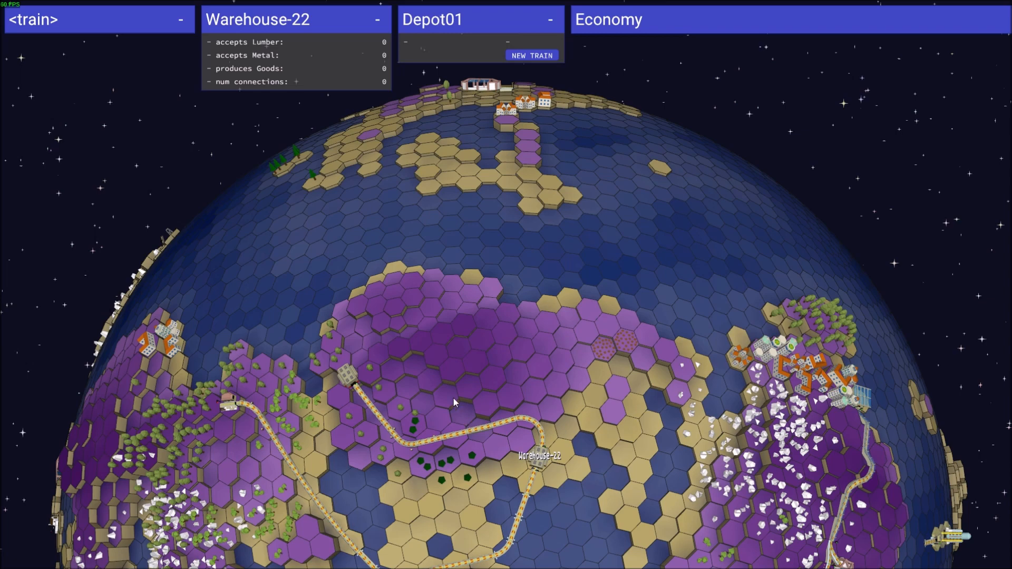
mouse_move(455, 394)
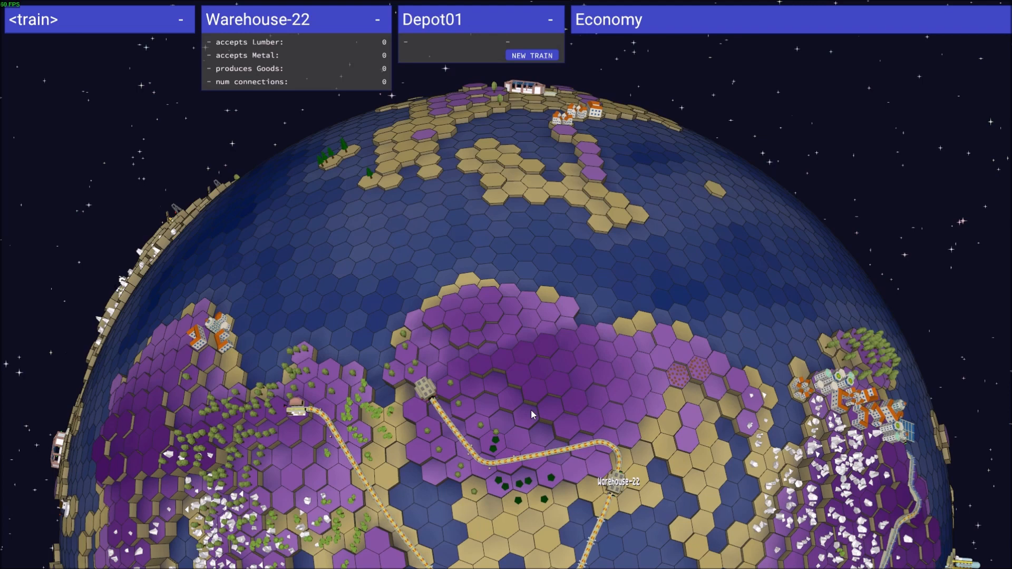
mouse_move(535, 419)
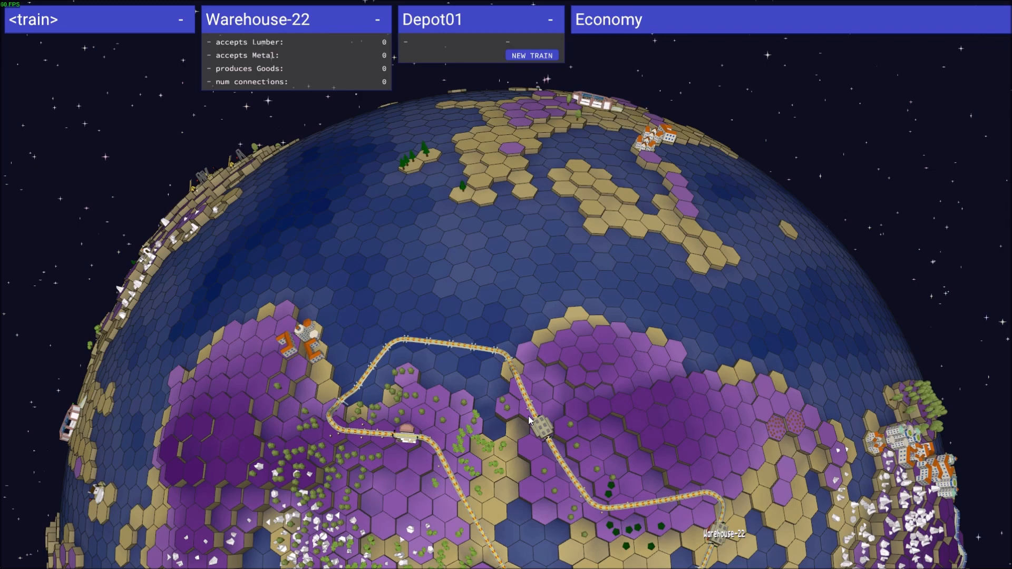
mouse_move(474, 407)
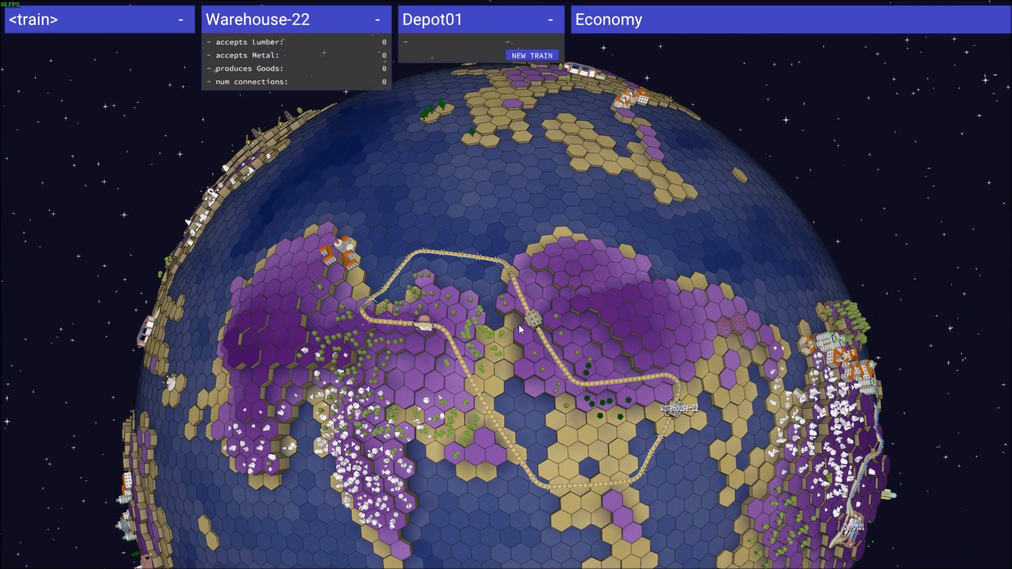
mouse_move(462, 264)
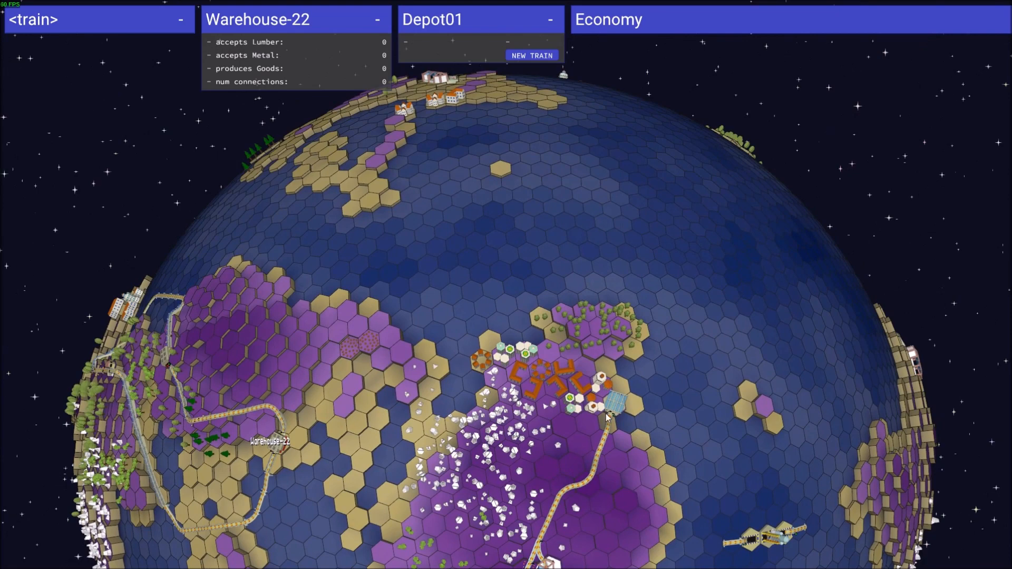
mouse_move(611, 405)
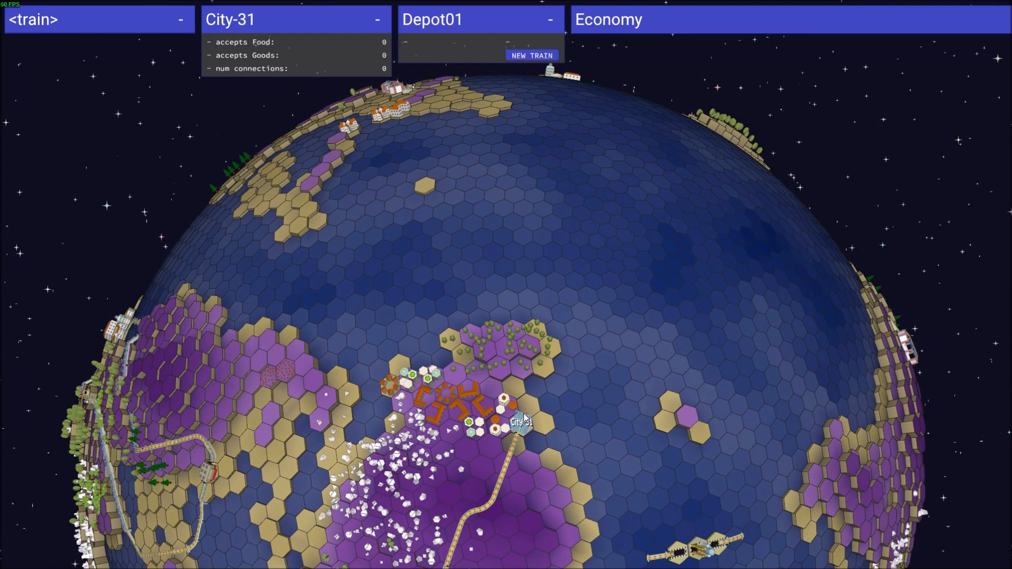
mouse_move(525, 409)
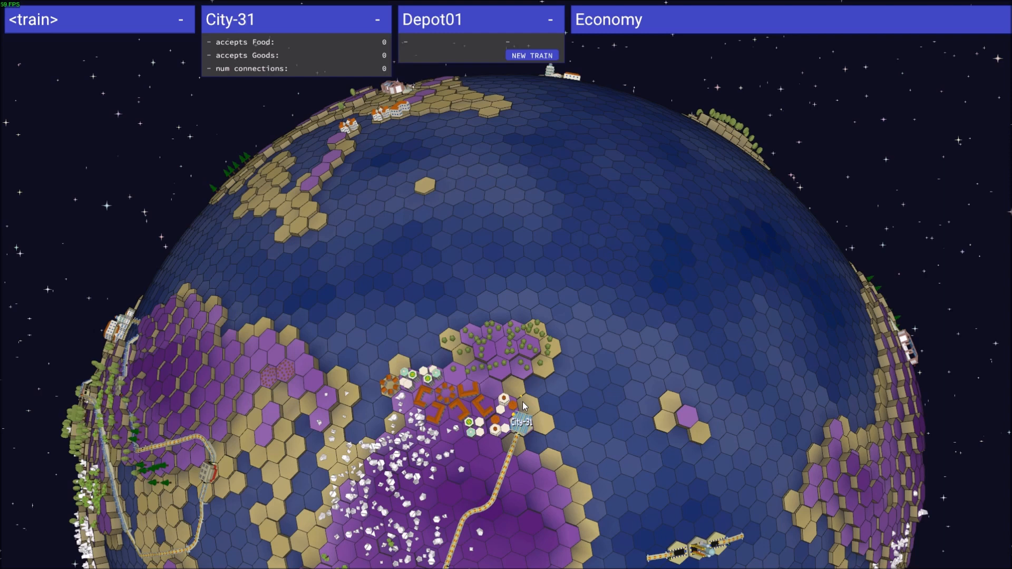
mouse_move(526, 416)
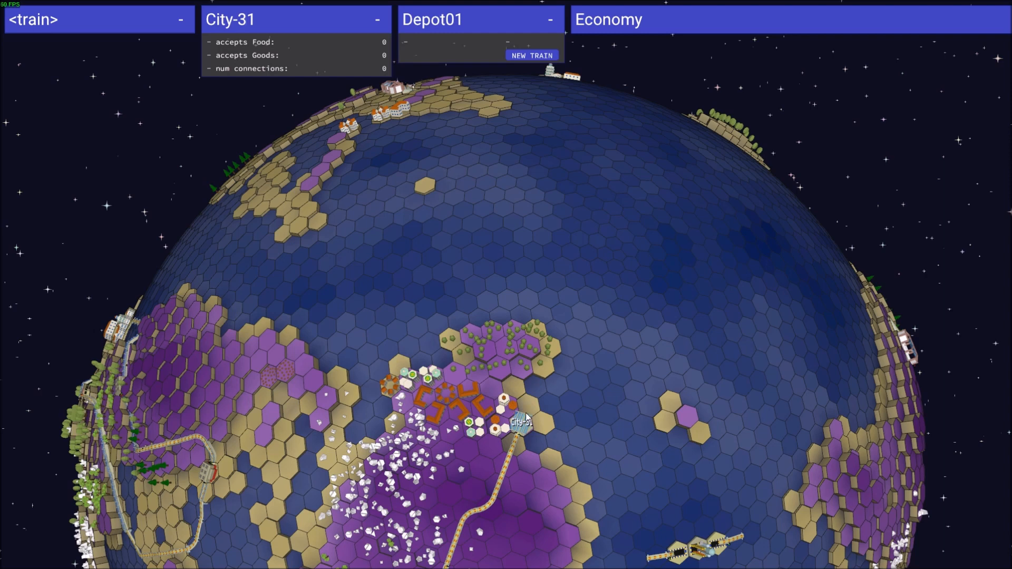
mouse_move(522, 402)
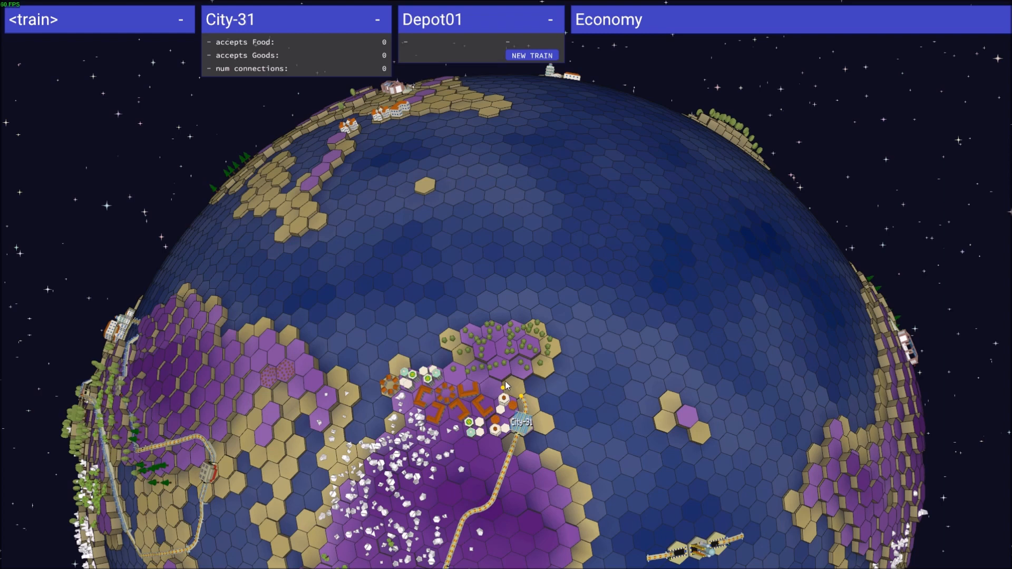
mouse_move(493, 372)
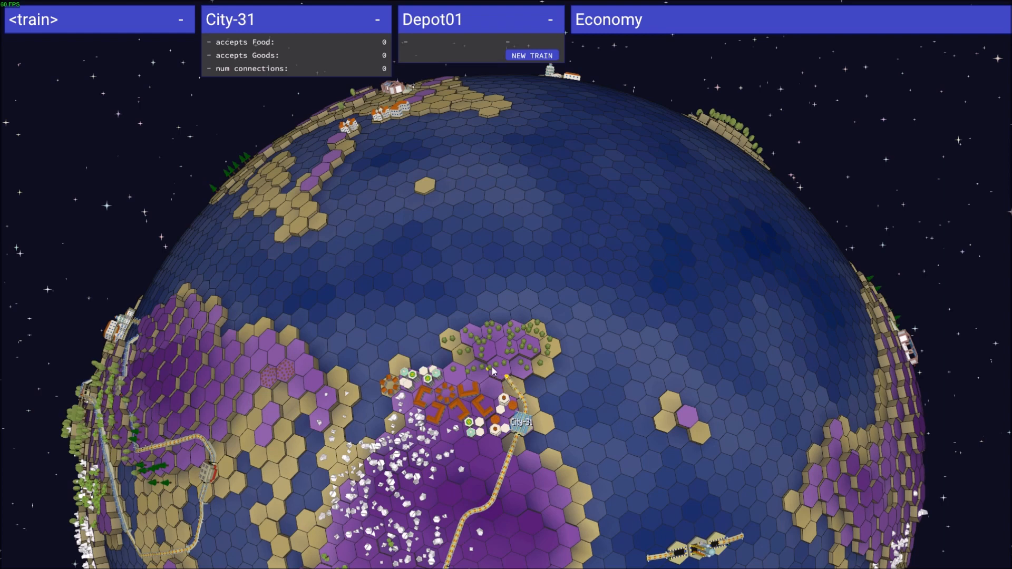
mouse_move(488, 361)
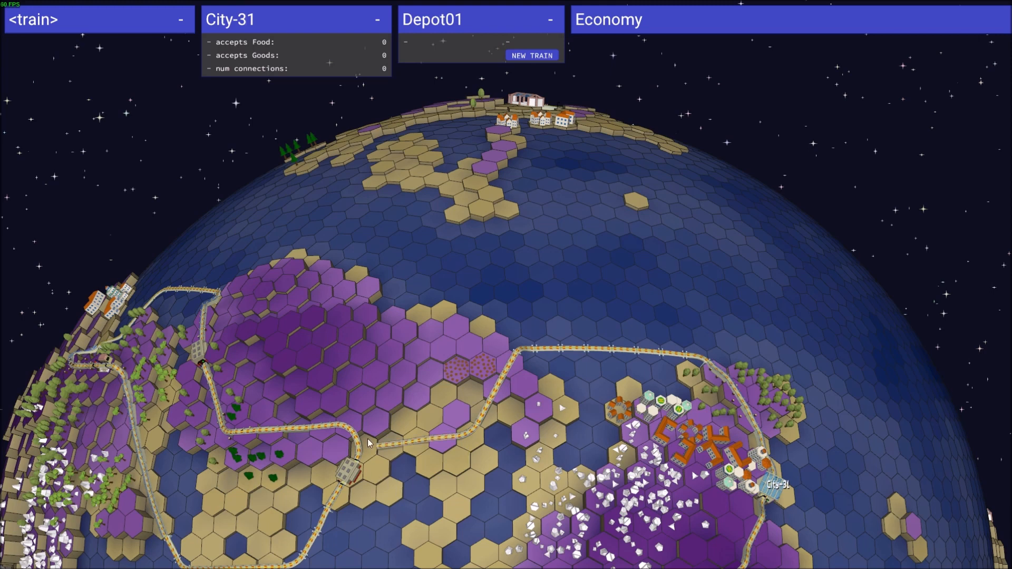
mouse_move(377, 451)
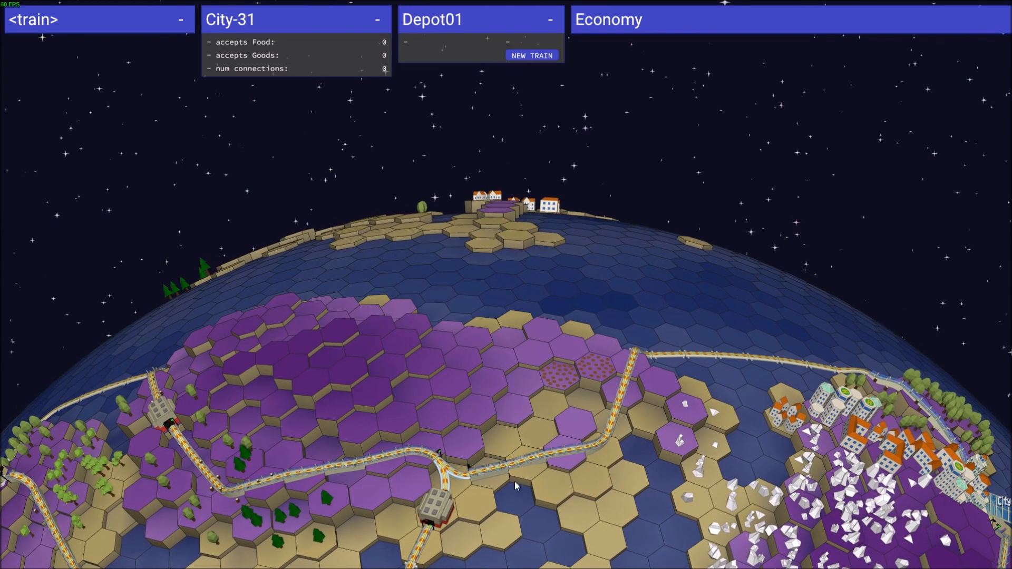
mouse_move(422, 466)
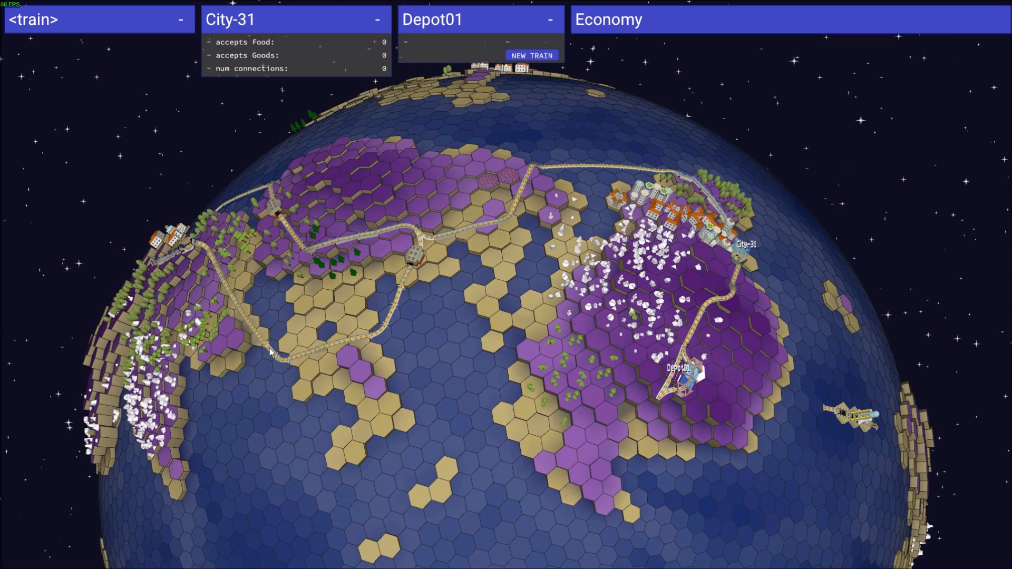
mouse_move(654, 402)
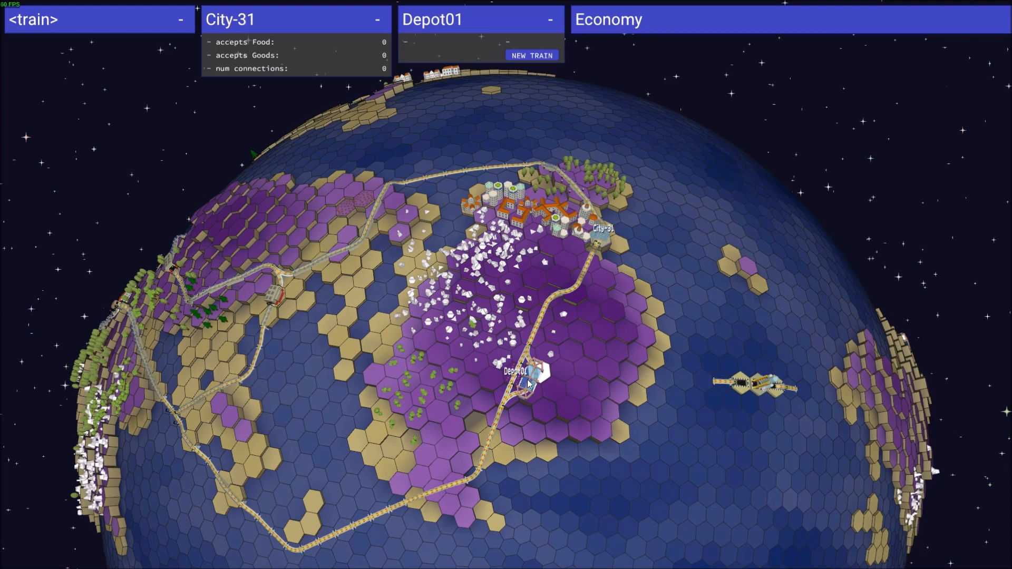
mouse_move(531, 382)
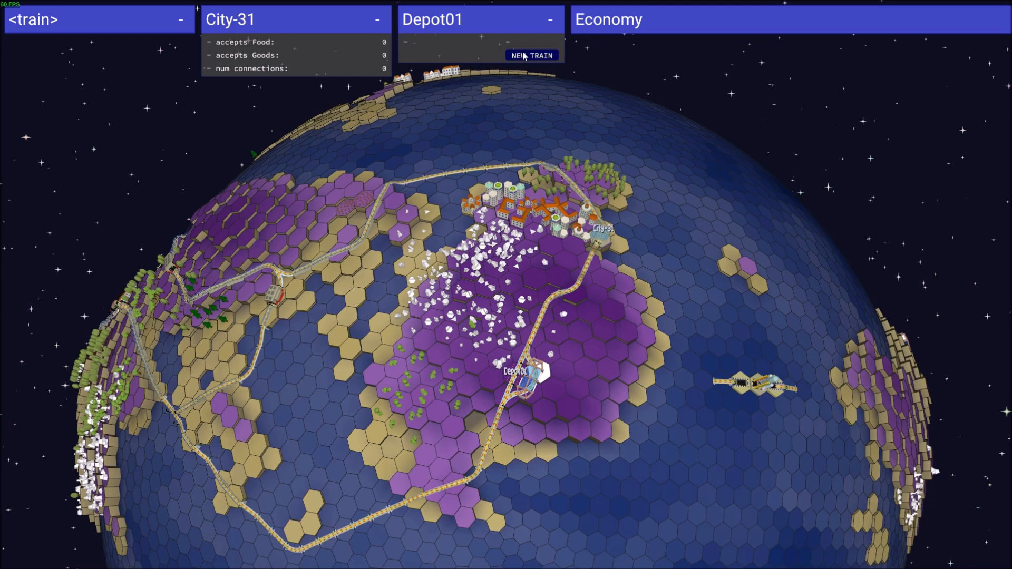
Create Train00 at Depot01 with stops Sawmill-05 then Warehouse-22 and dispatch it
click(531, 55)
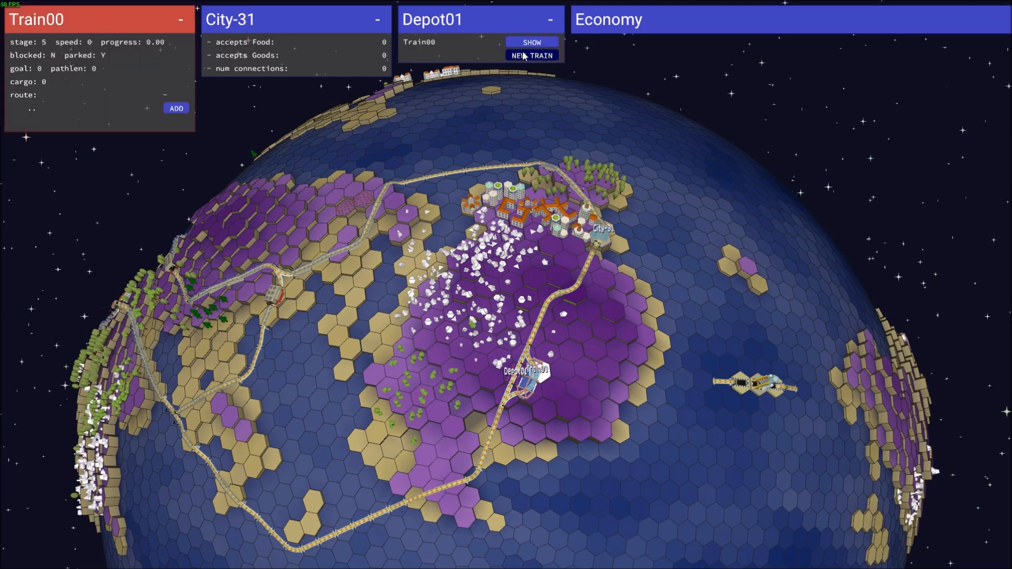
mouse_move(550, 361)
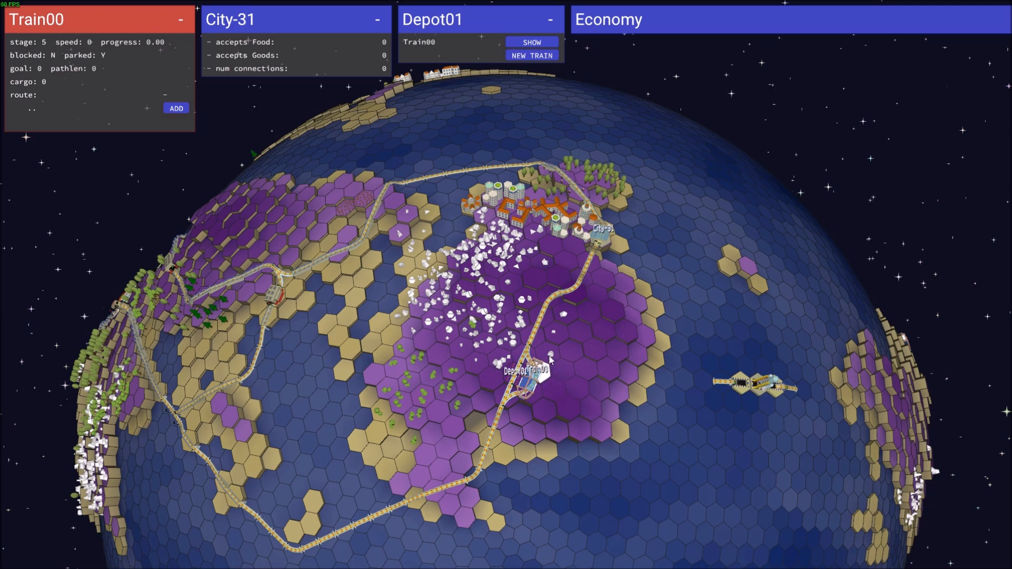
mouse_move(57, 120)
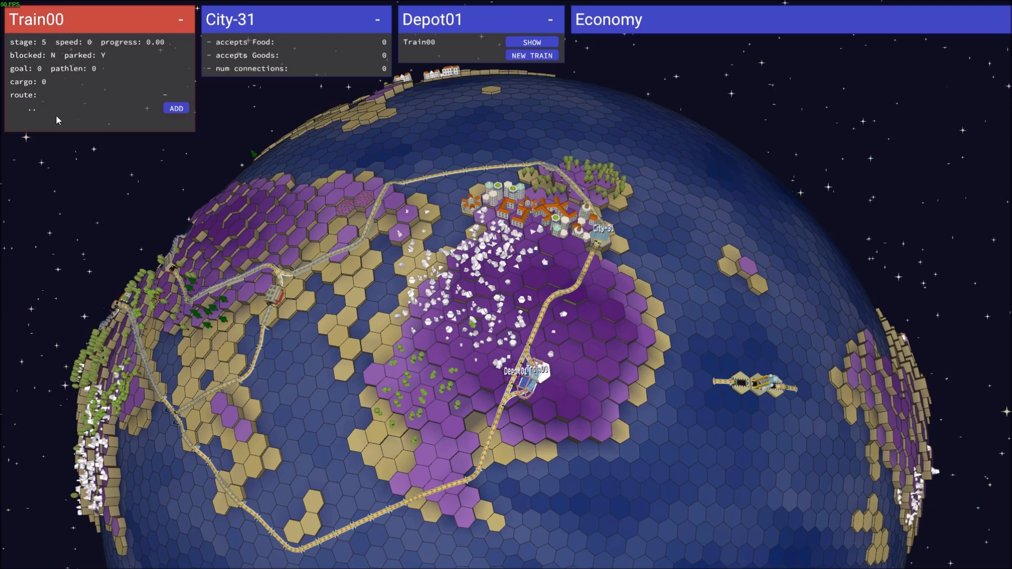
mouse_move(47, 115)
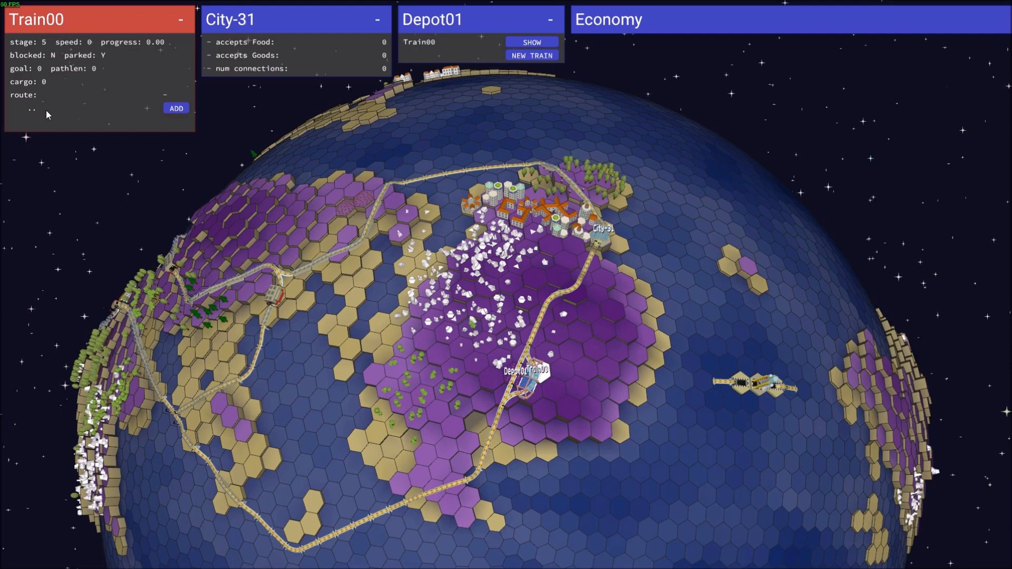
mouse_move(140, 159)
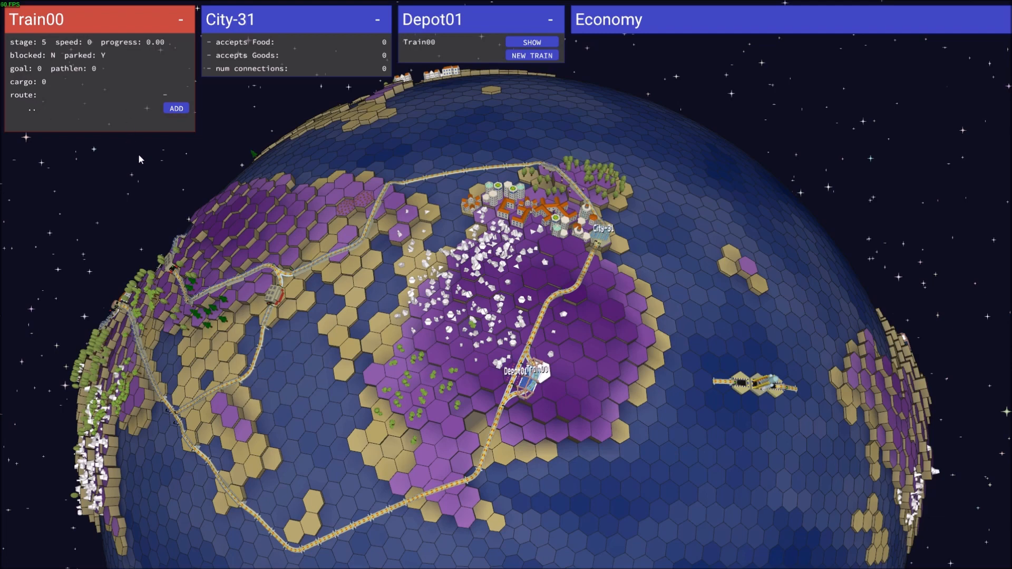
click(176, 107)
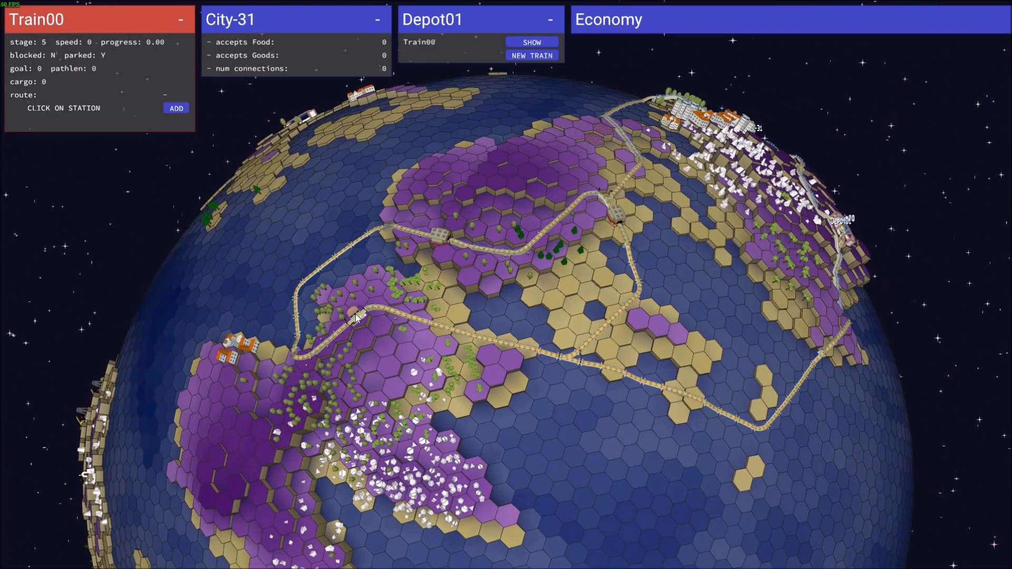
click(356, 316)
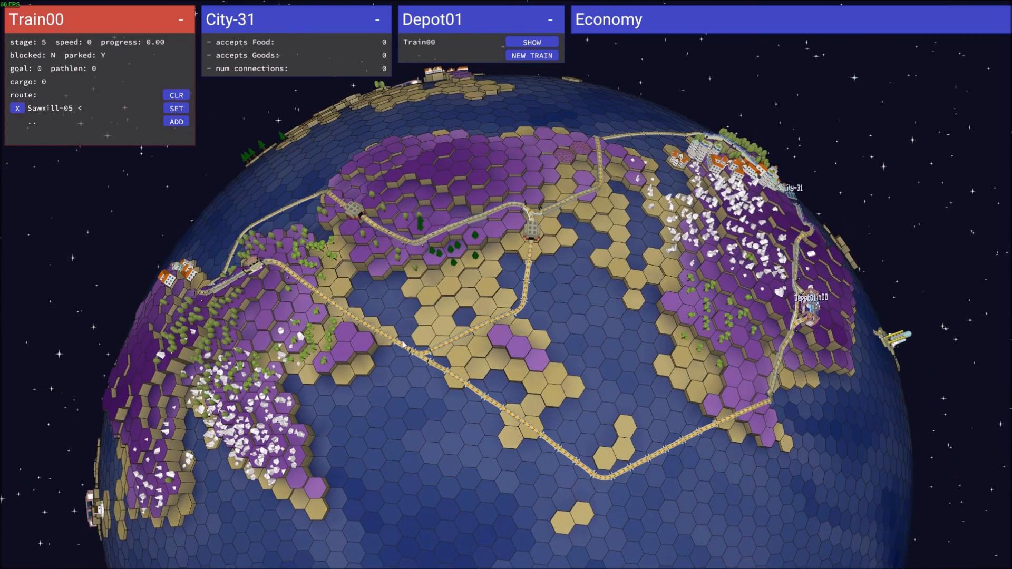
mouse_move(216, 140)
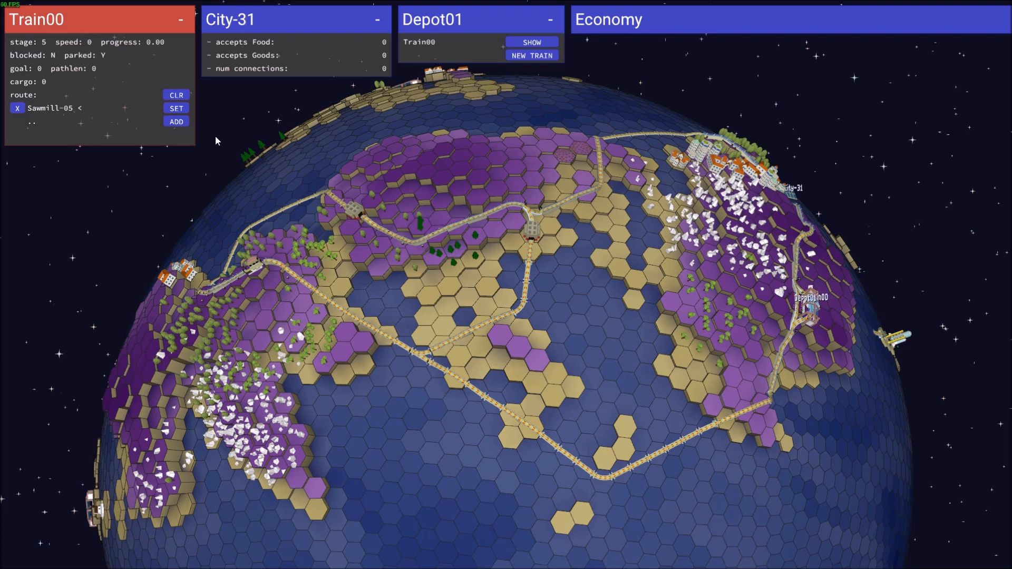
click(176, 121)
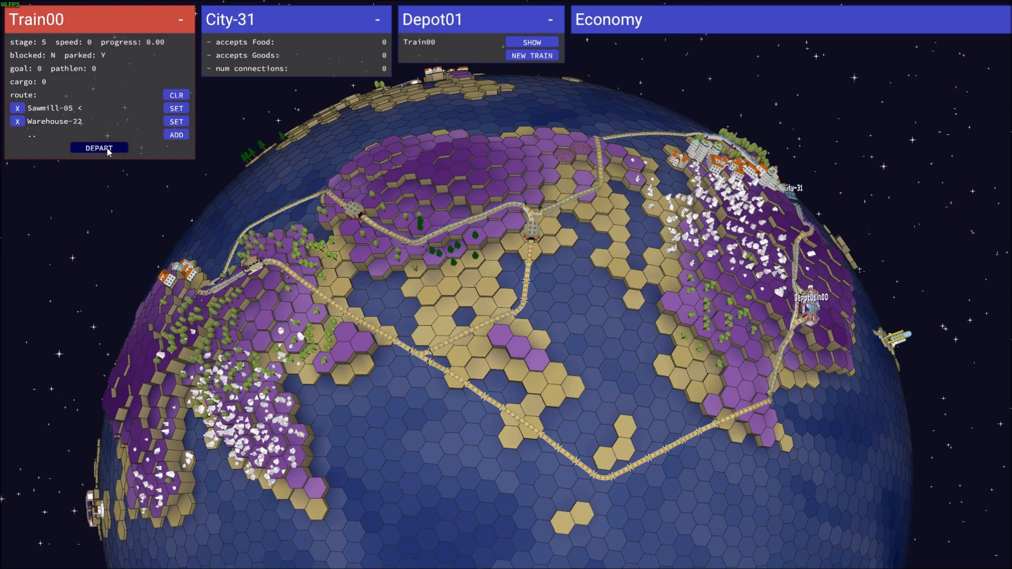
click(99, 148)
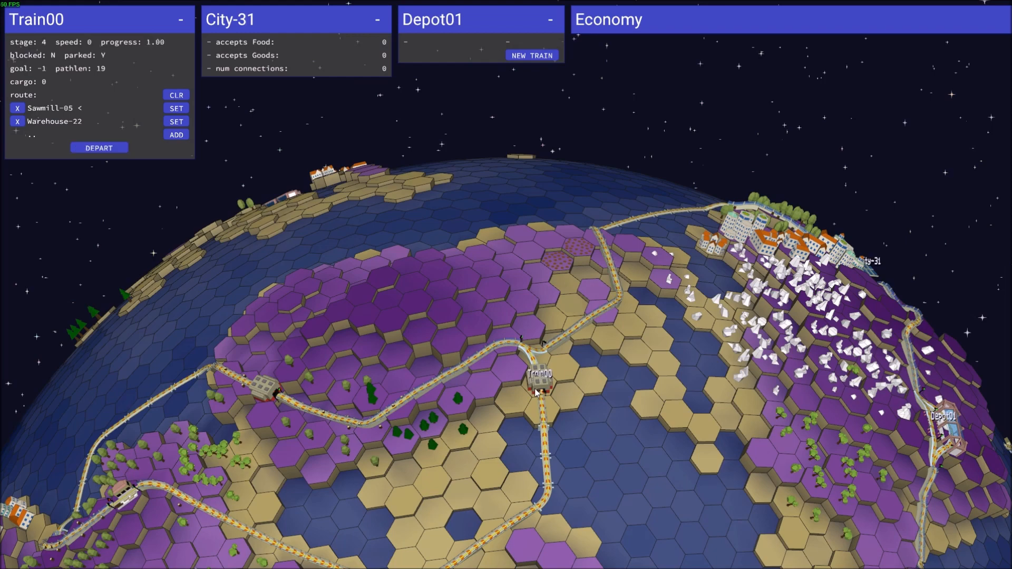
click(98, 148)
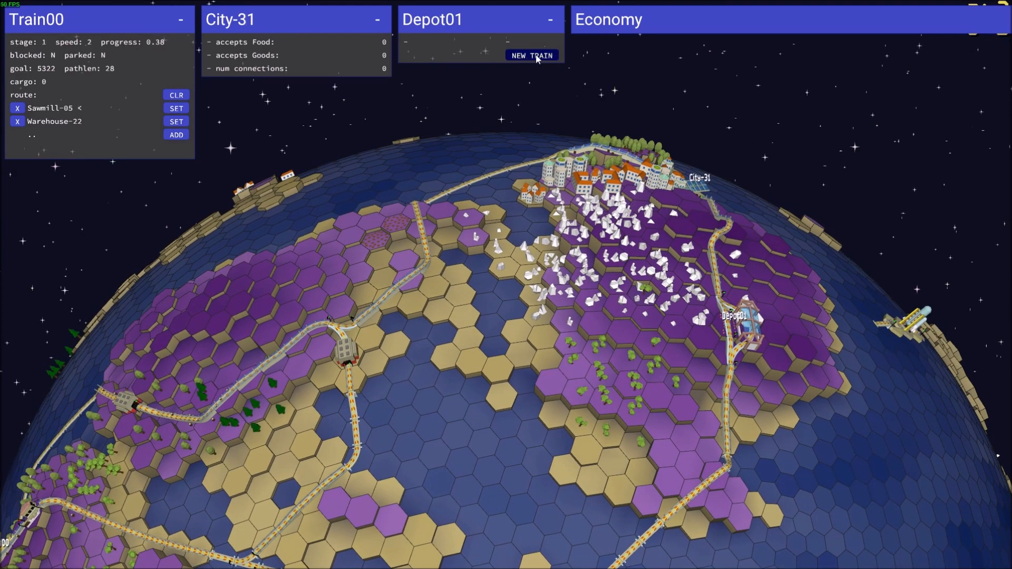
Create Train01 with stops Sawmill-05 then Warehouse-21 and dispatch it
click(530, 55)
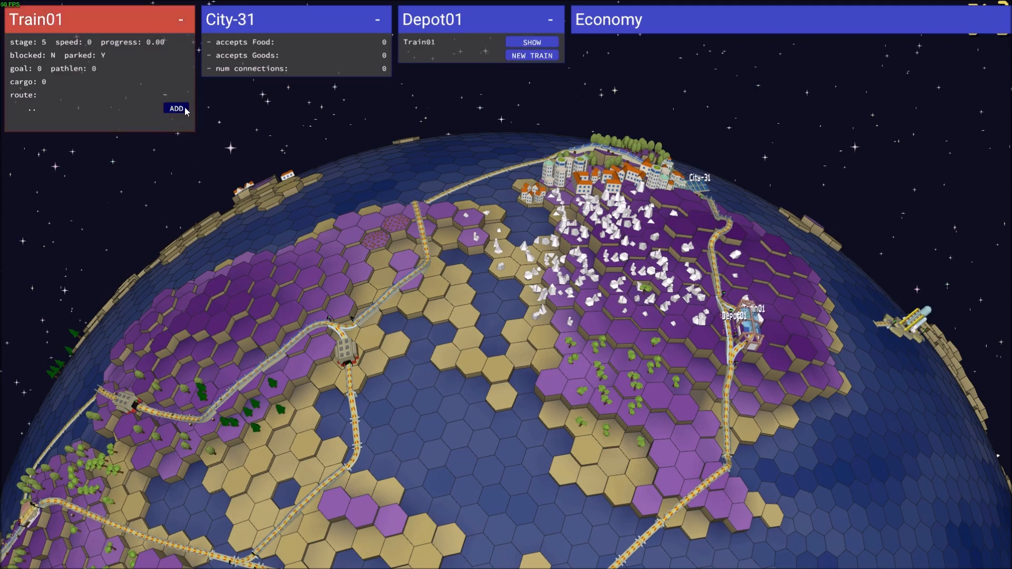
click(176, 108)
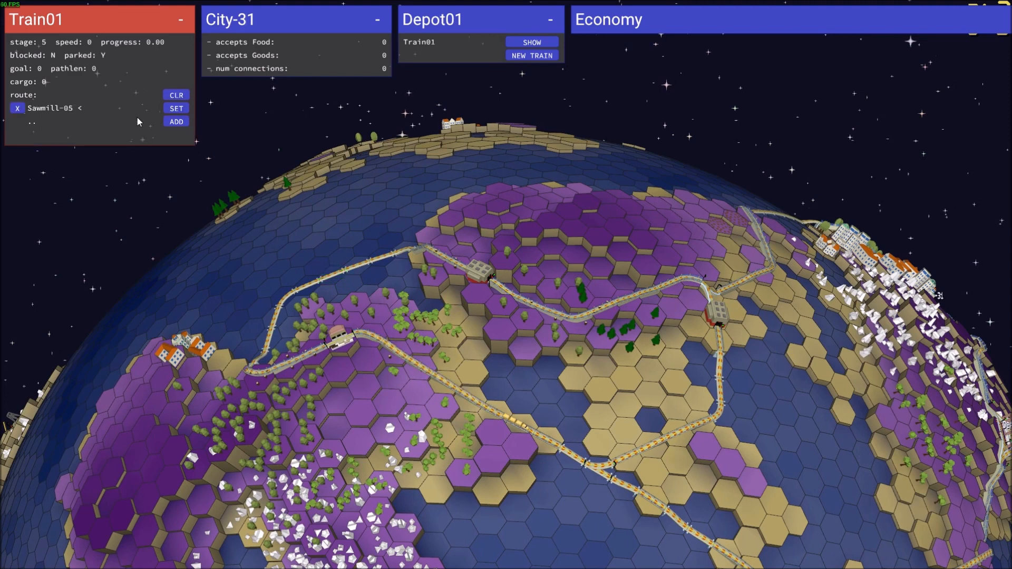
click(176, 121)
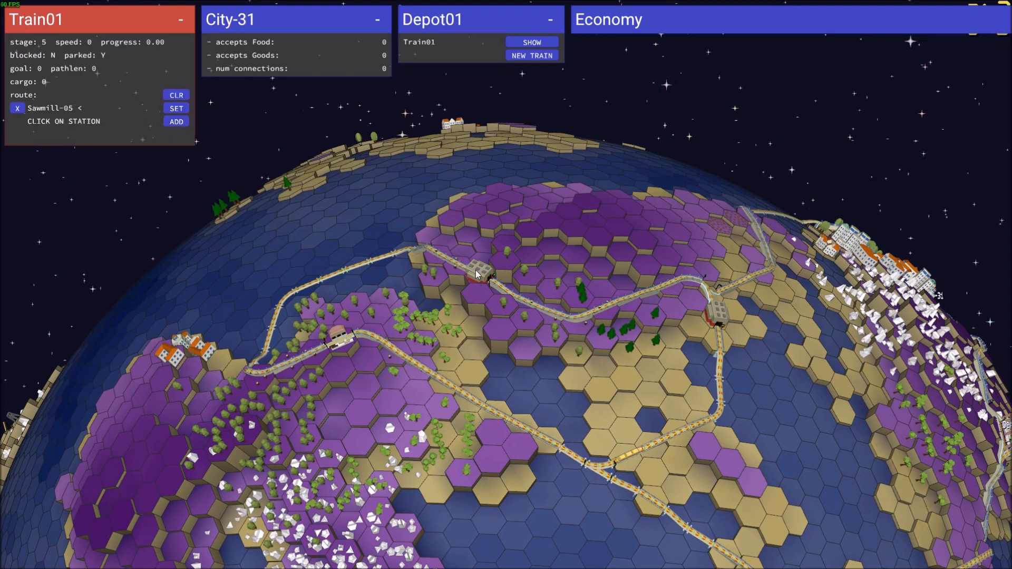
click(476, 266)
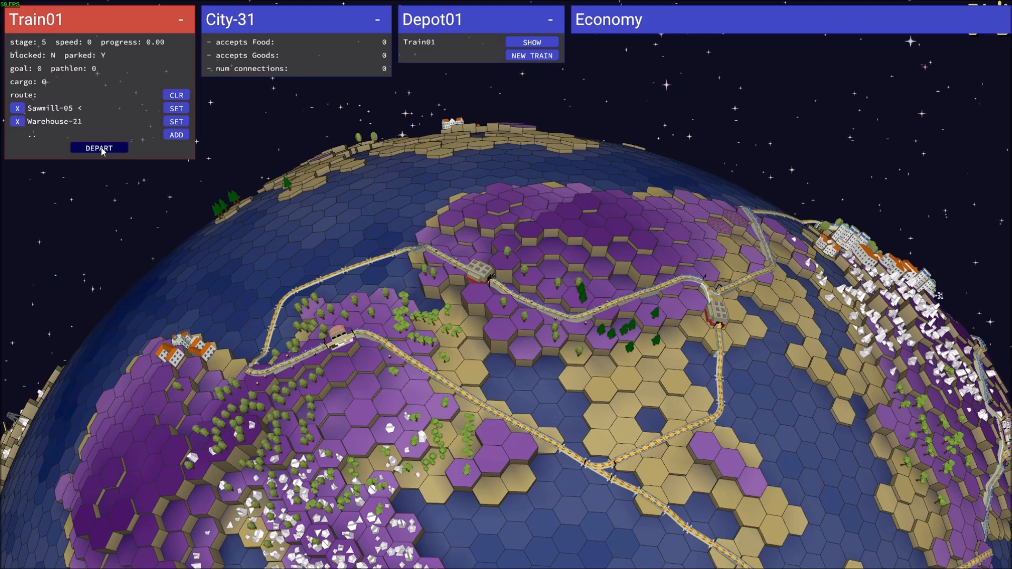
click(98, 148)
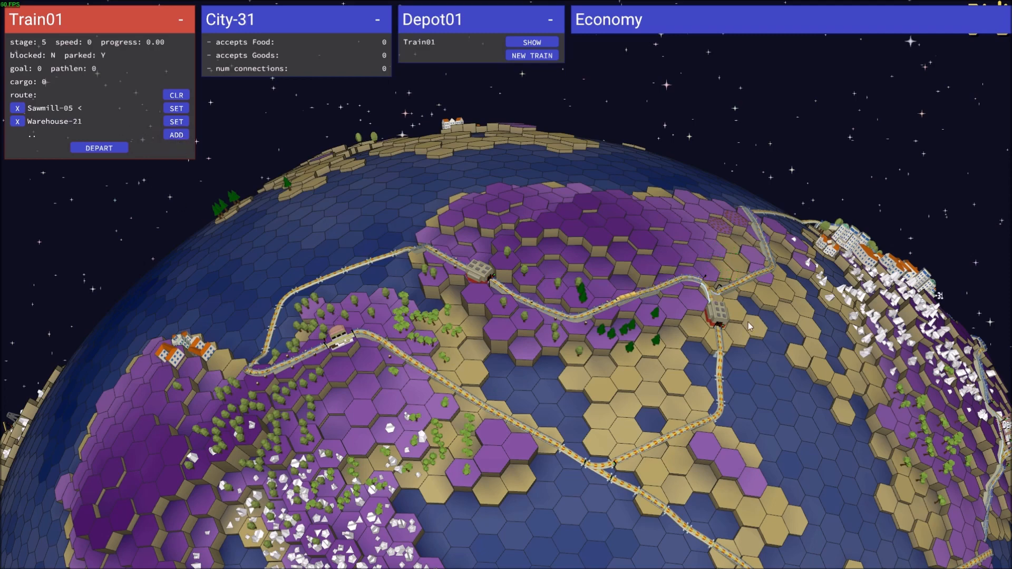
mouse_move(377, 297)
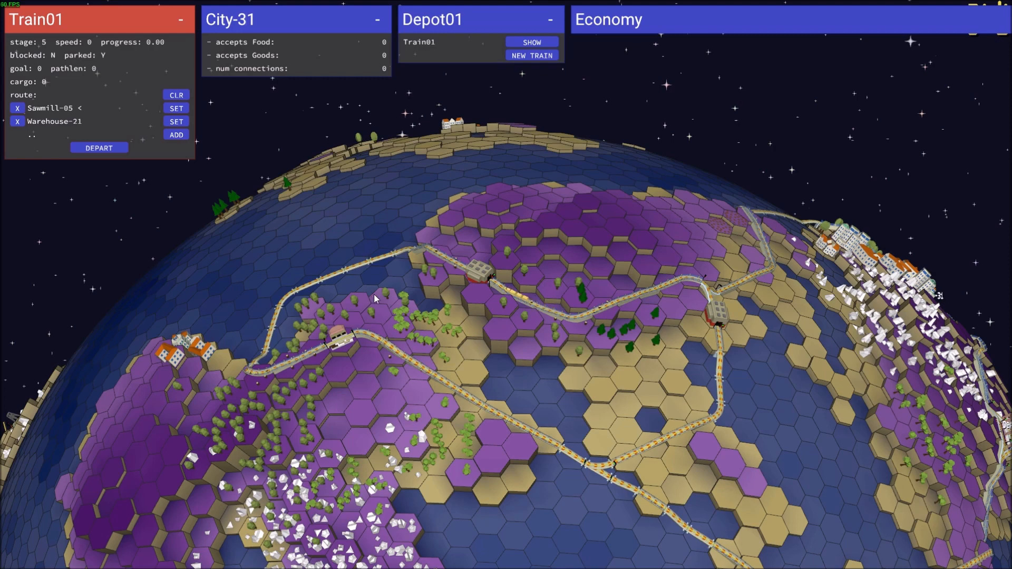
mouse_move(64, 172)
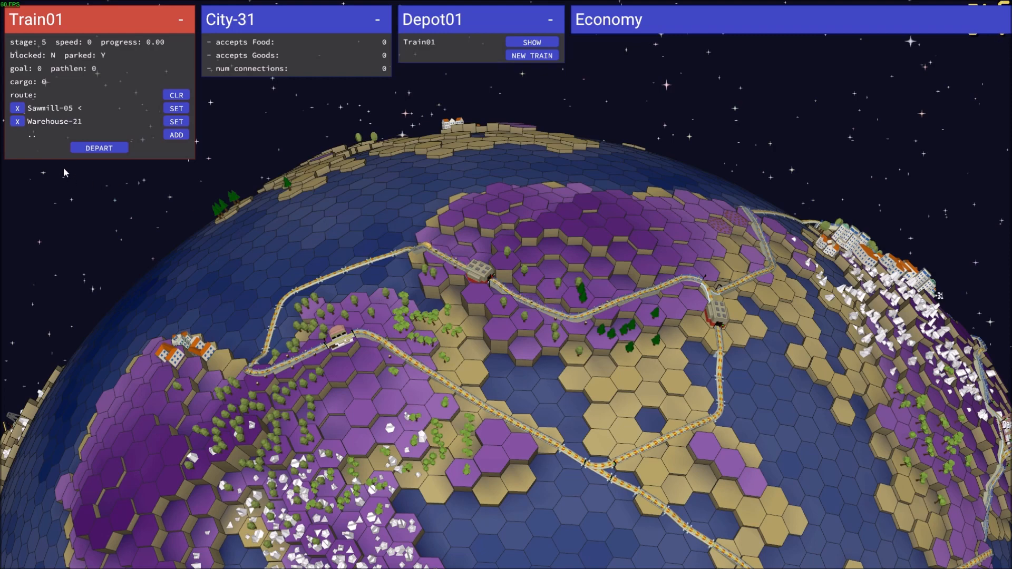
click(98, 147)
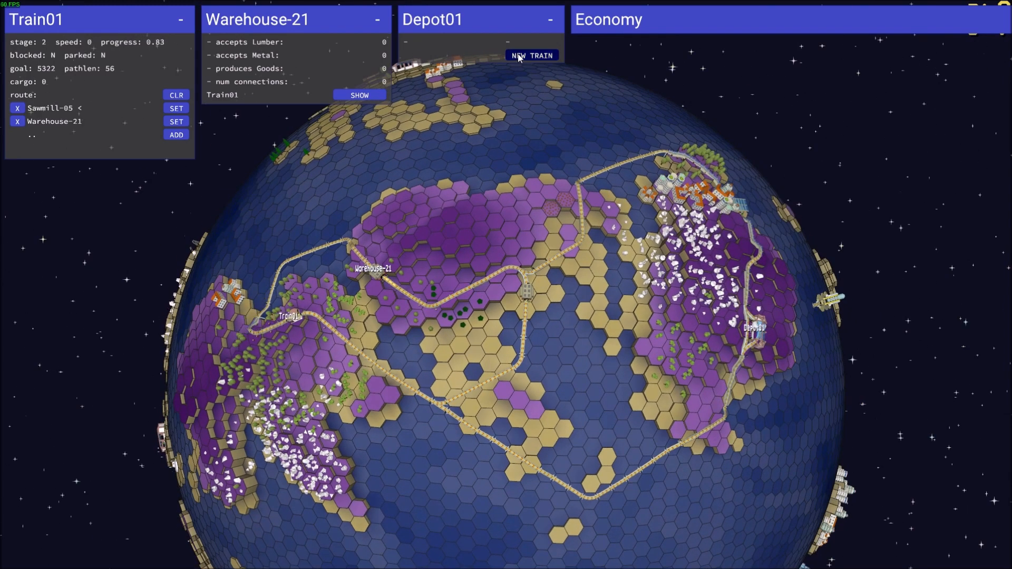
Create Train02 with stops Warehouse-21 then City-31 and dispatch it
click(531, 55)
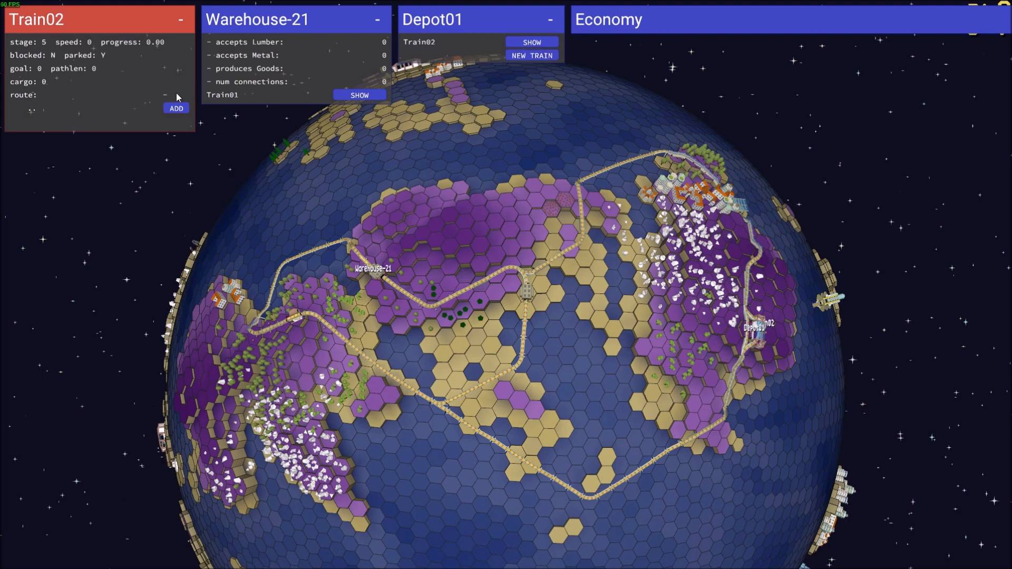
click(176, 107)
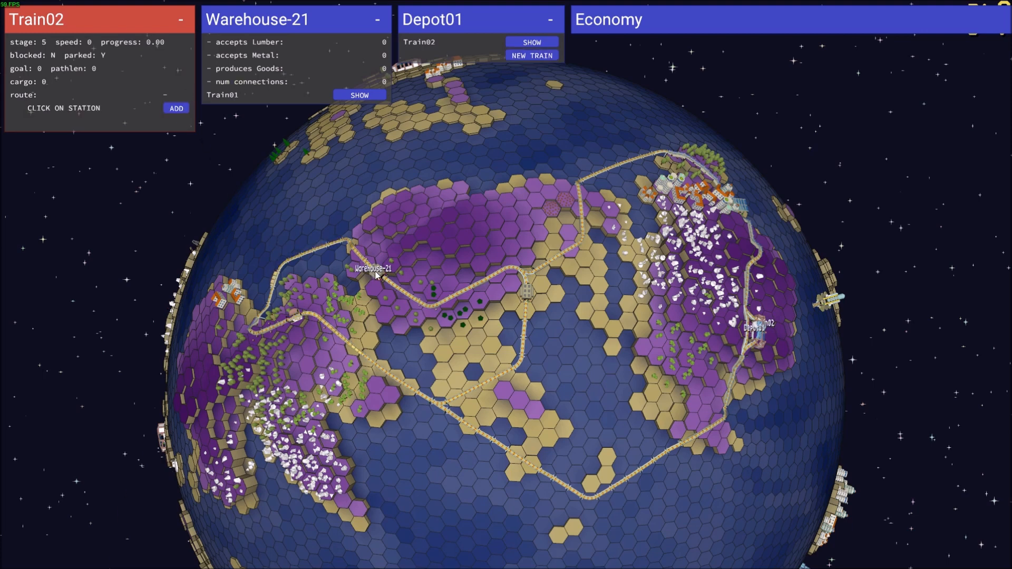
click(380, 275)
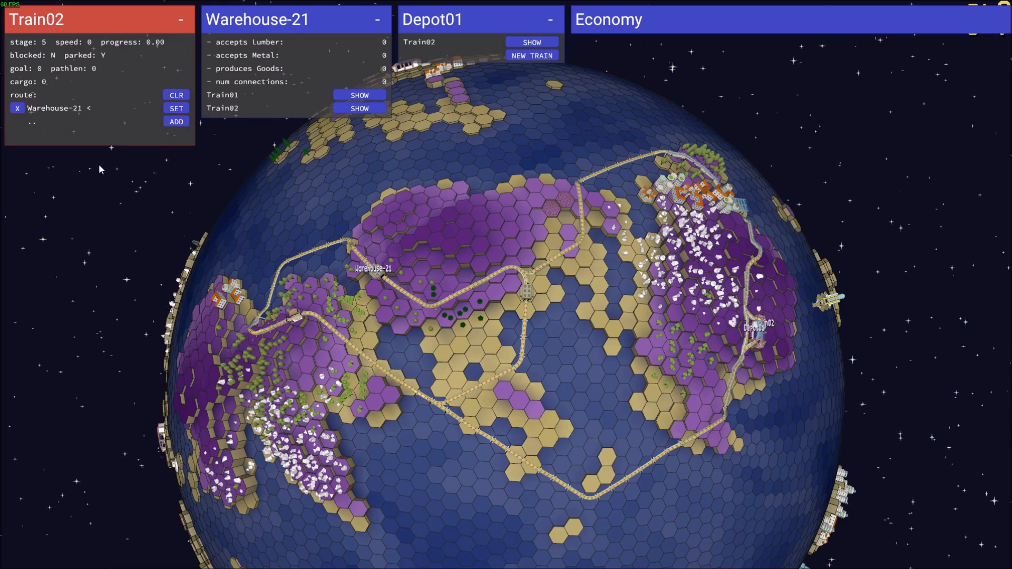
click(176, 121)
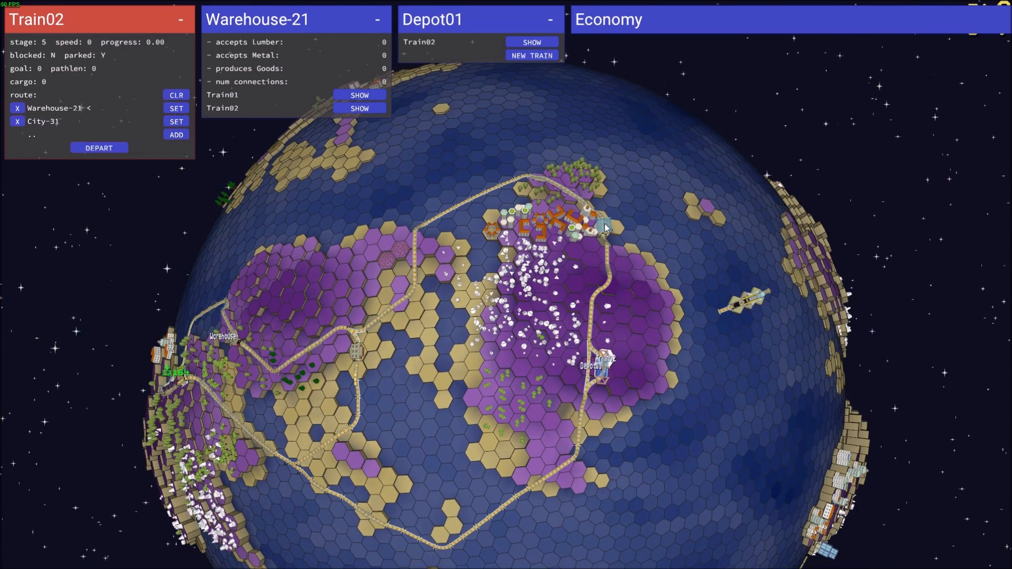
click(99, 147)
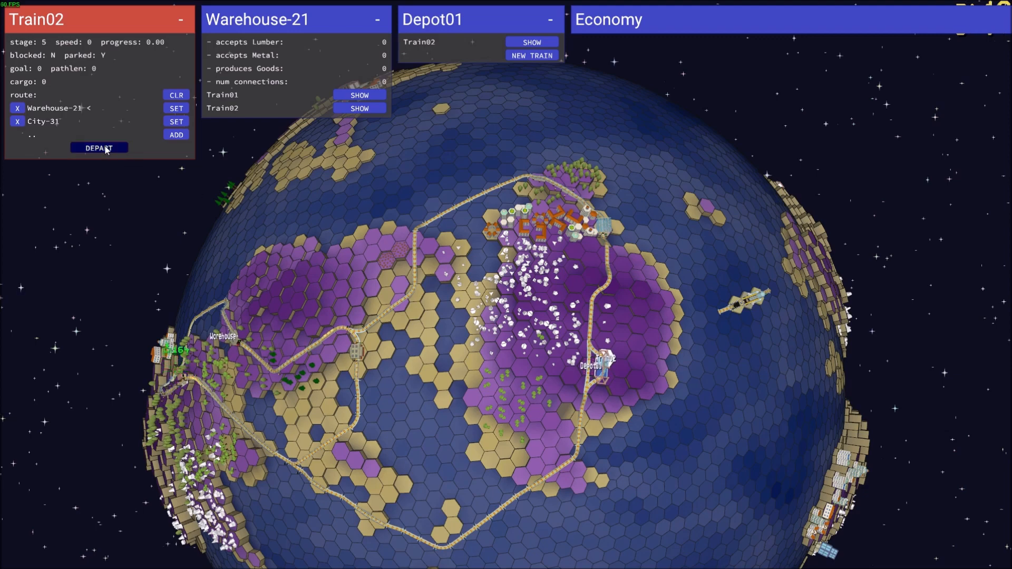
click(99, 148)
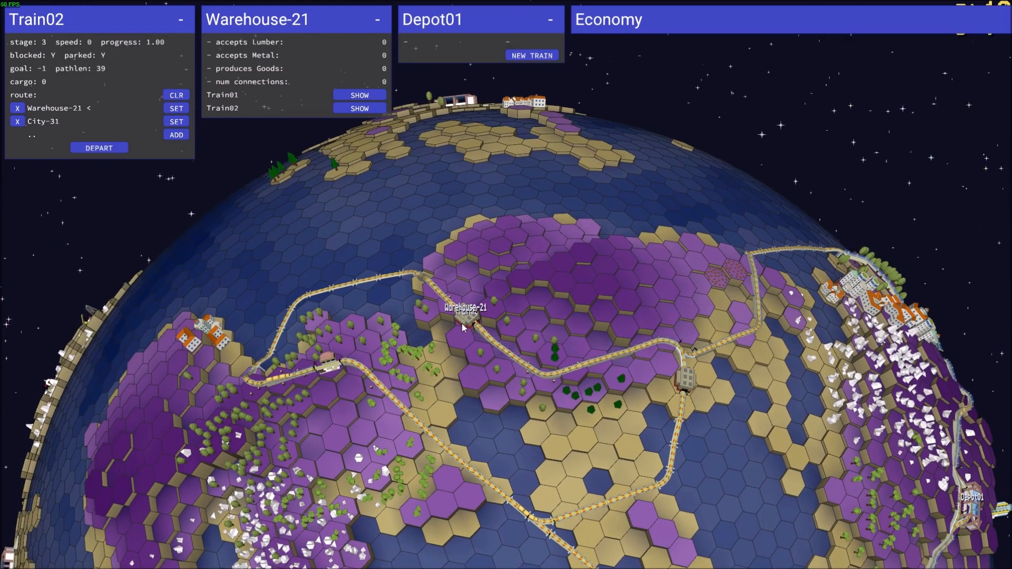
click(99, 148)
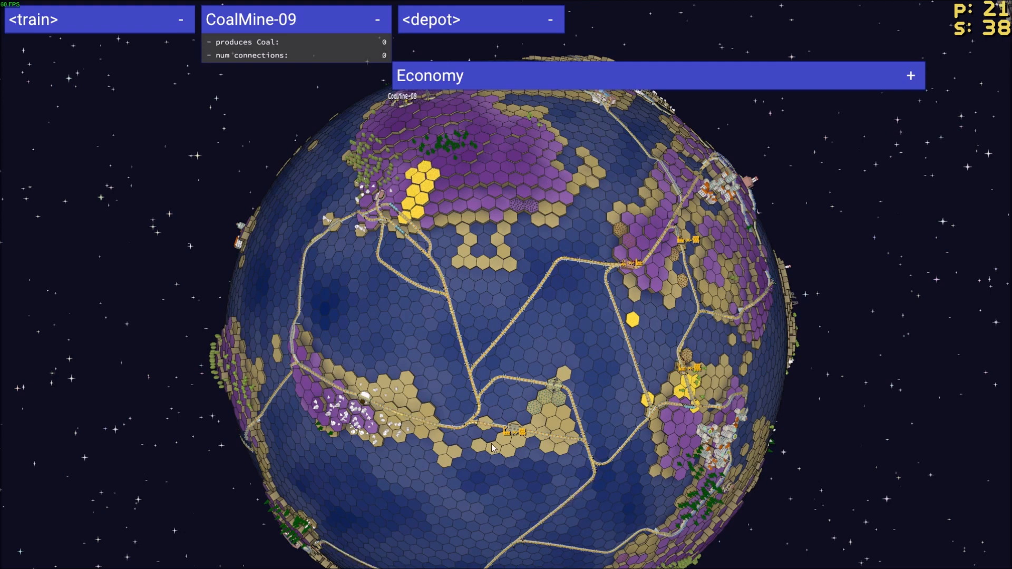
mouse_move(829, 216)
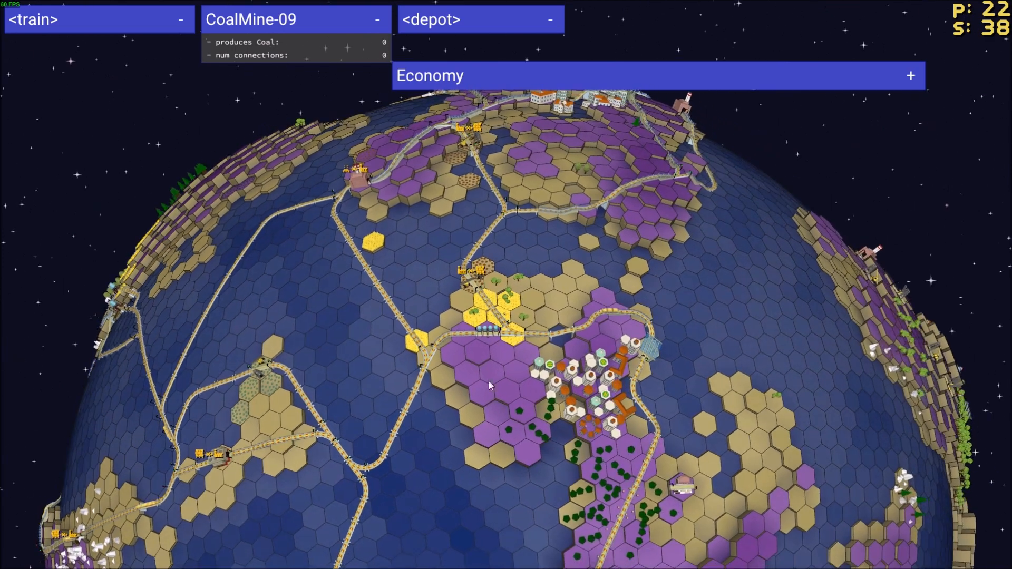
mouse_move(652, 353)
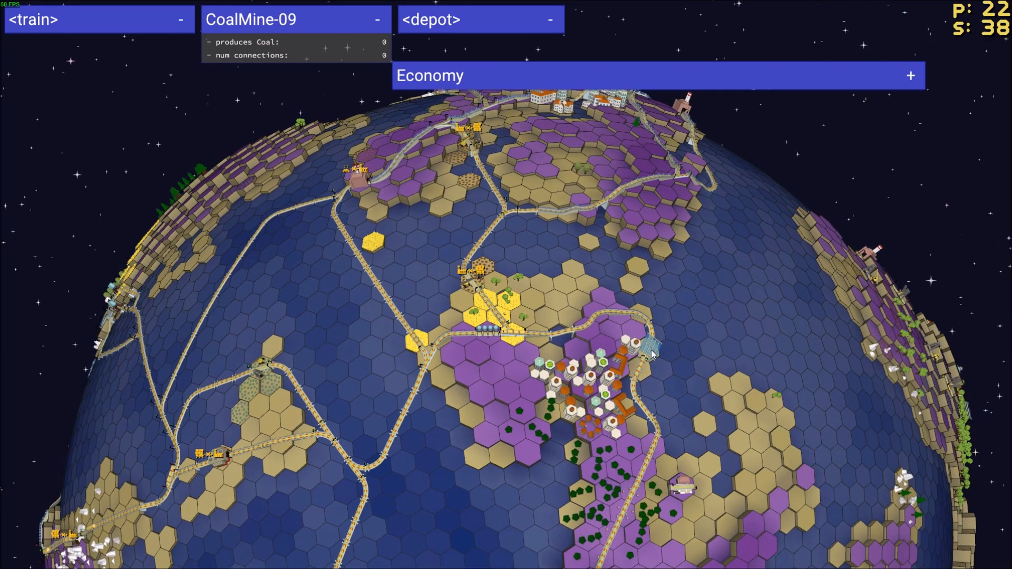
mouse_move(539, 449)
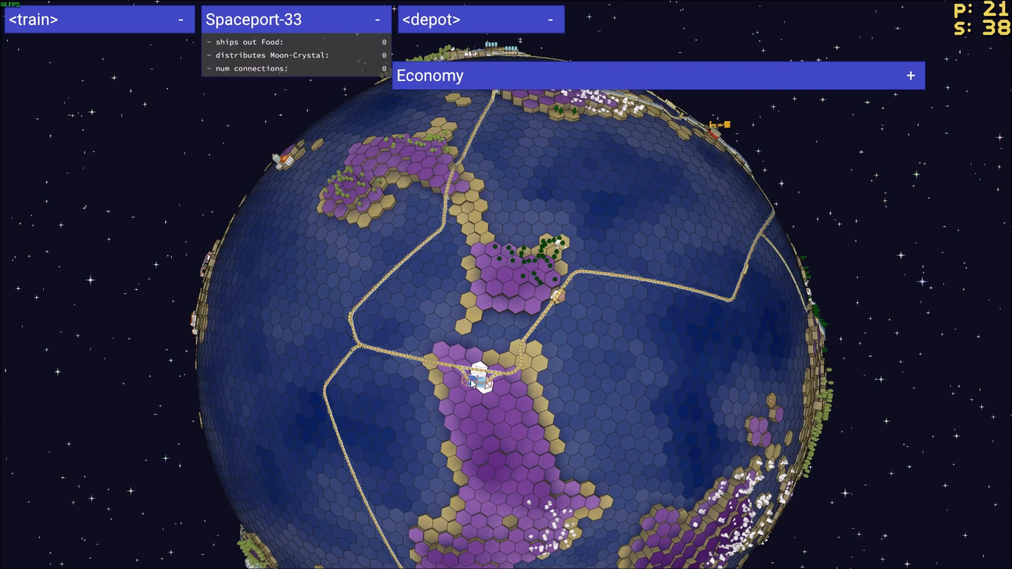
mouse_move(490, 354)
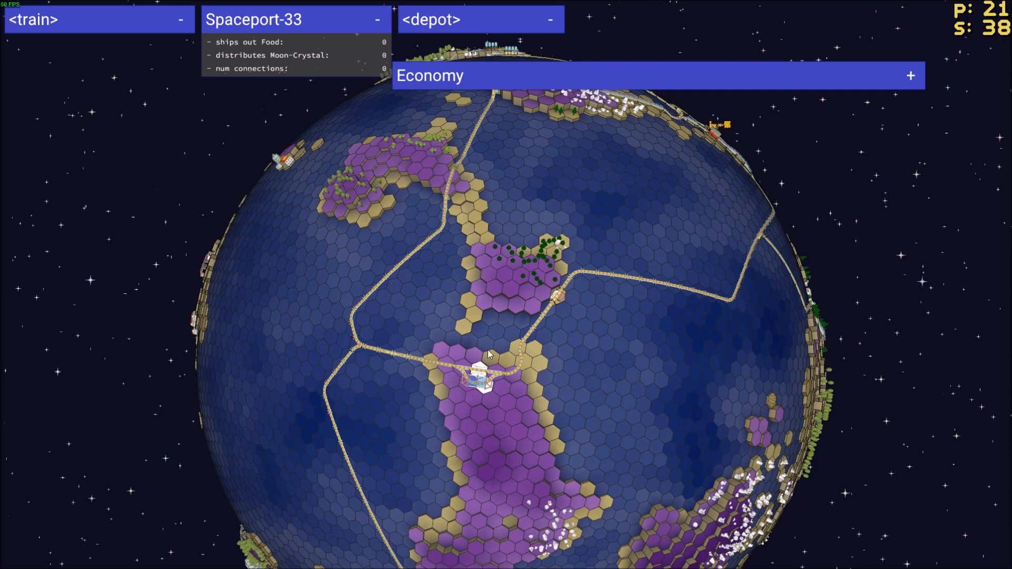